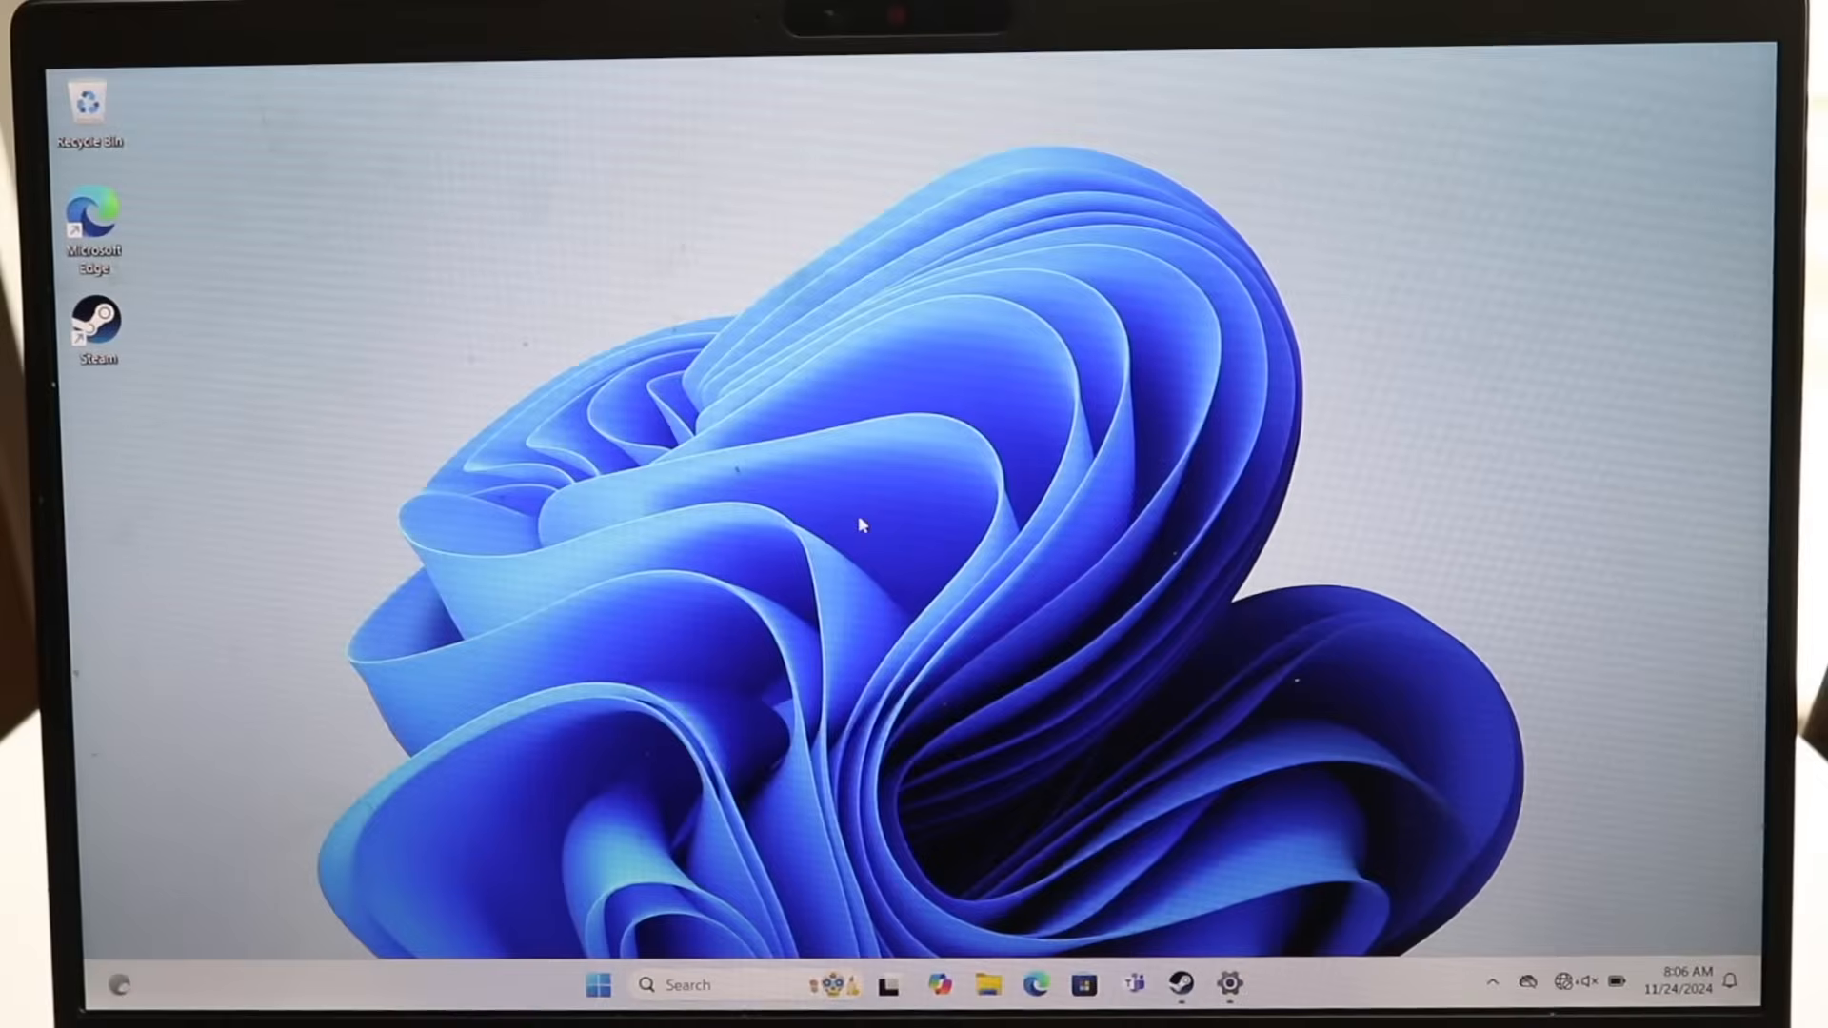
mouse_move(1114, 588)
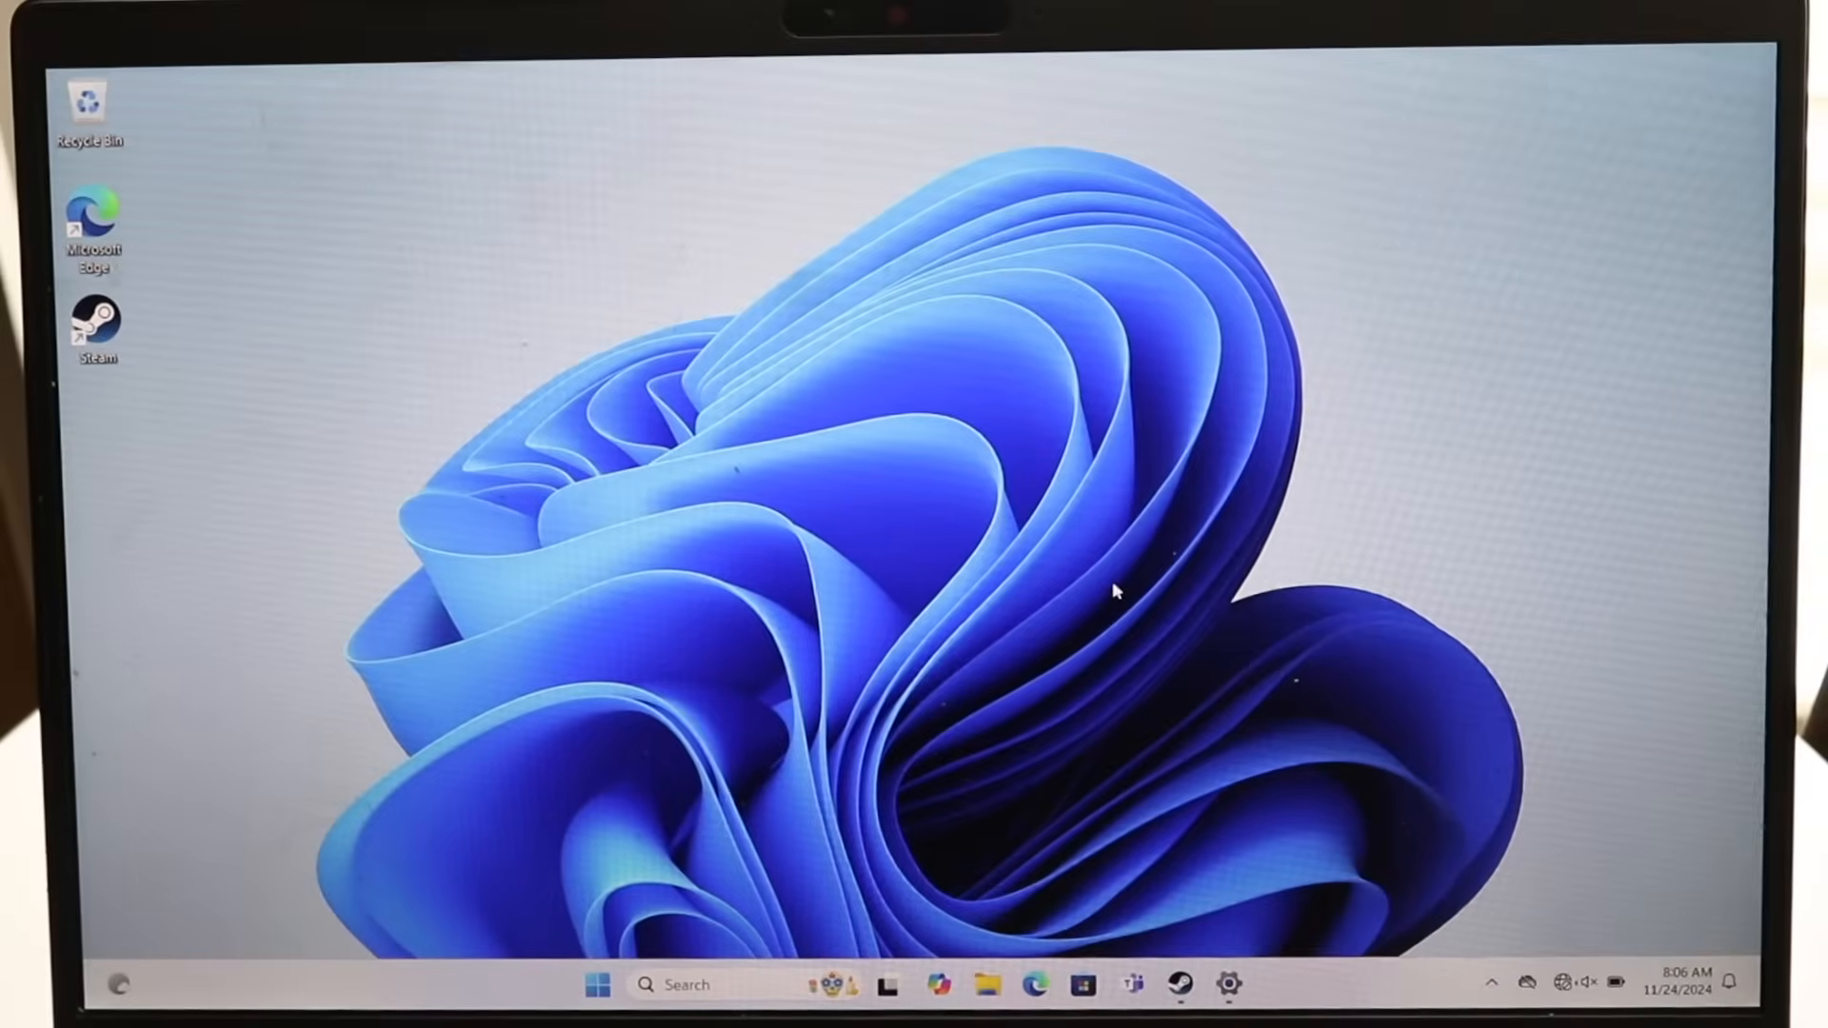
mouse_move(1212, 537)
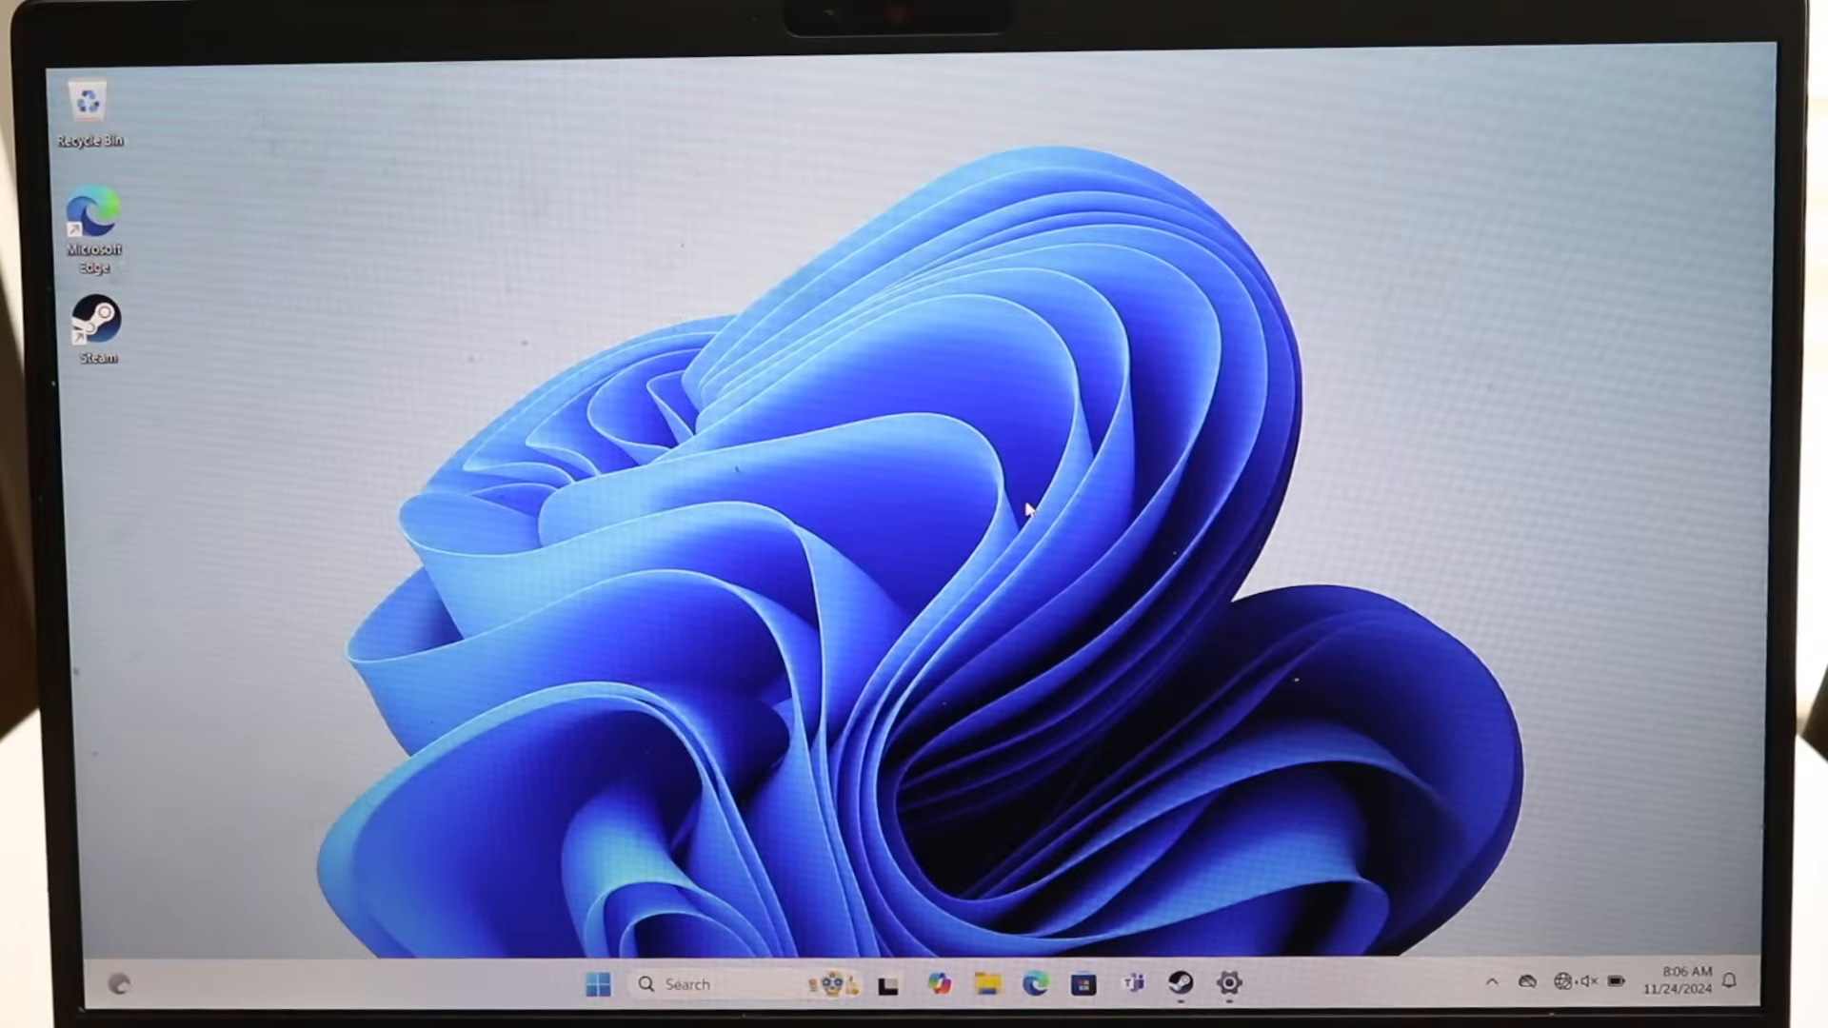
mouse_move(1318, 589)
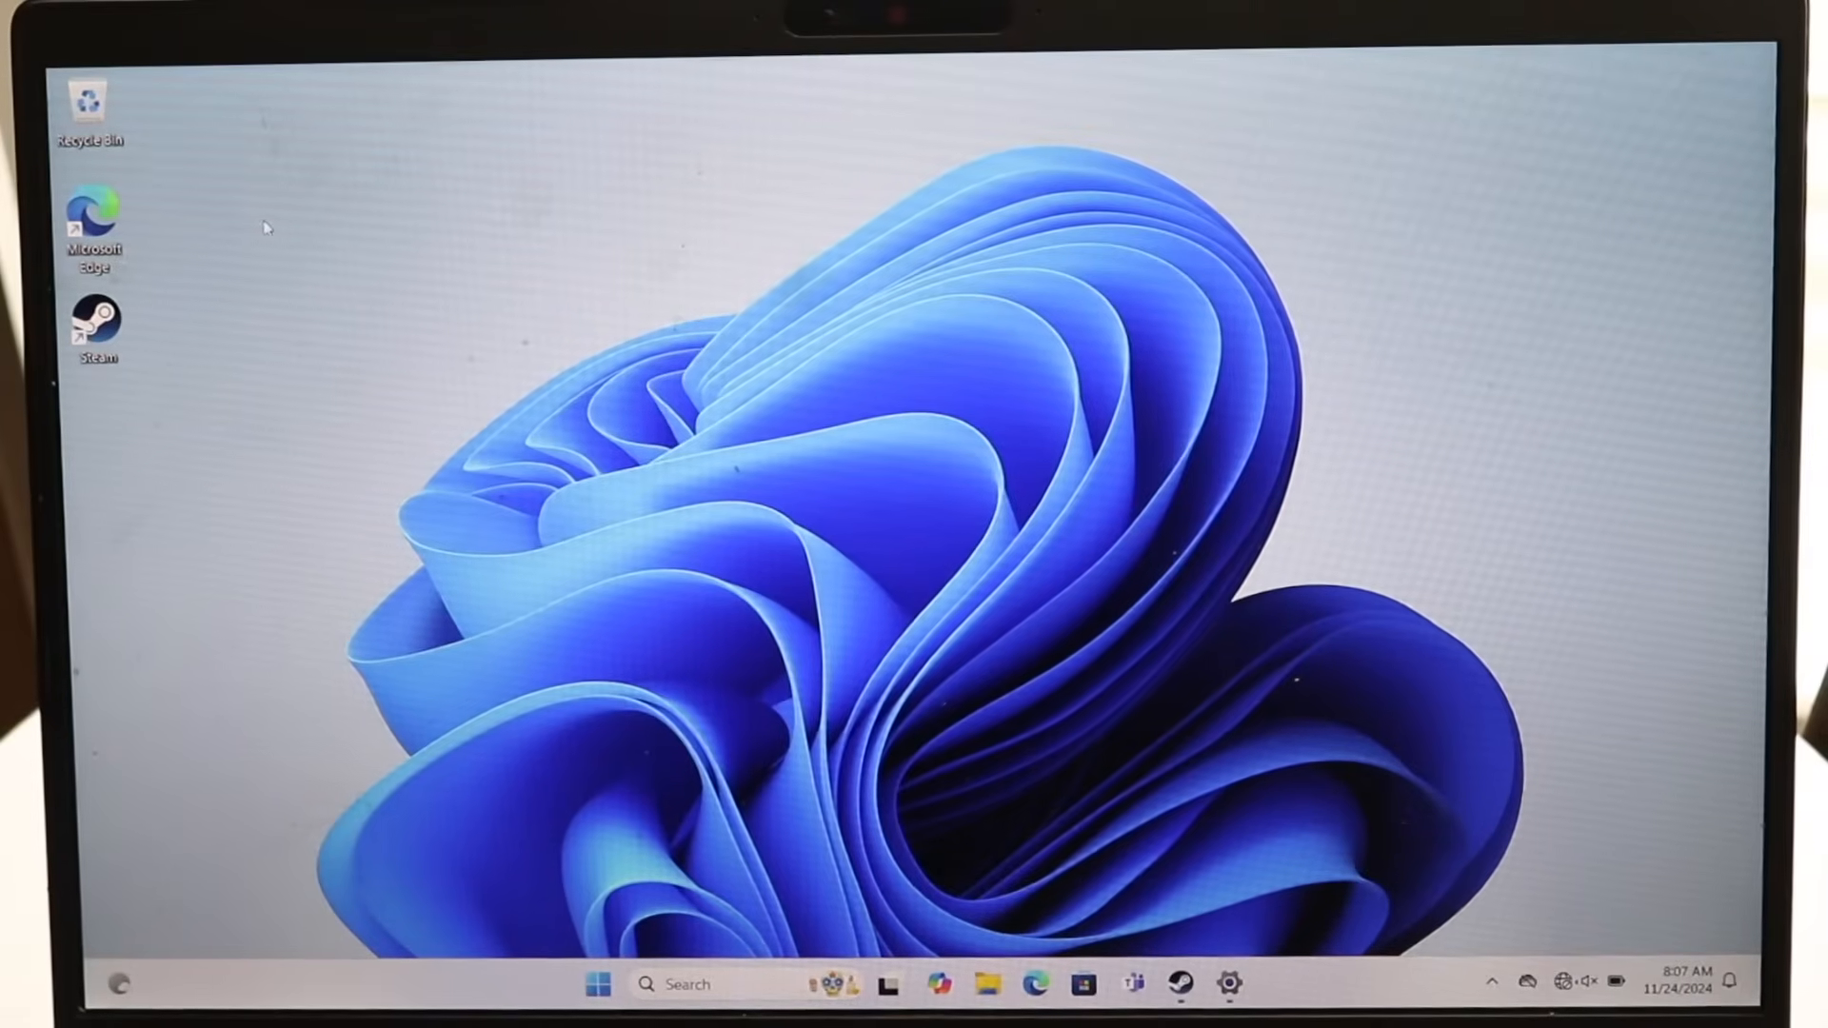
Preview the desktop and Microsoft Edge shortcut right-click menus.
right_click(274, 222)
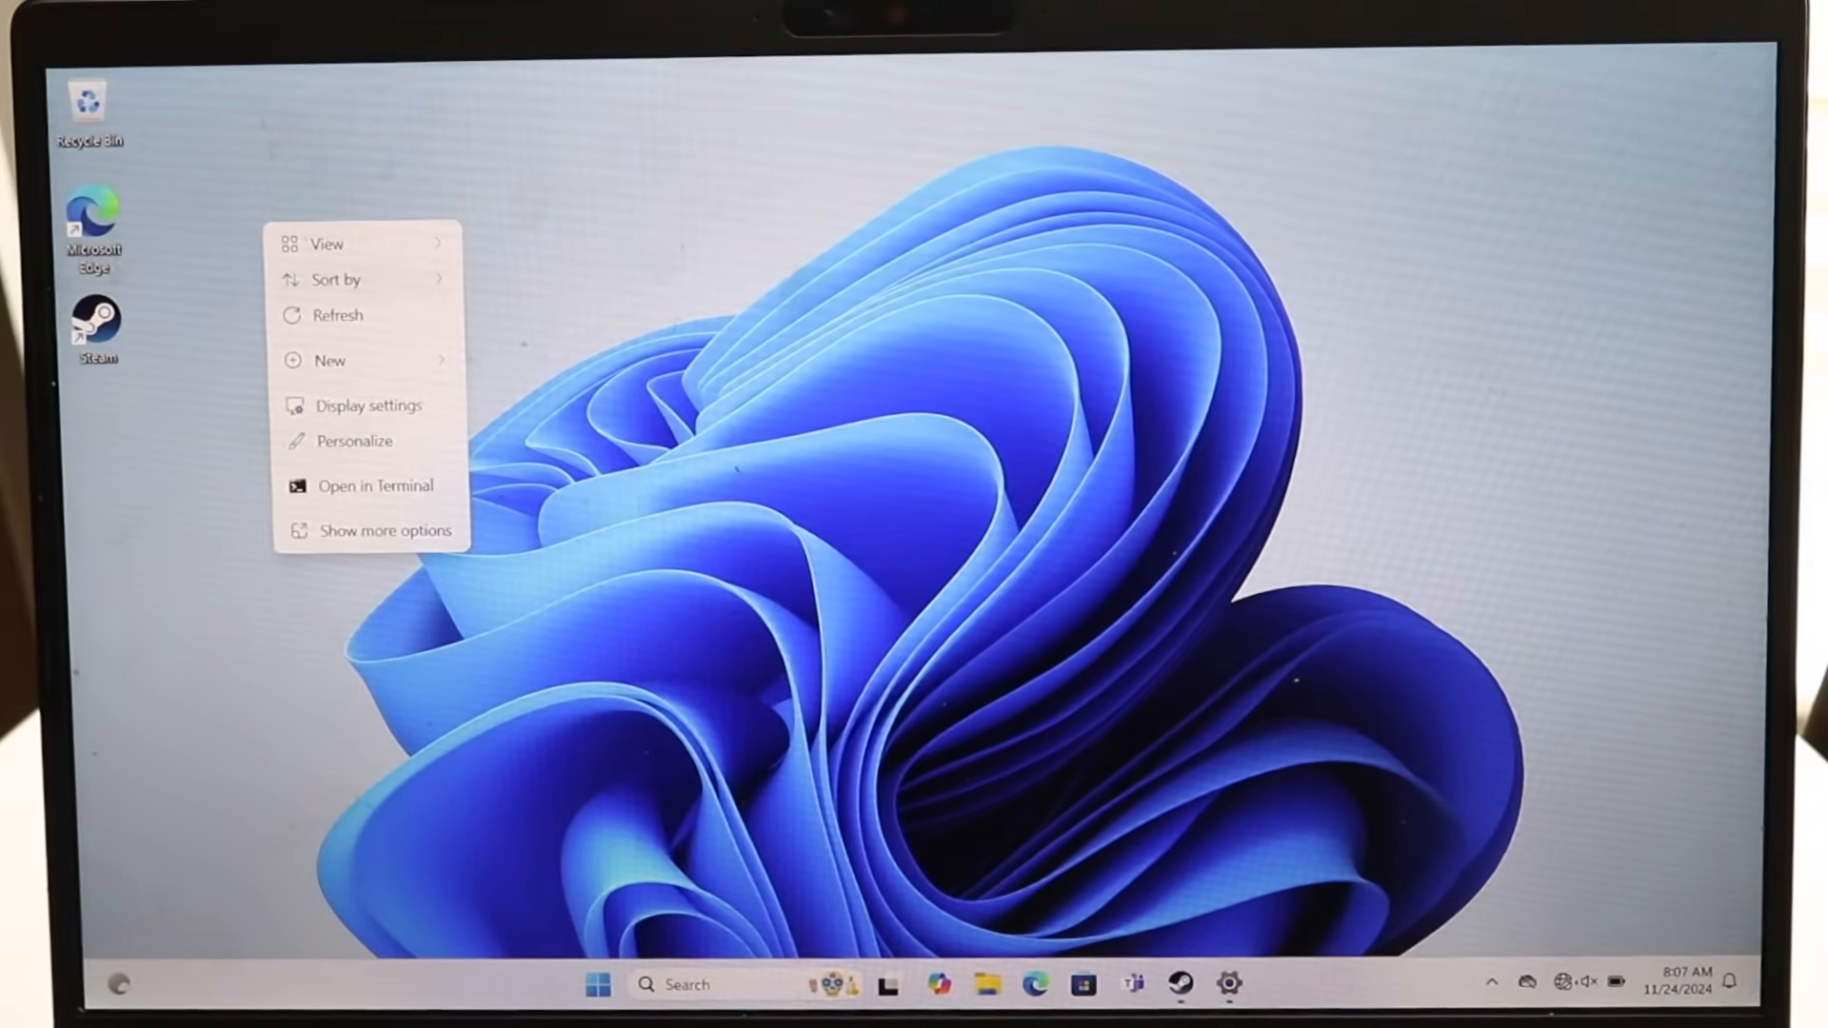
left_click(329, 243)
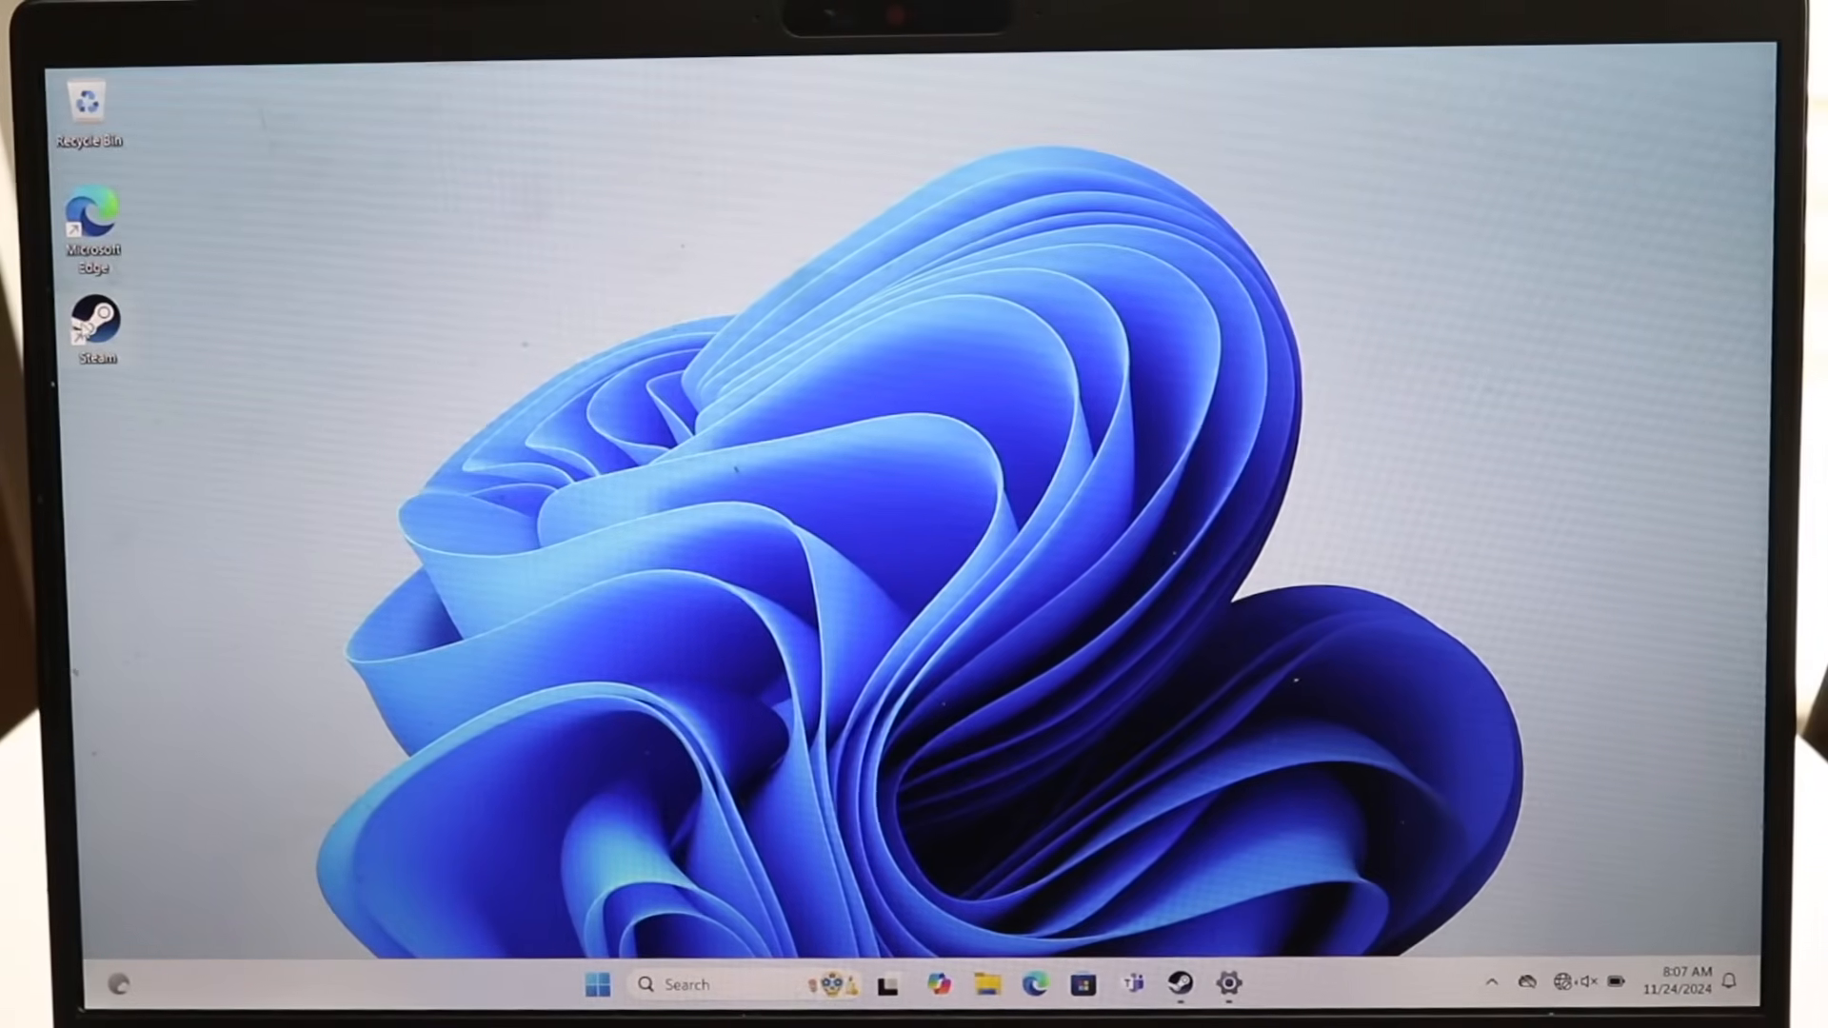
right_click(97, 323)
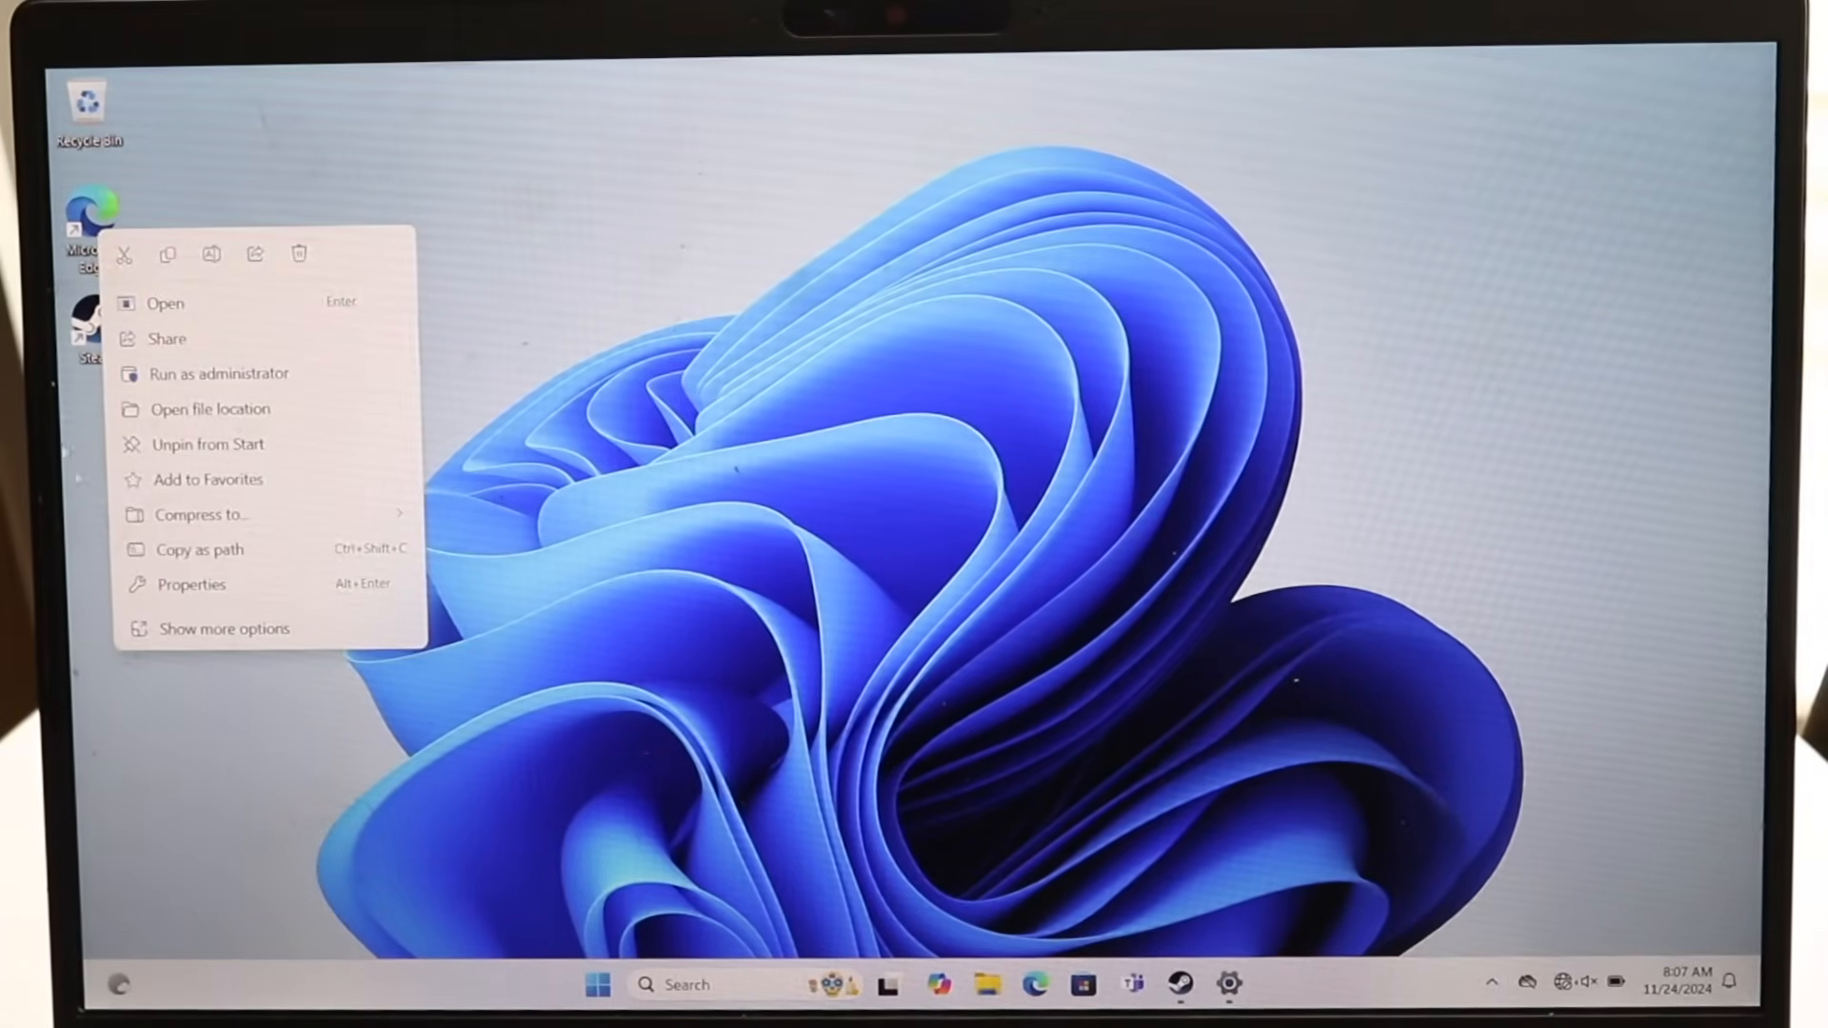
left_click(671, 431)
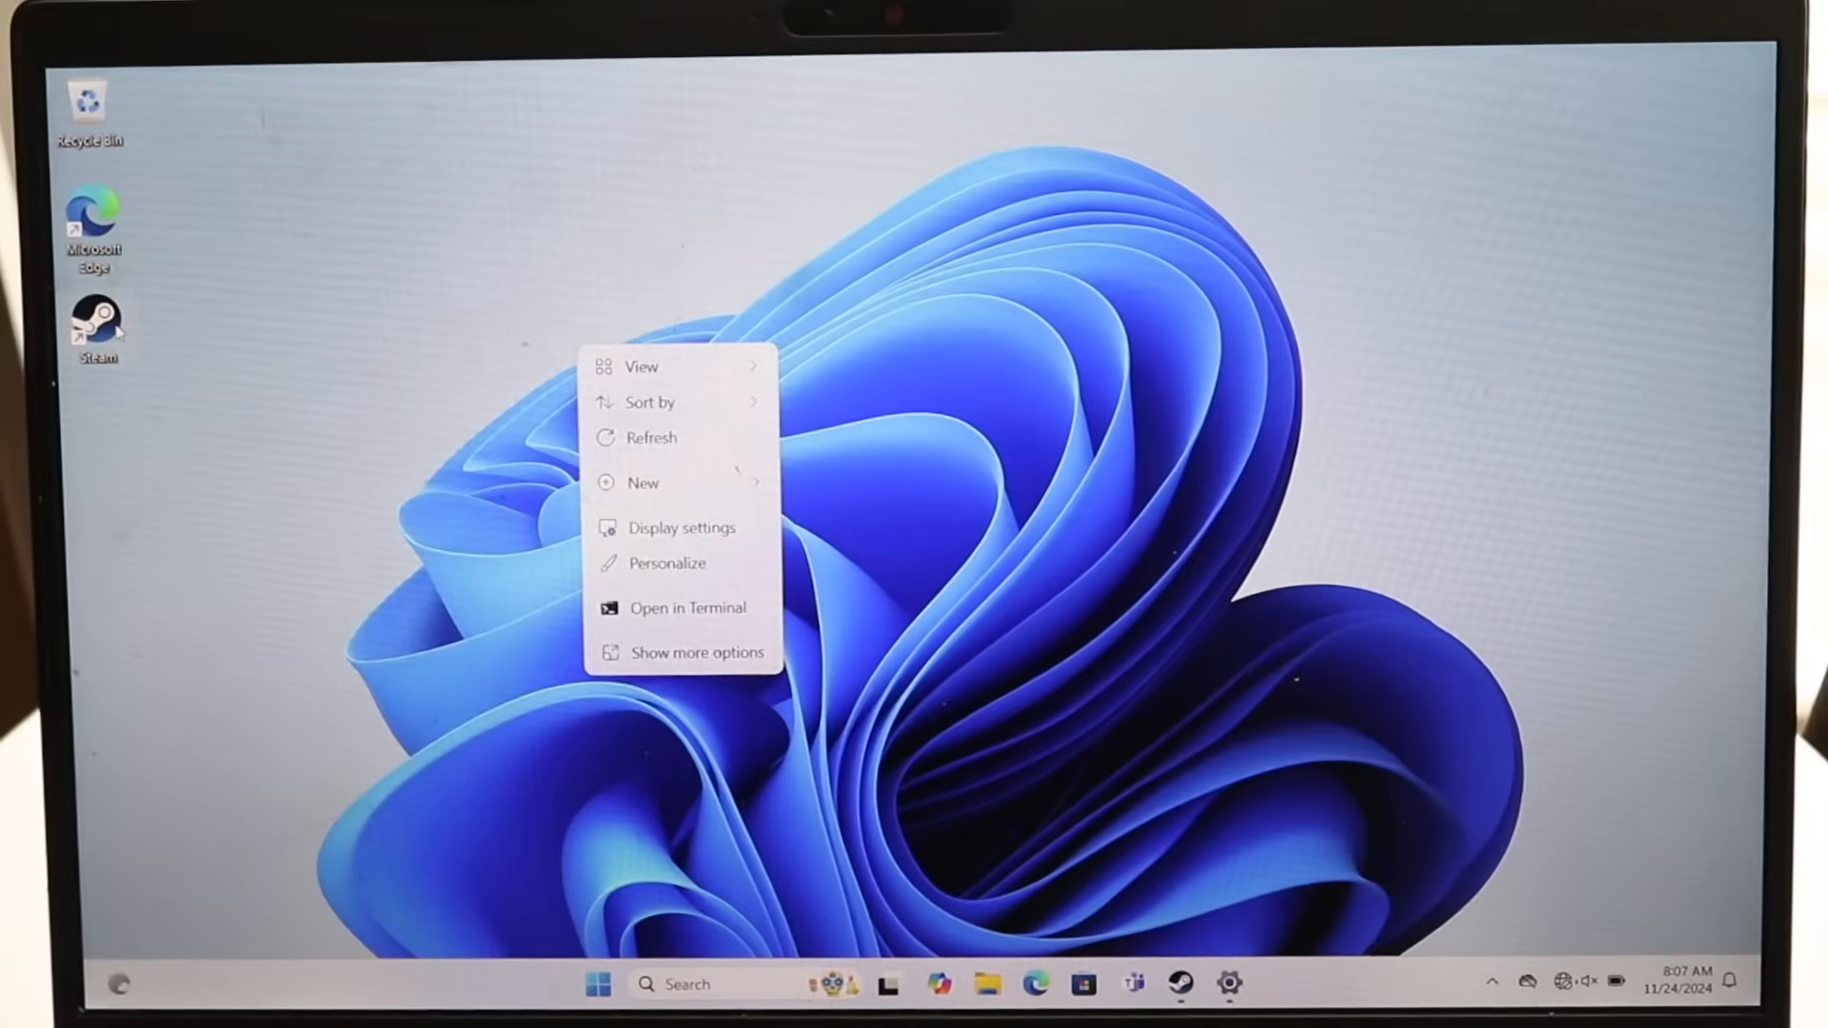
Reopen the desktop menu, close the empty Recycle Bin, and open Start.
right_click(95, 324)
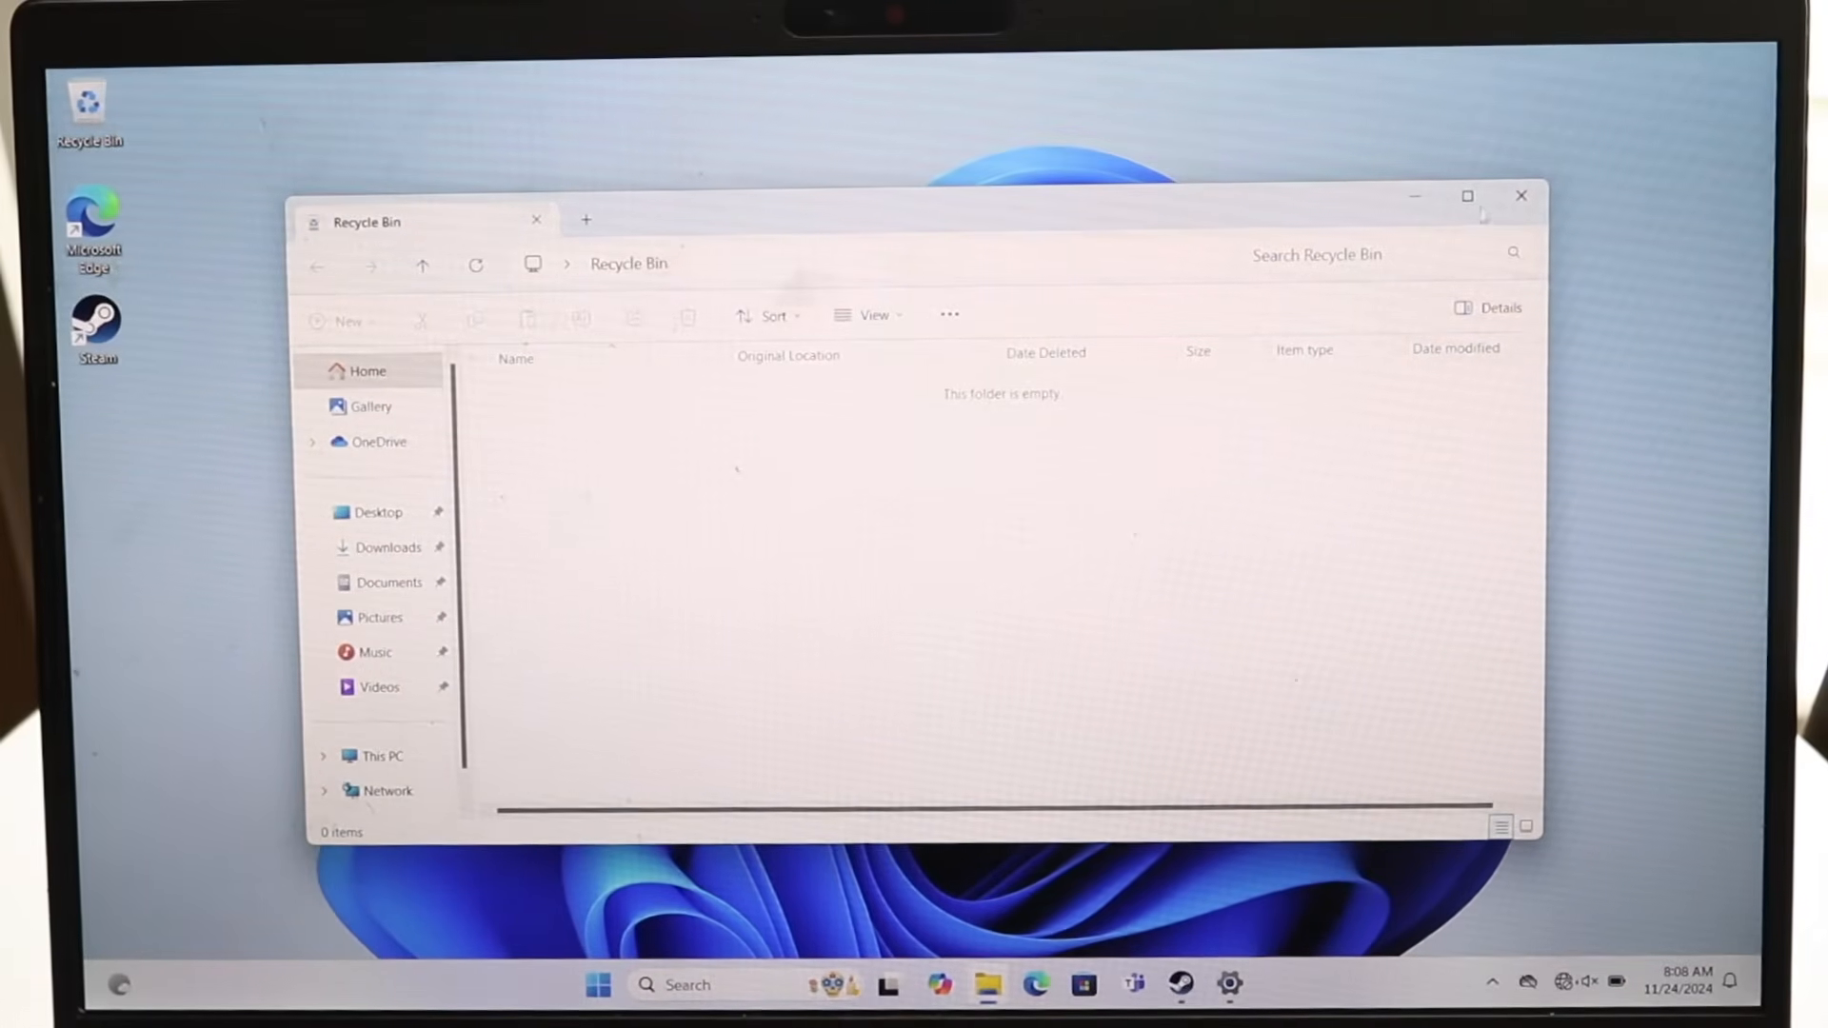
left_click(1521, 195)
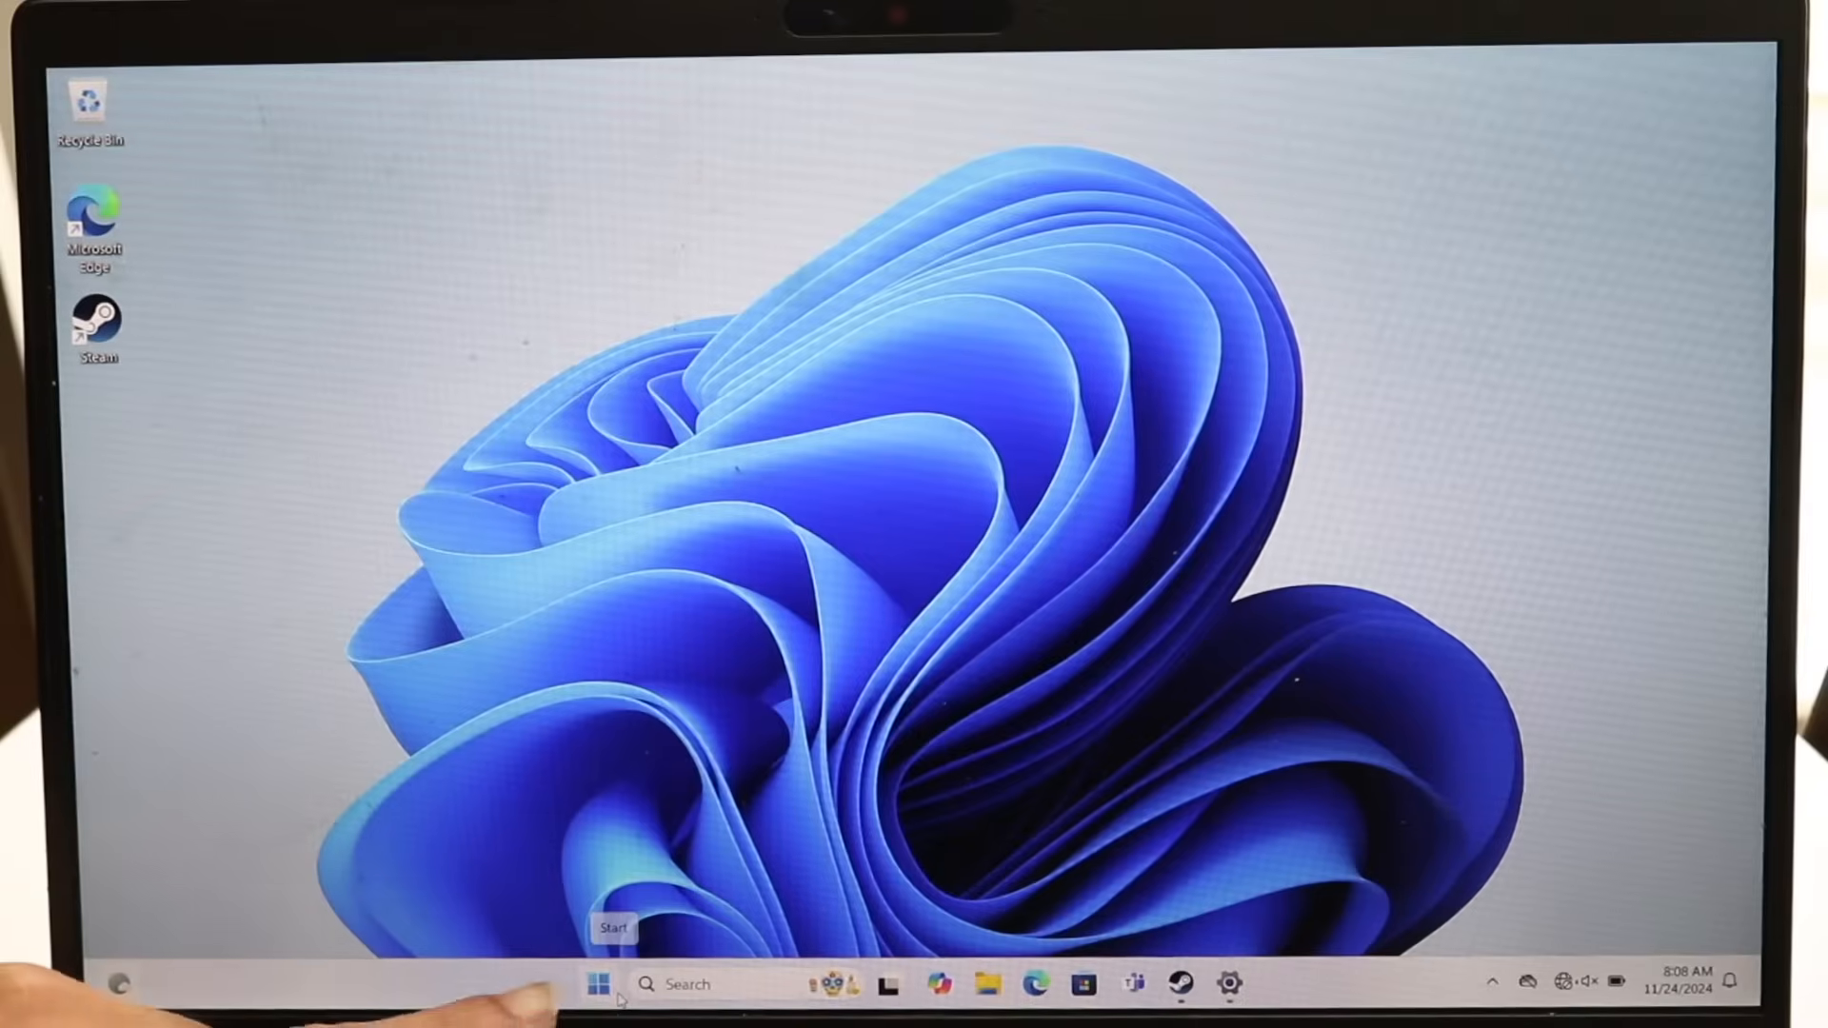
left_click(598, 983)
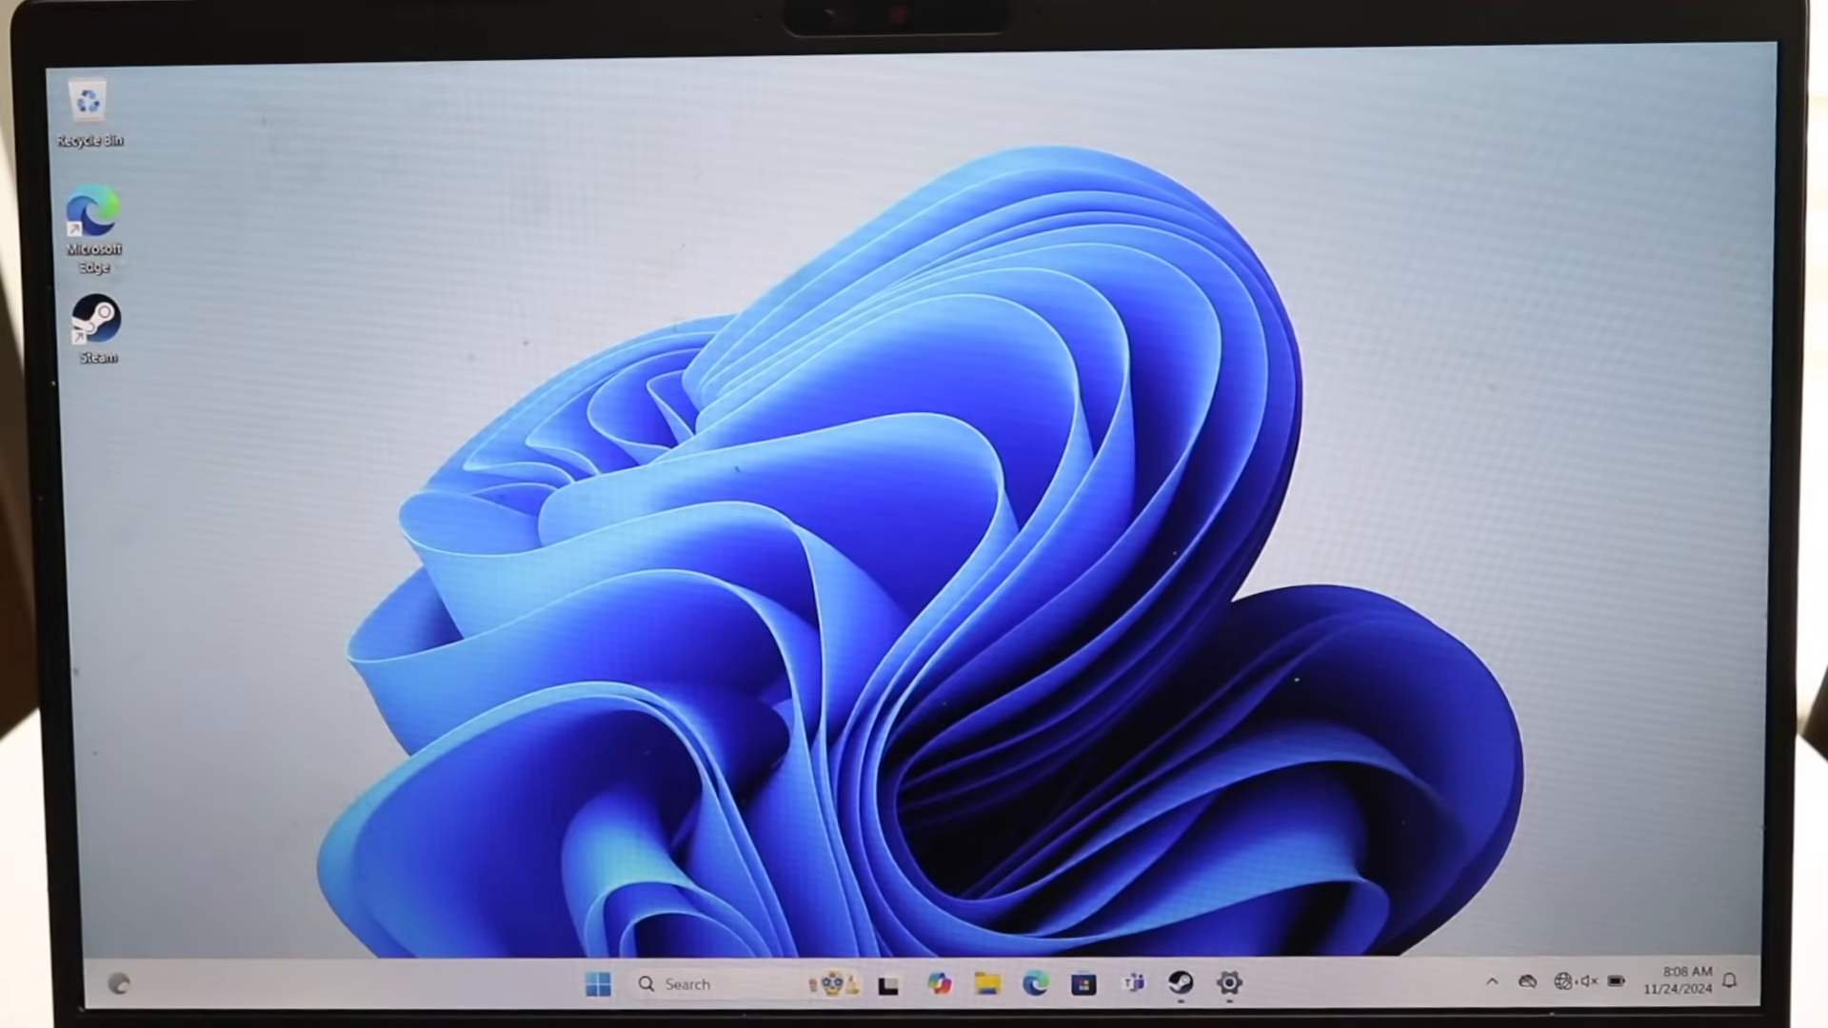
left_click(598, 983)
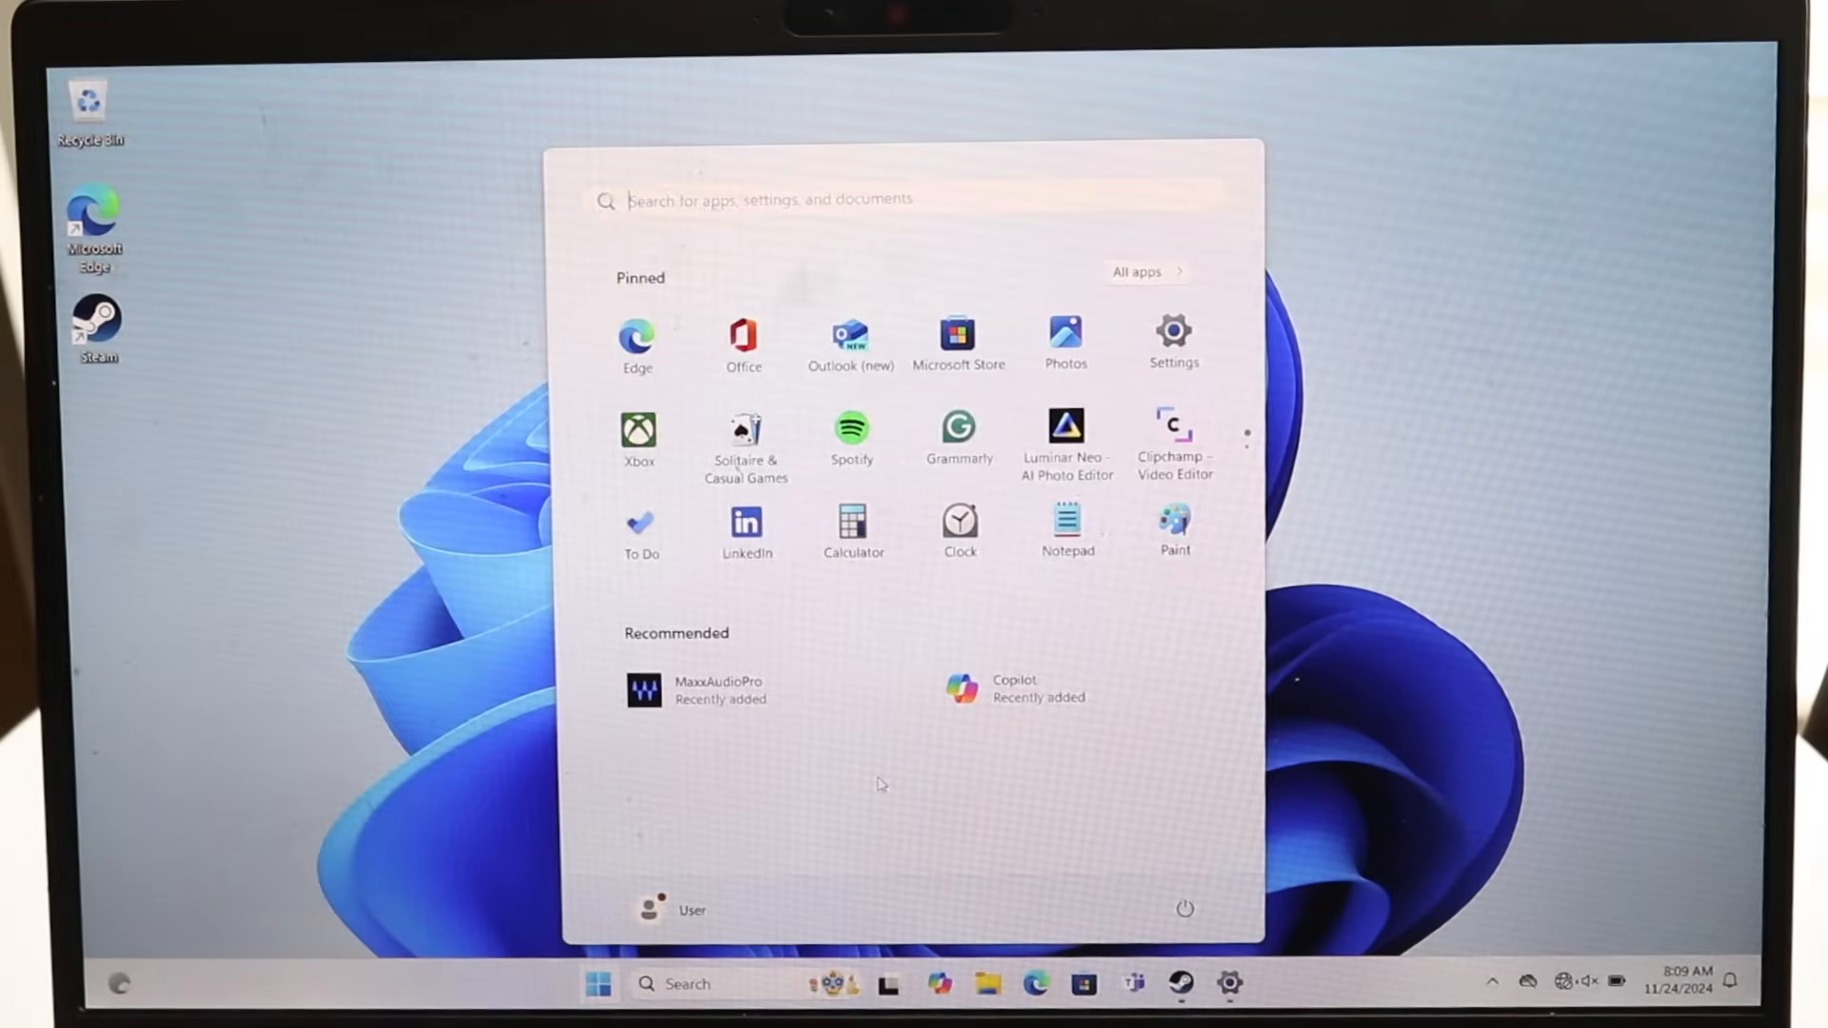
type("settings")
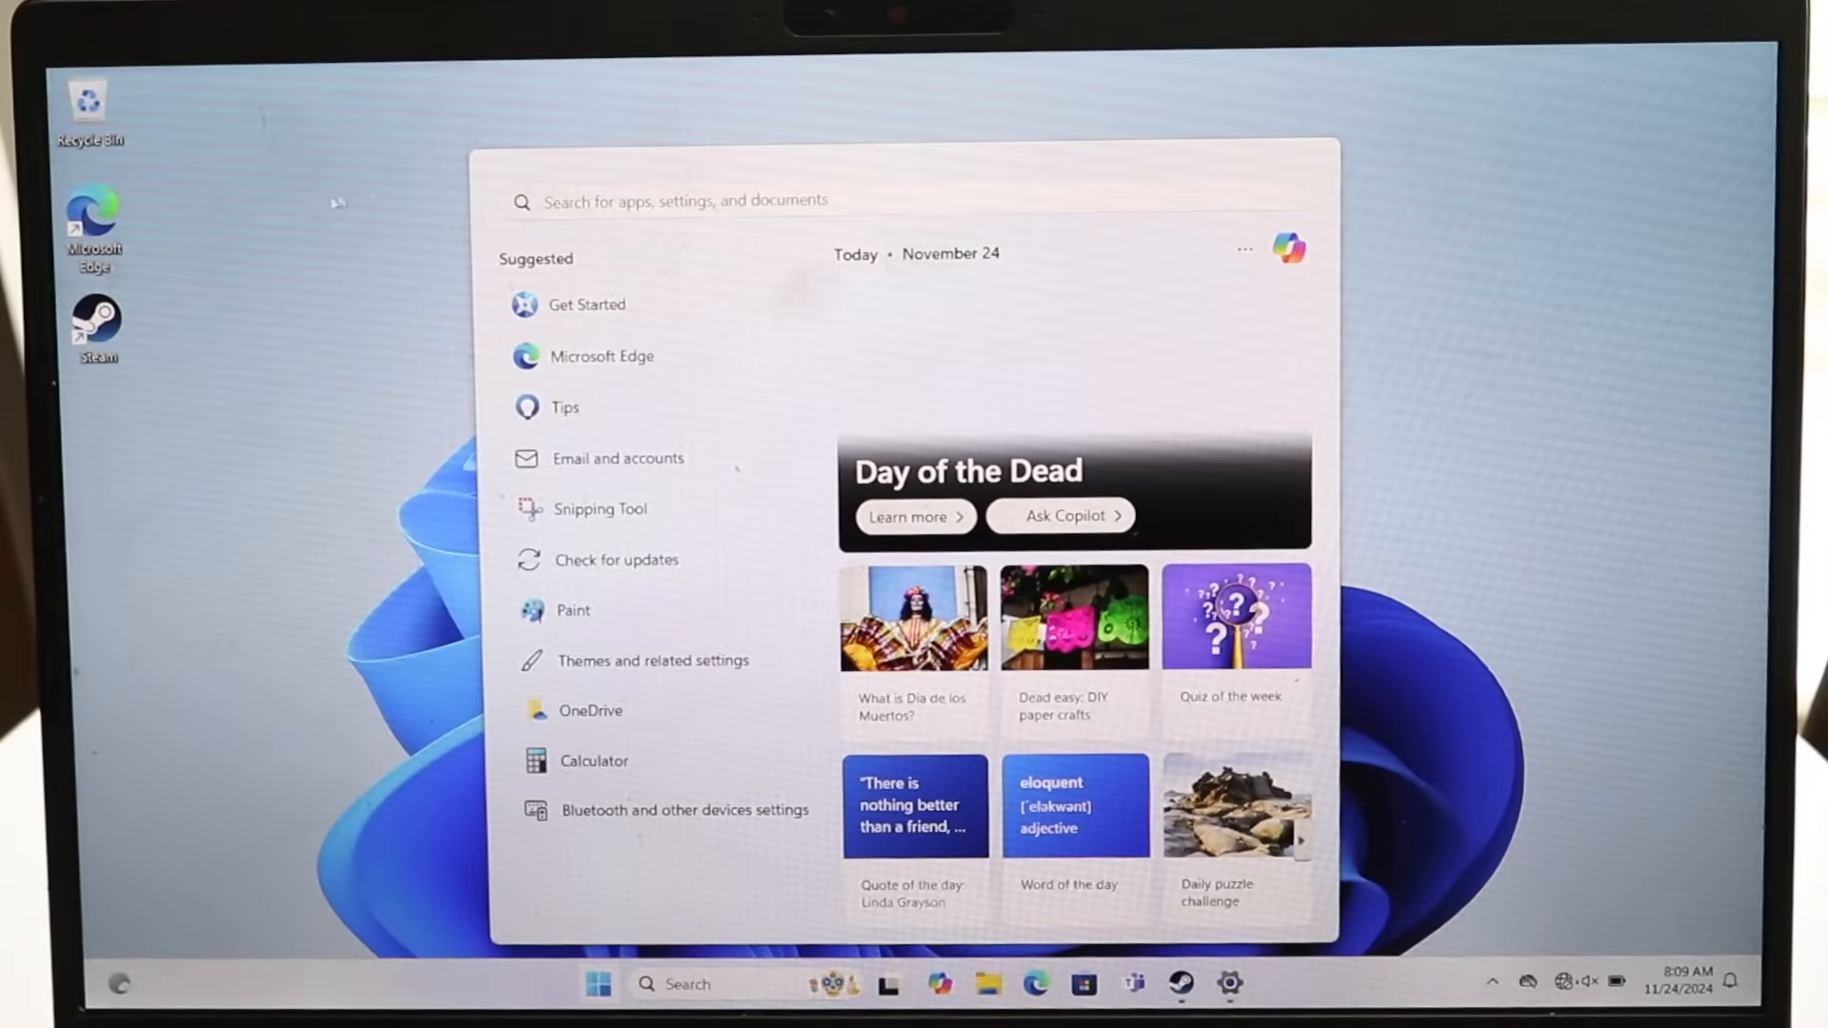
left_click(599, 984)
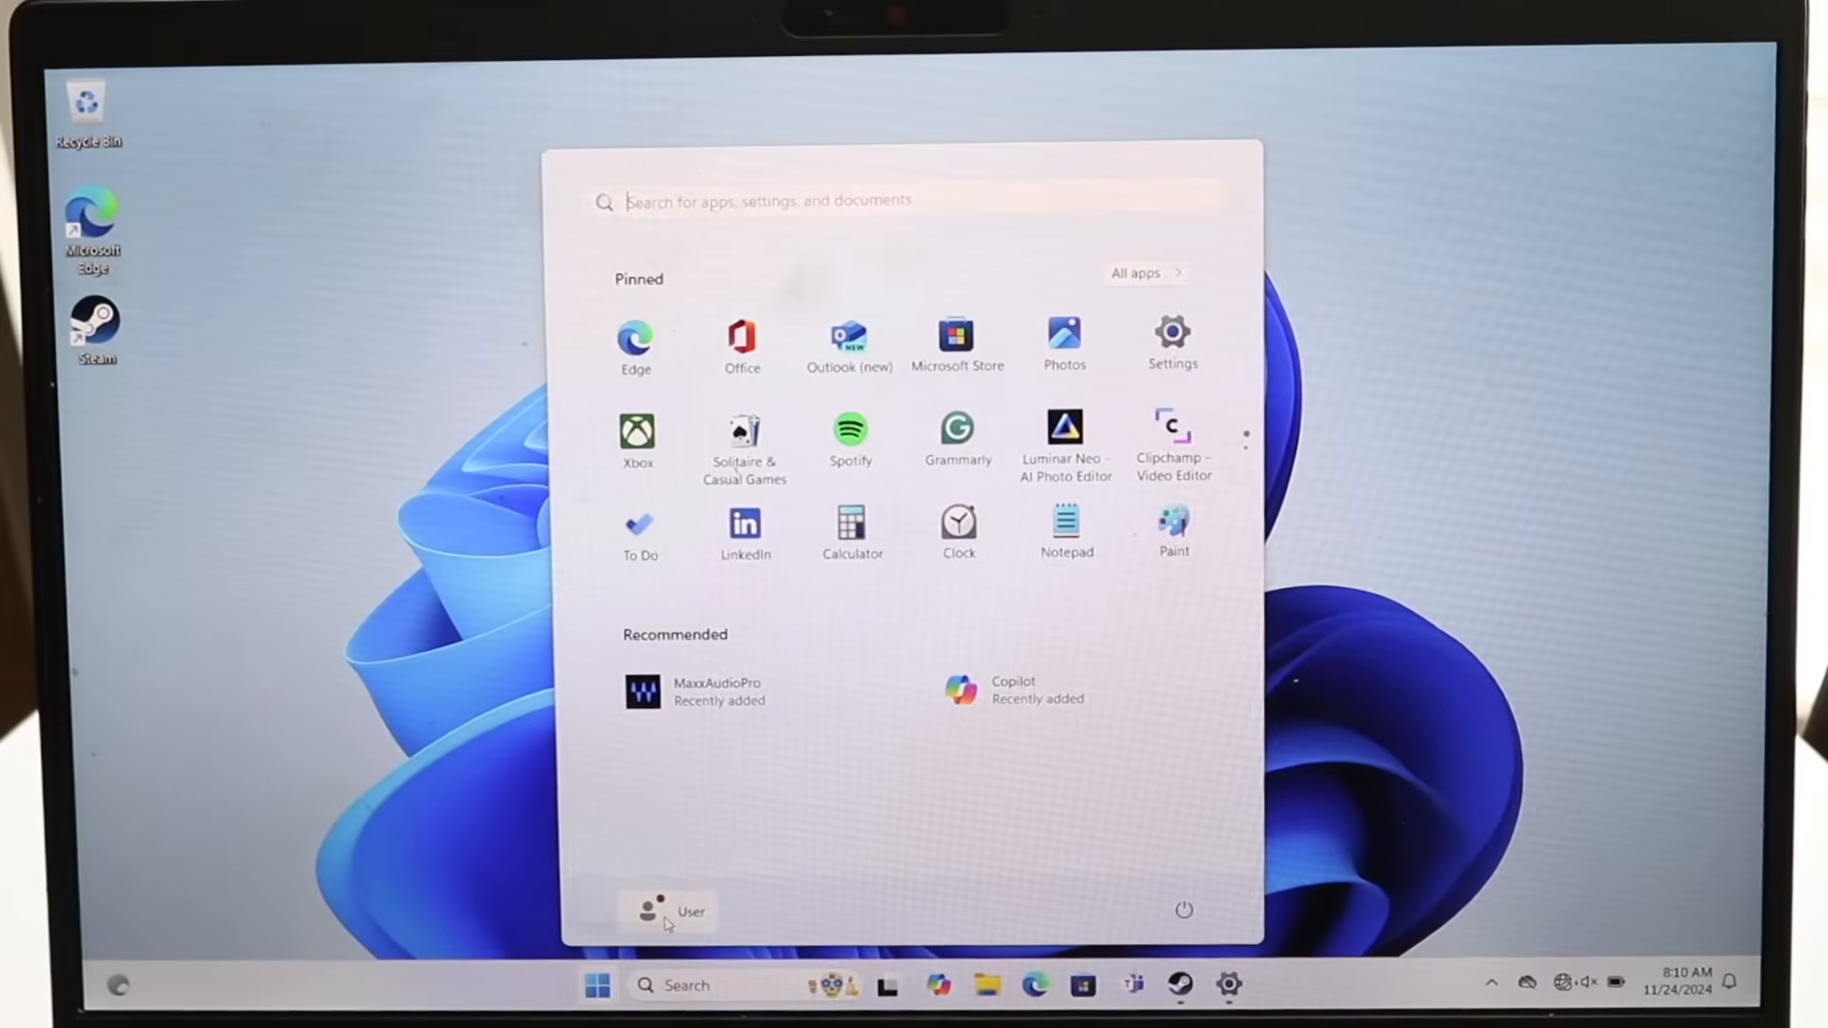
View the local account panel with its Microsoft account backup prompt, then dismiss it.
left_click(653, 911)
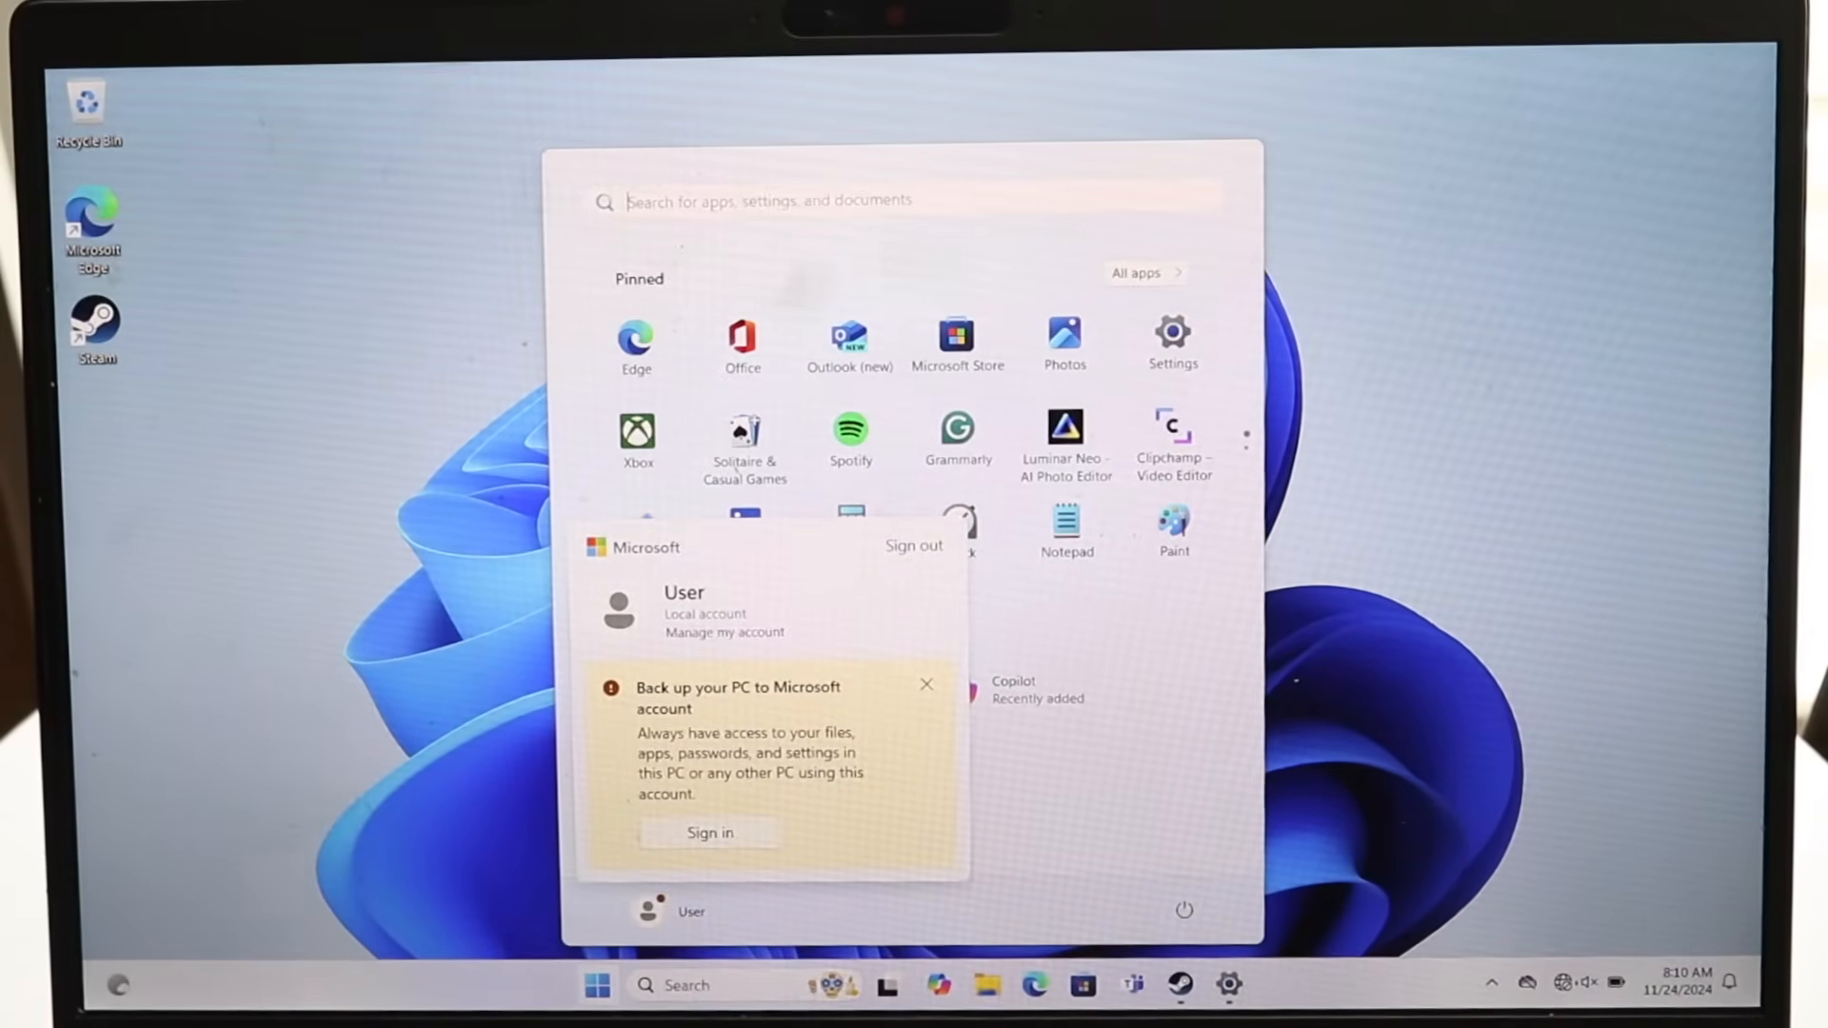
mouse_move(1071, 808)
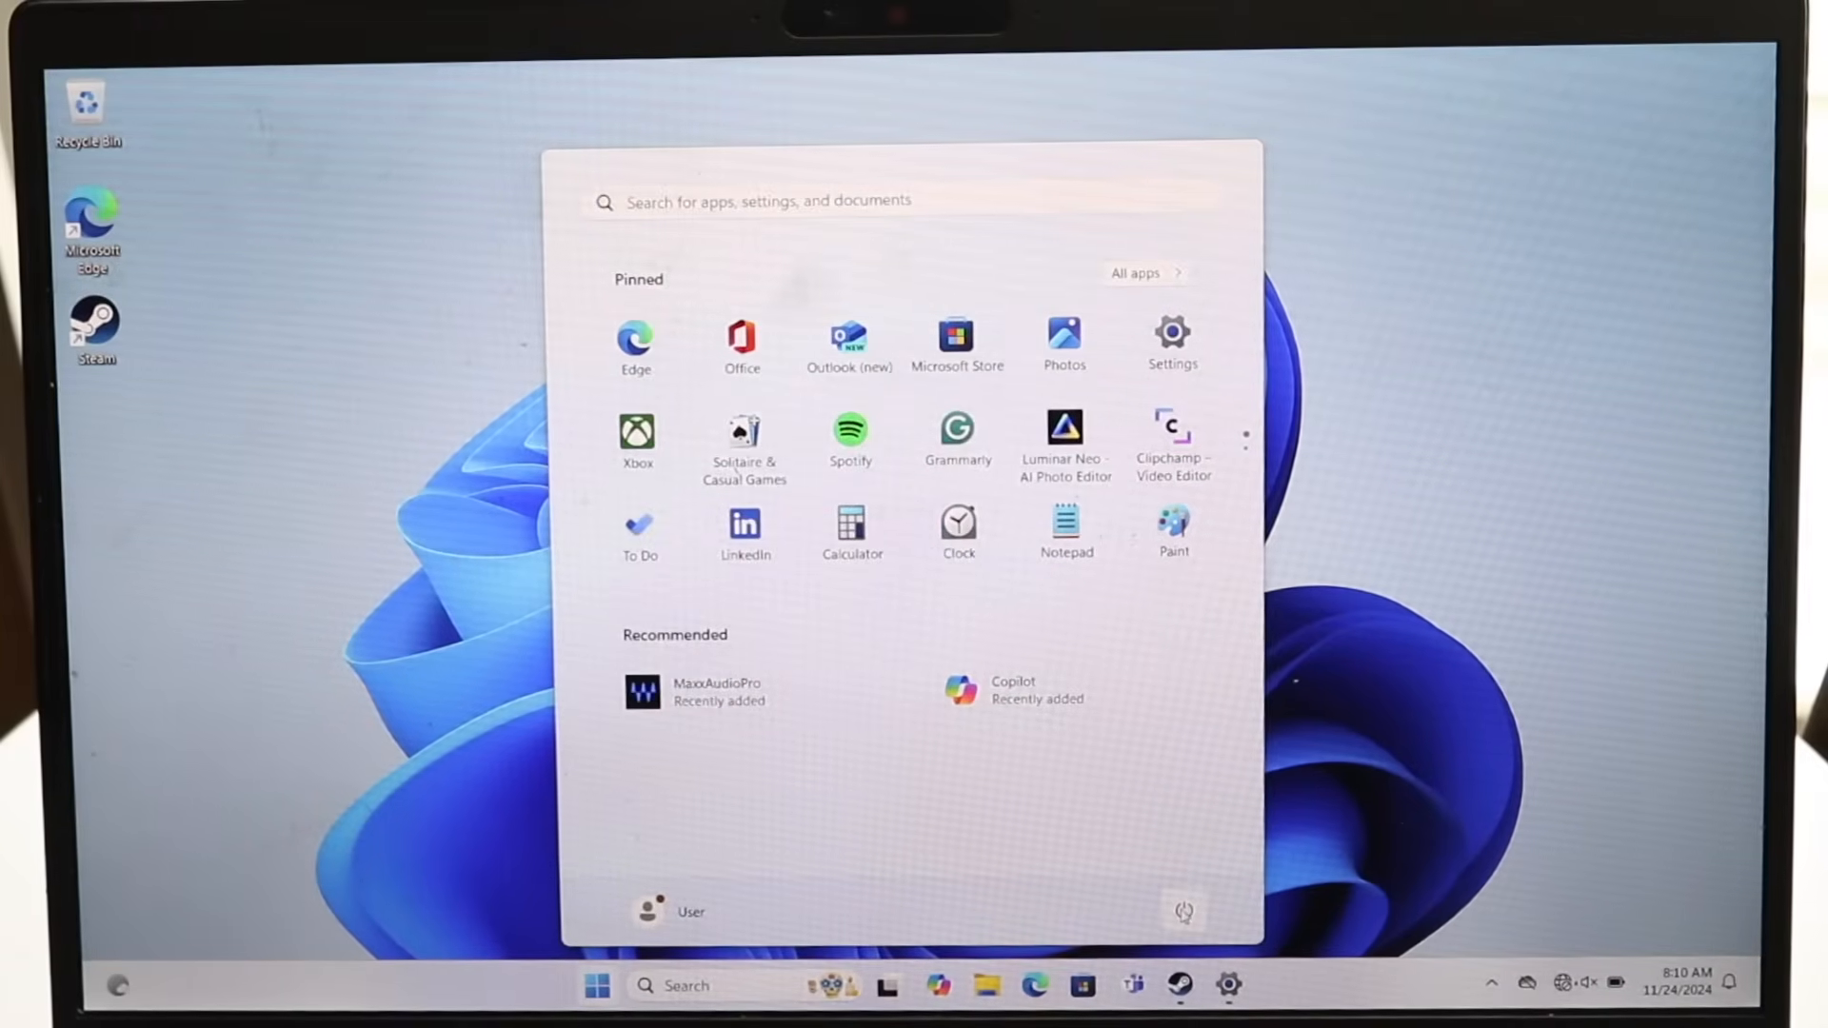
left_click(1184, 912)
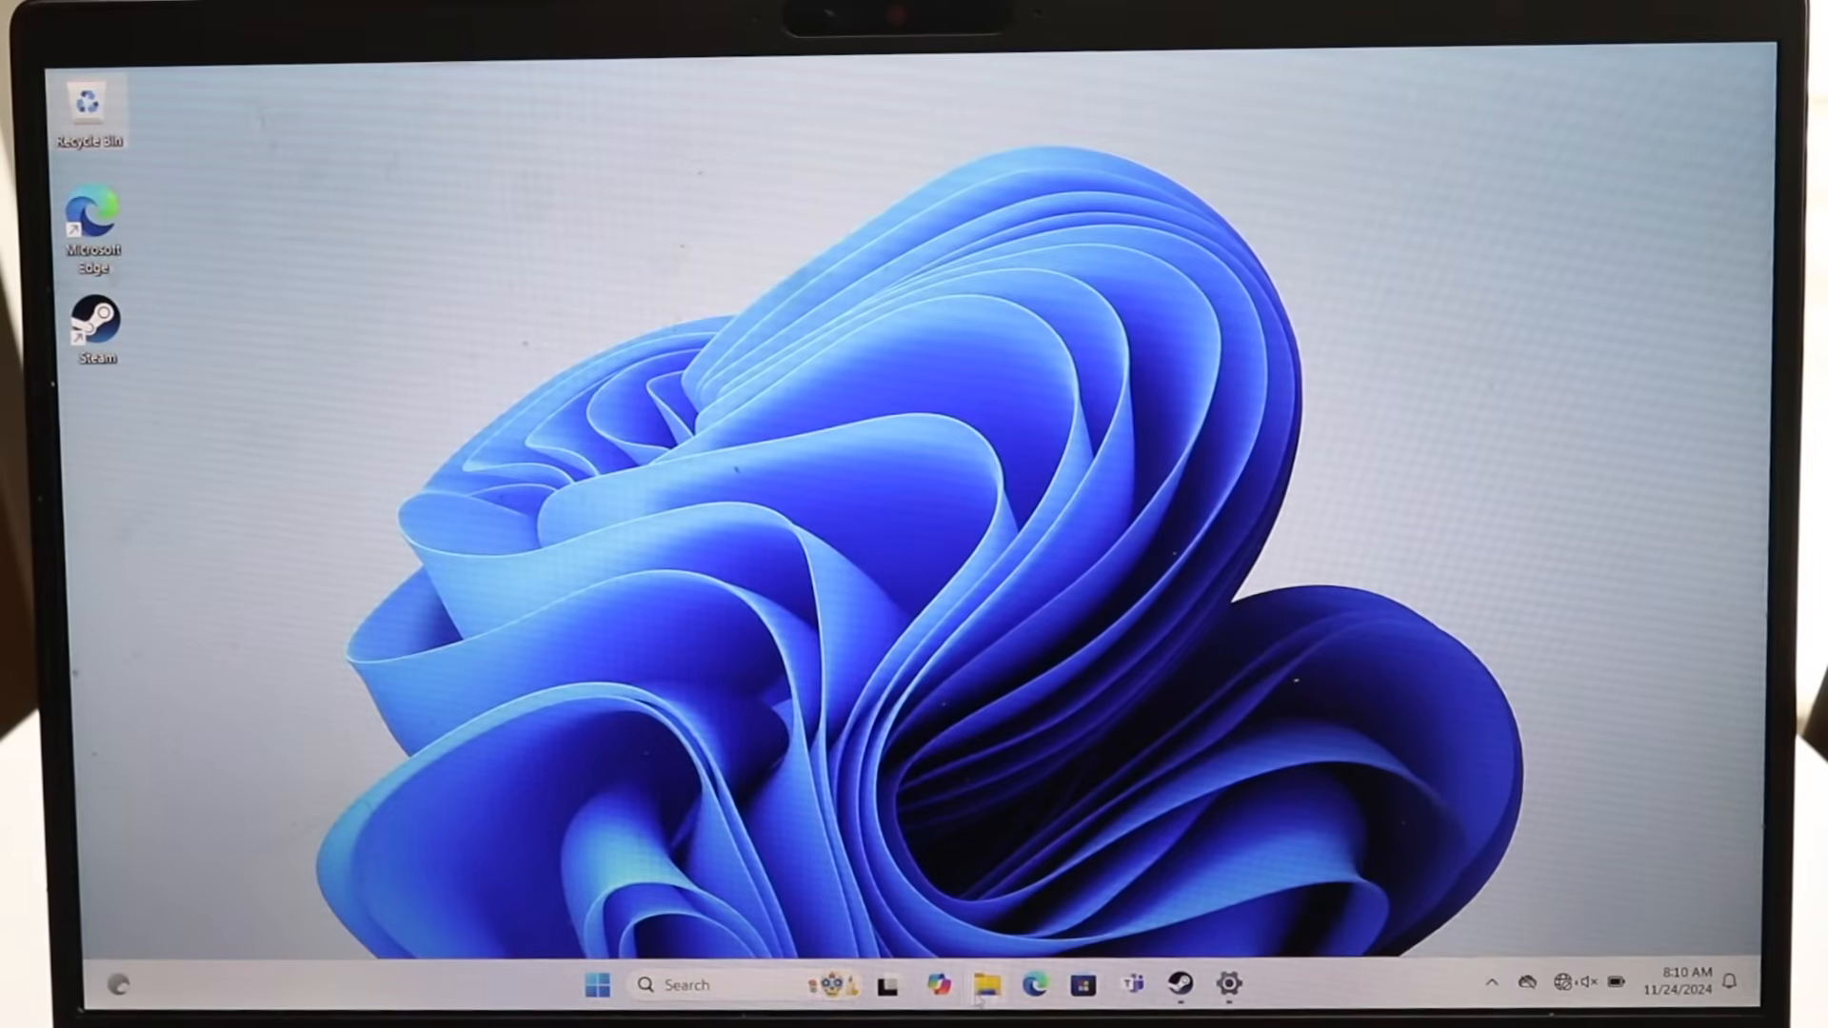
mouse_move(983, 986)
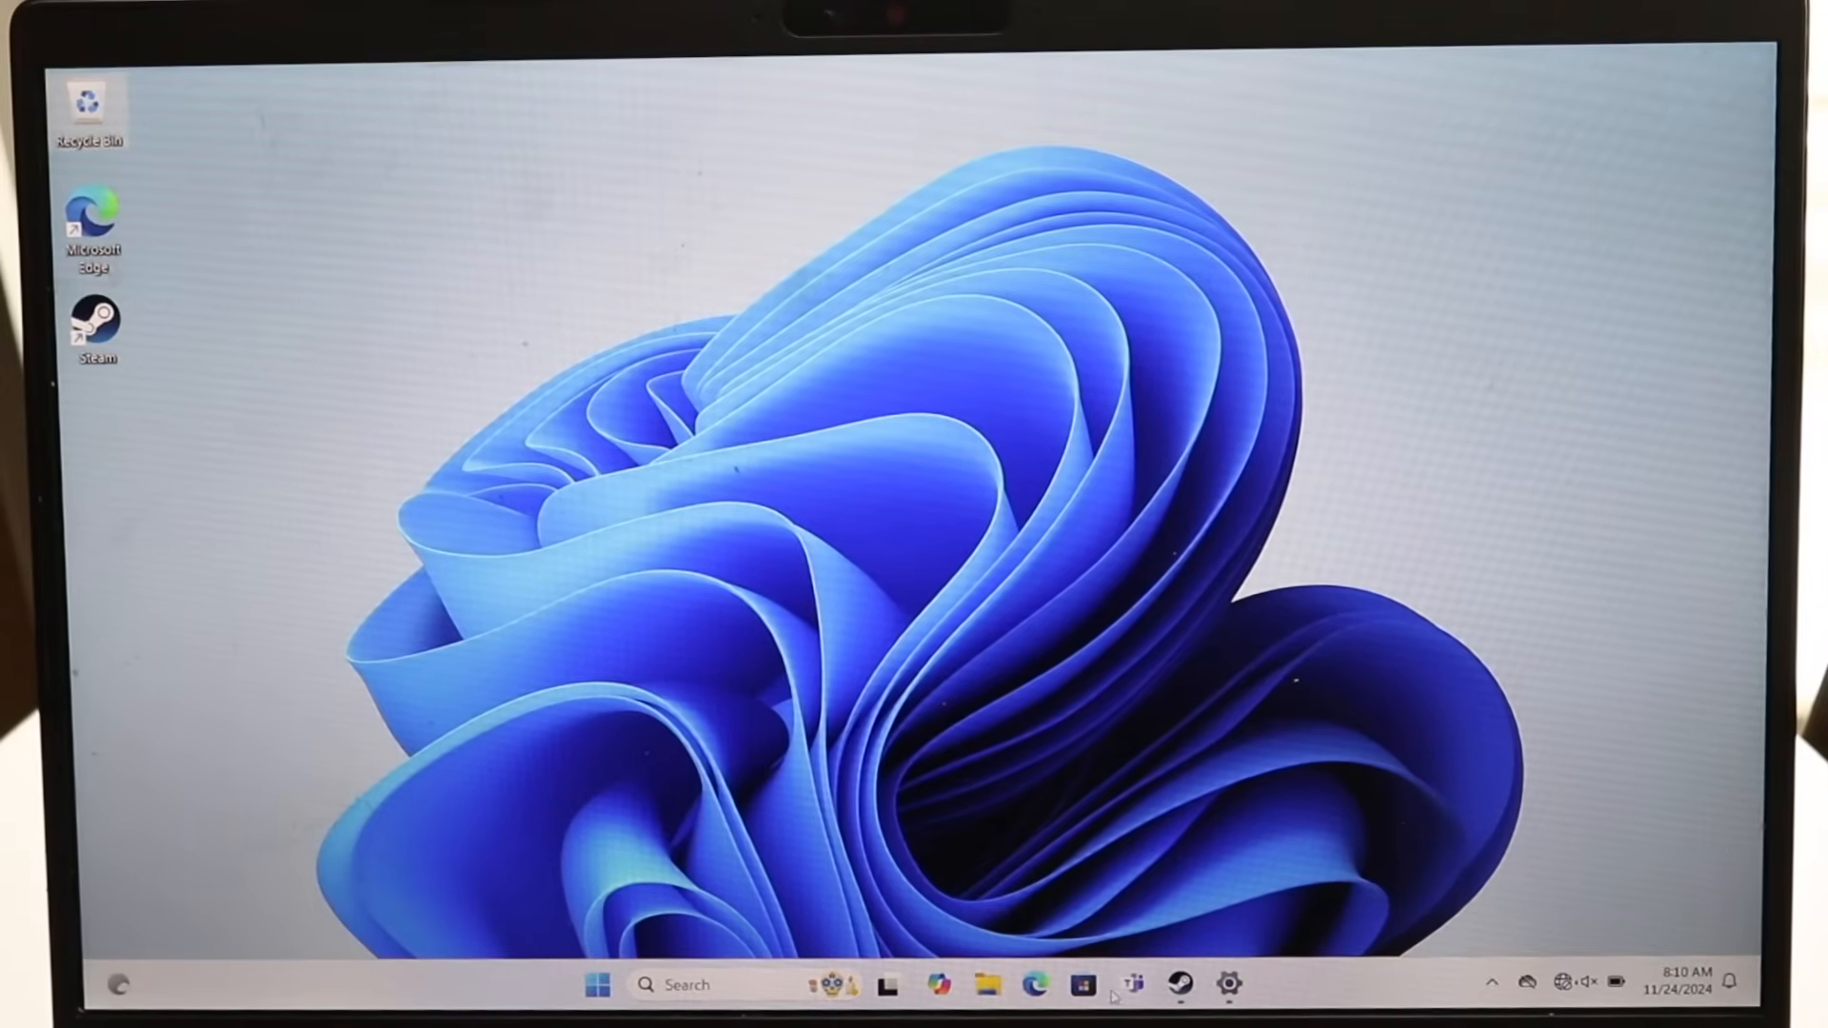
mouse_move(1035, 986)
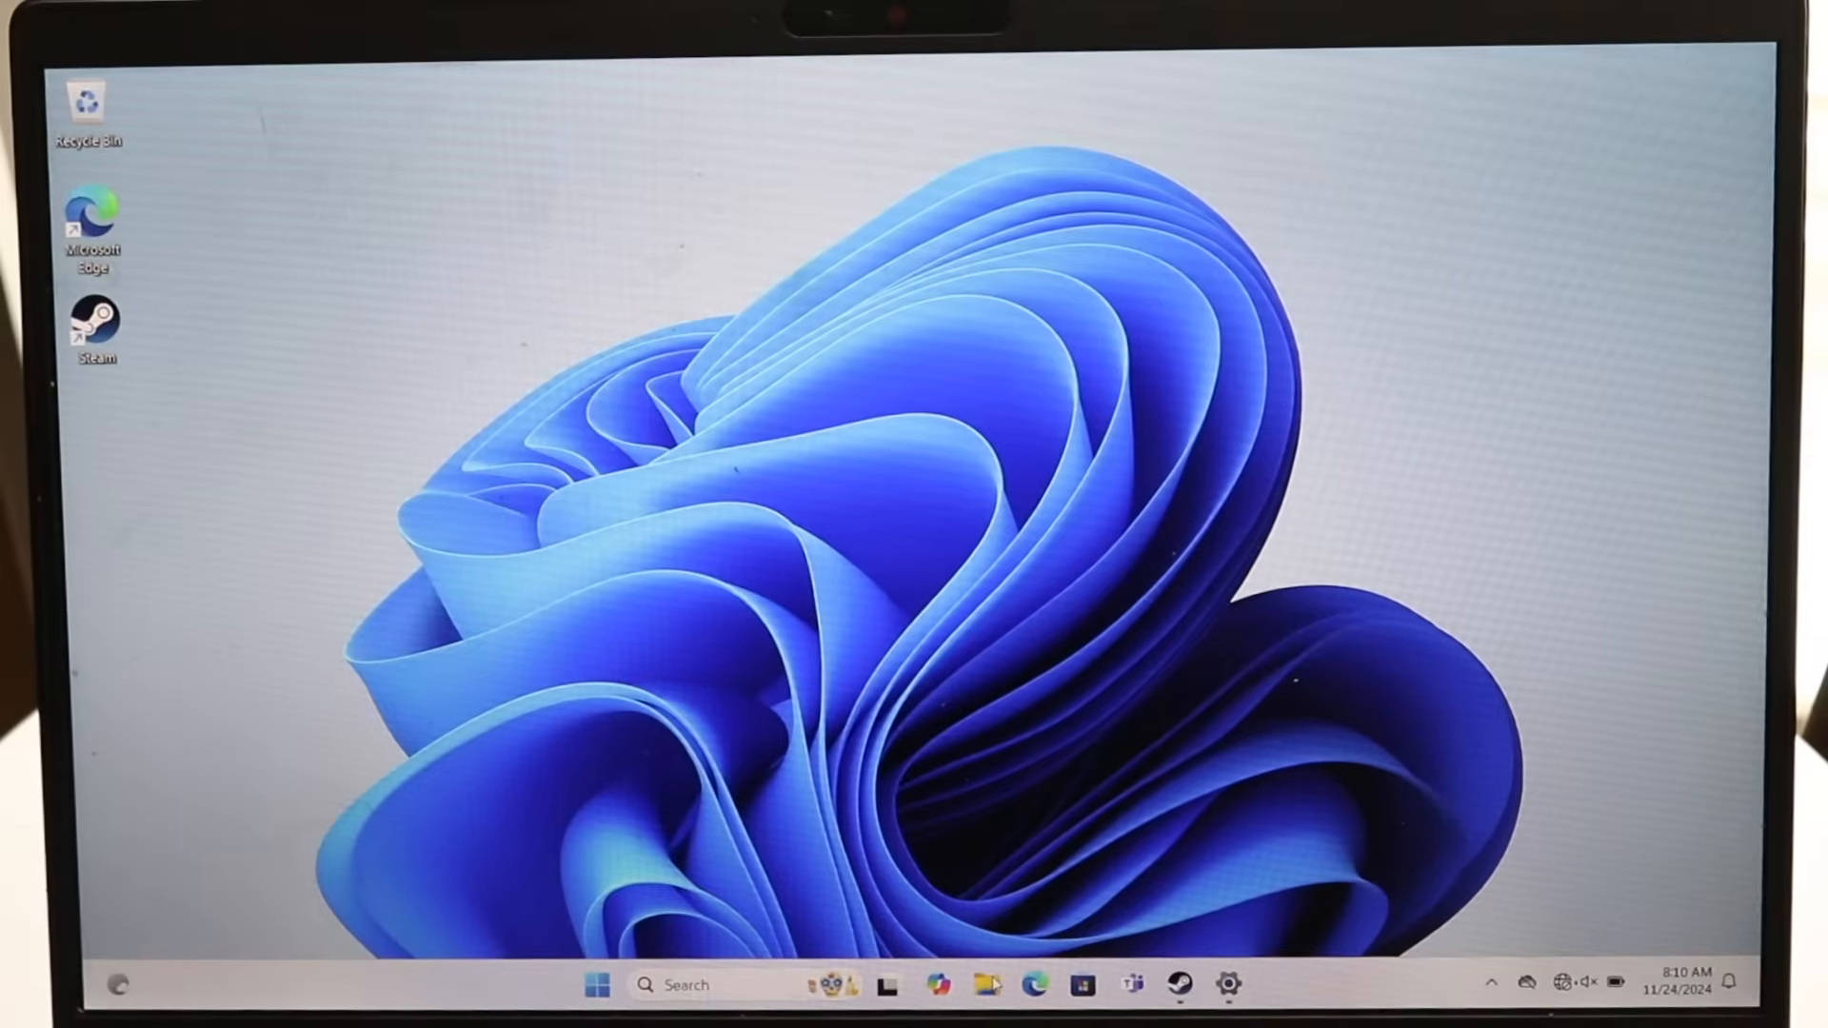
mouse_move(1035, 986)
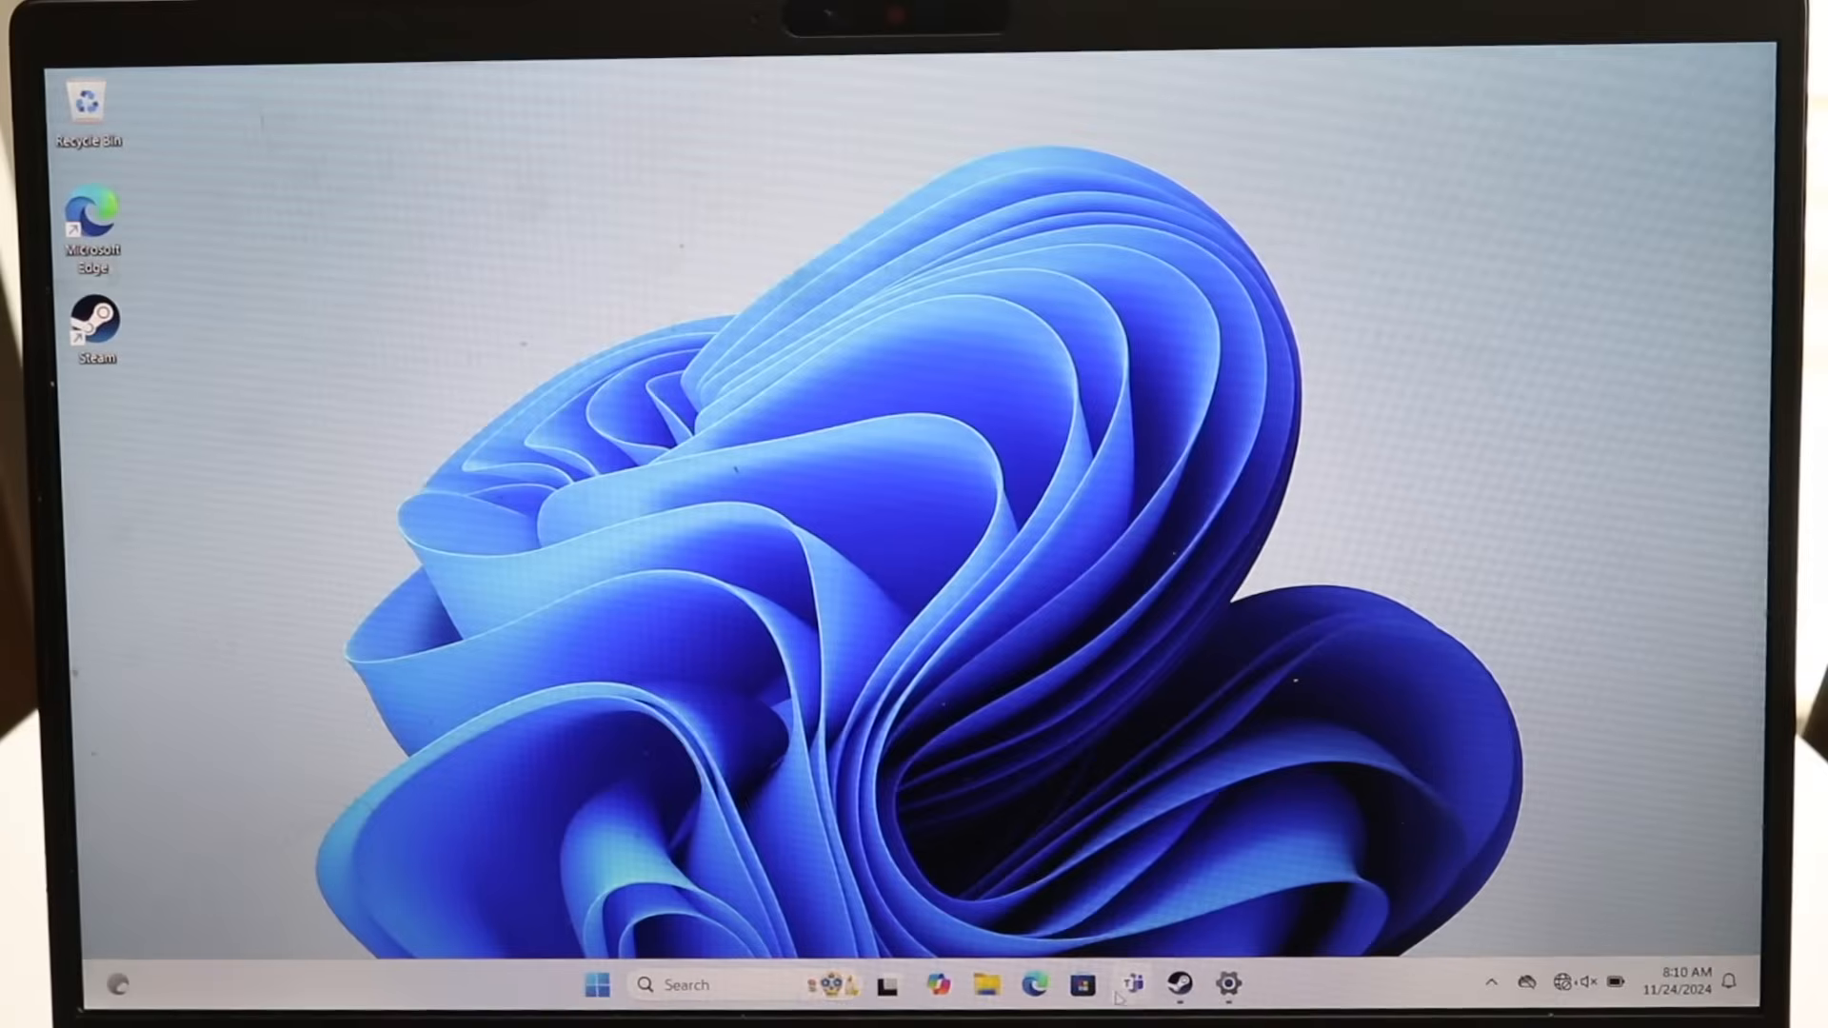
mouse_move(1128, 985)
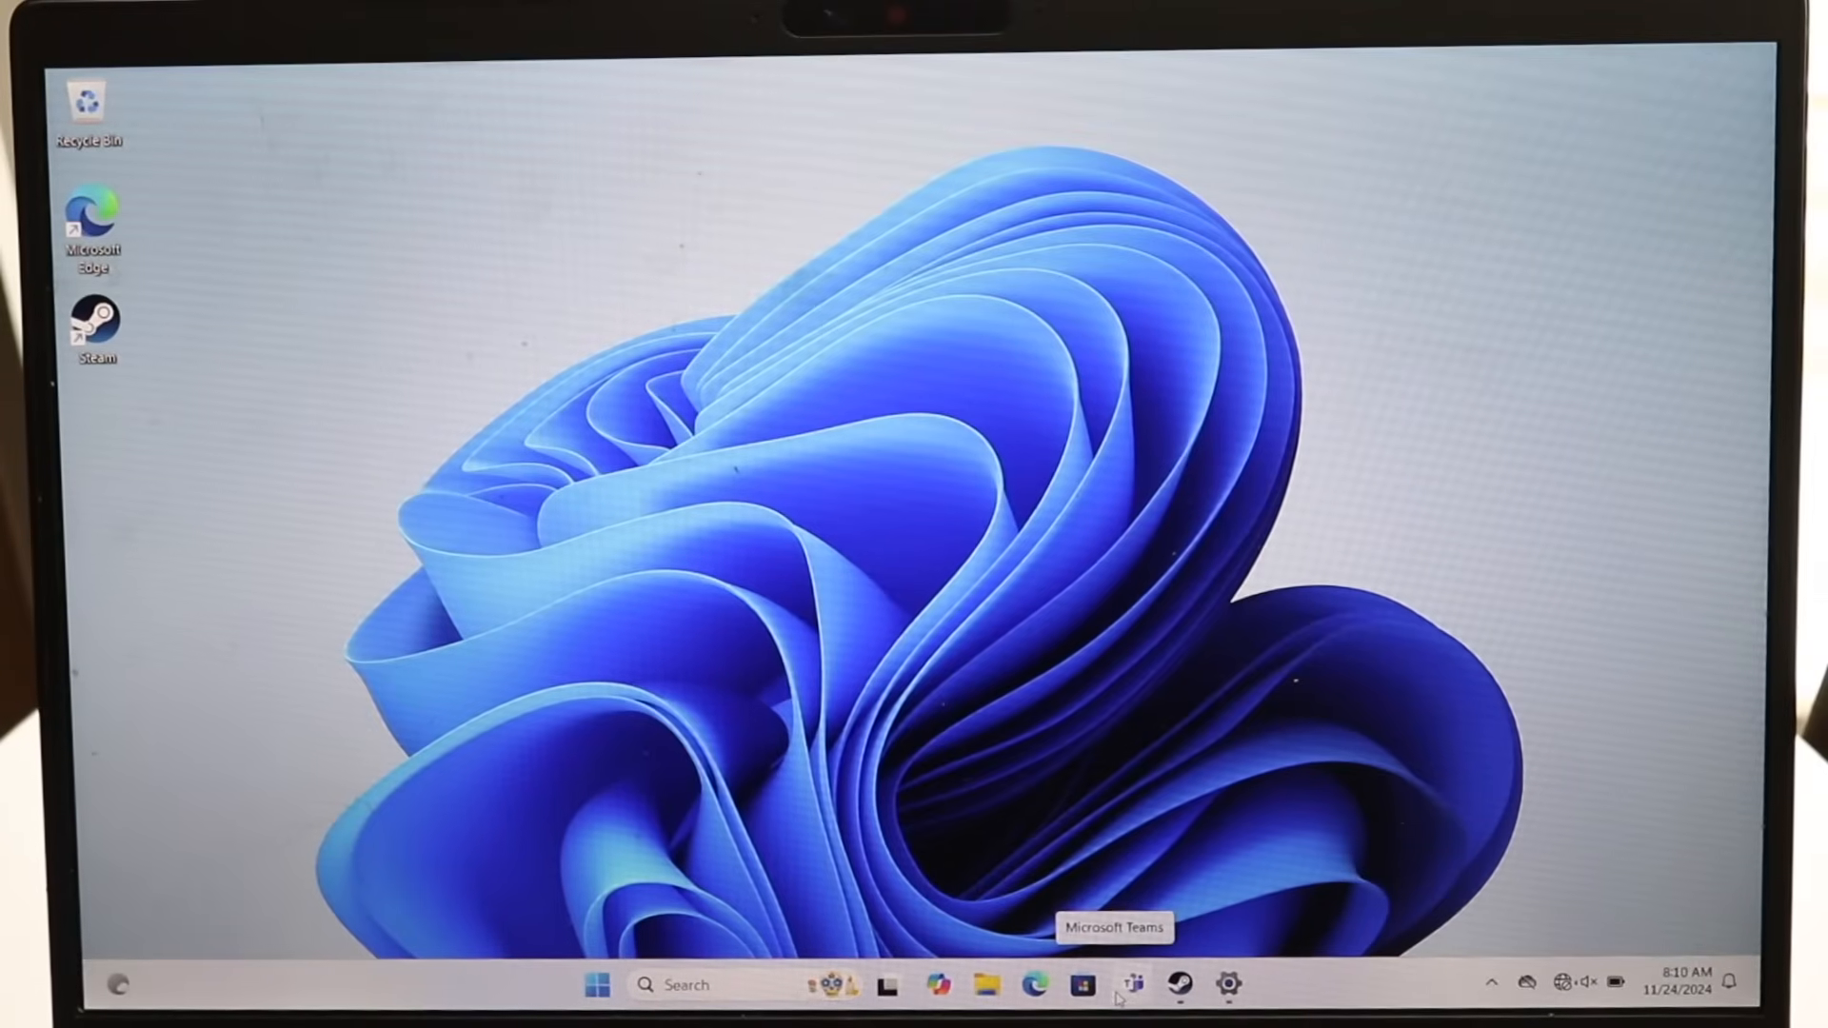
Unpin Microsoft Teams using its taskbar context menu.
right_click(1129, 985)
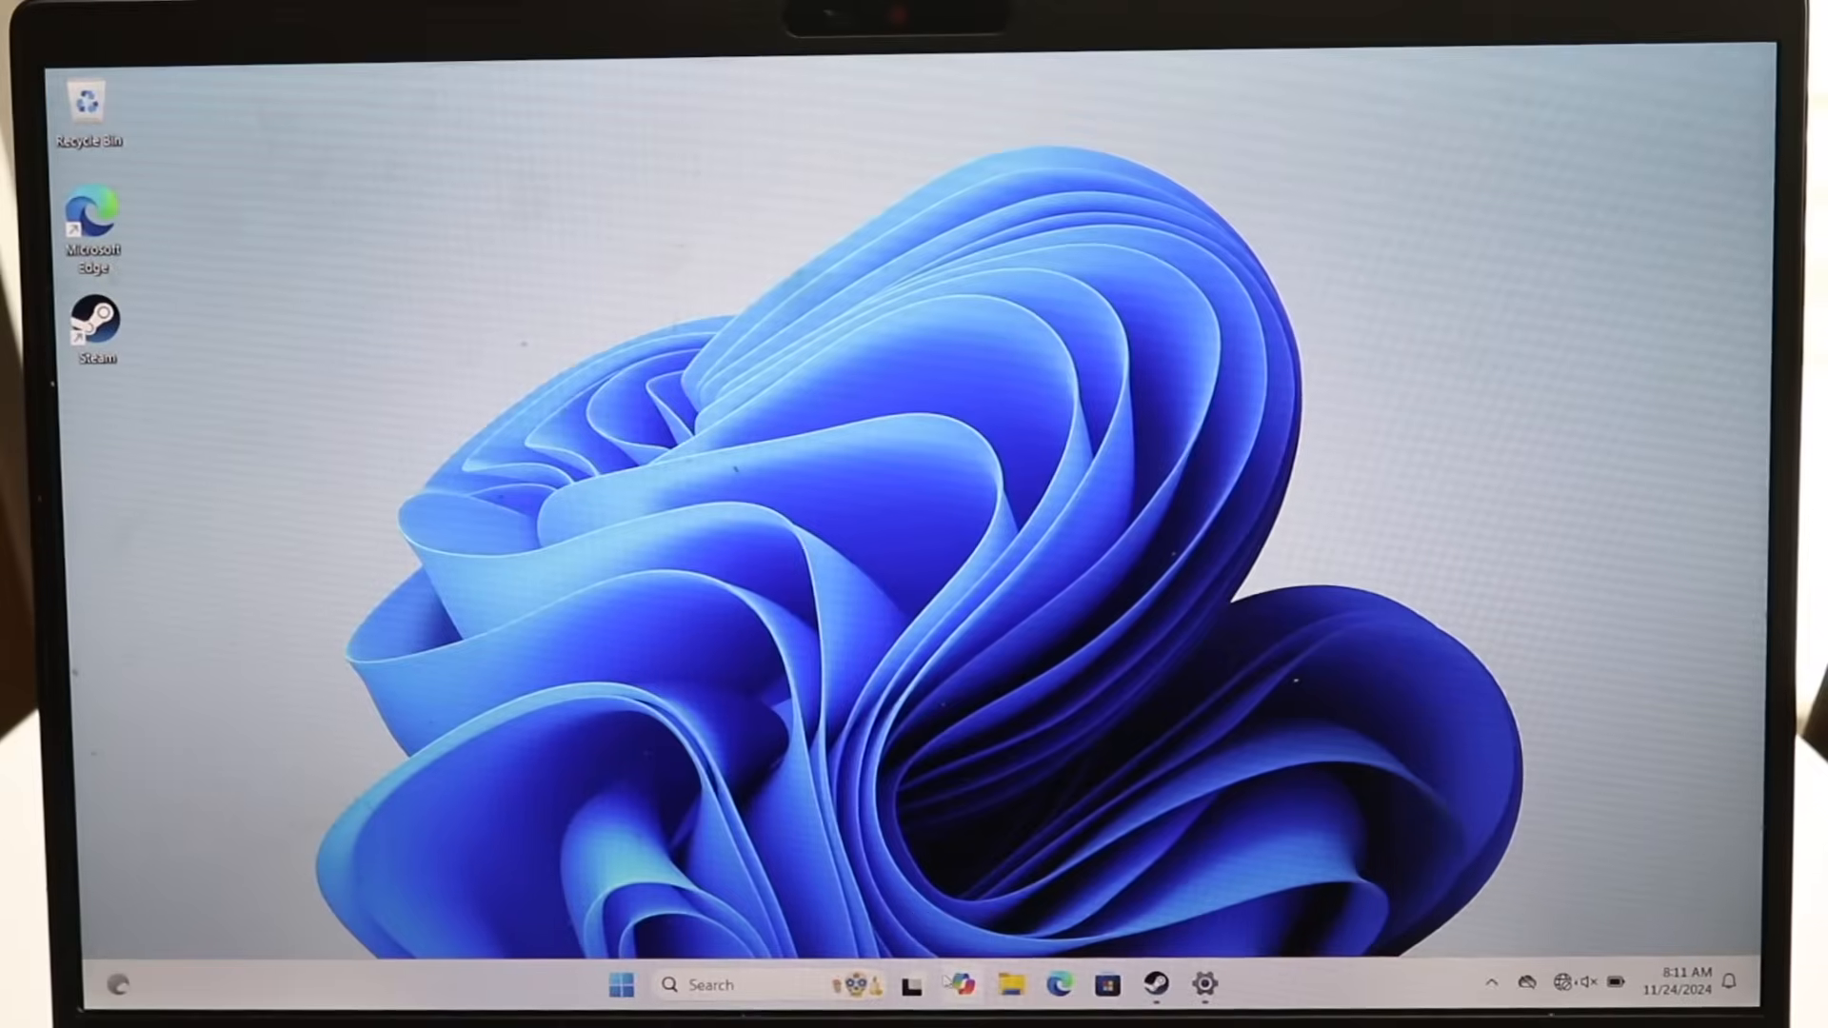
Launch Microsoft Store, see its check-your-connection message, and minimize it.
left_click(913, 986)
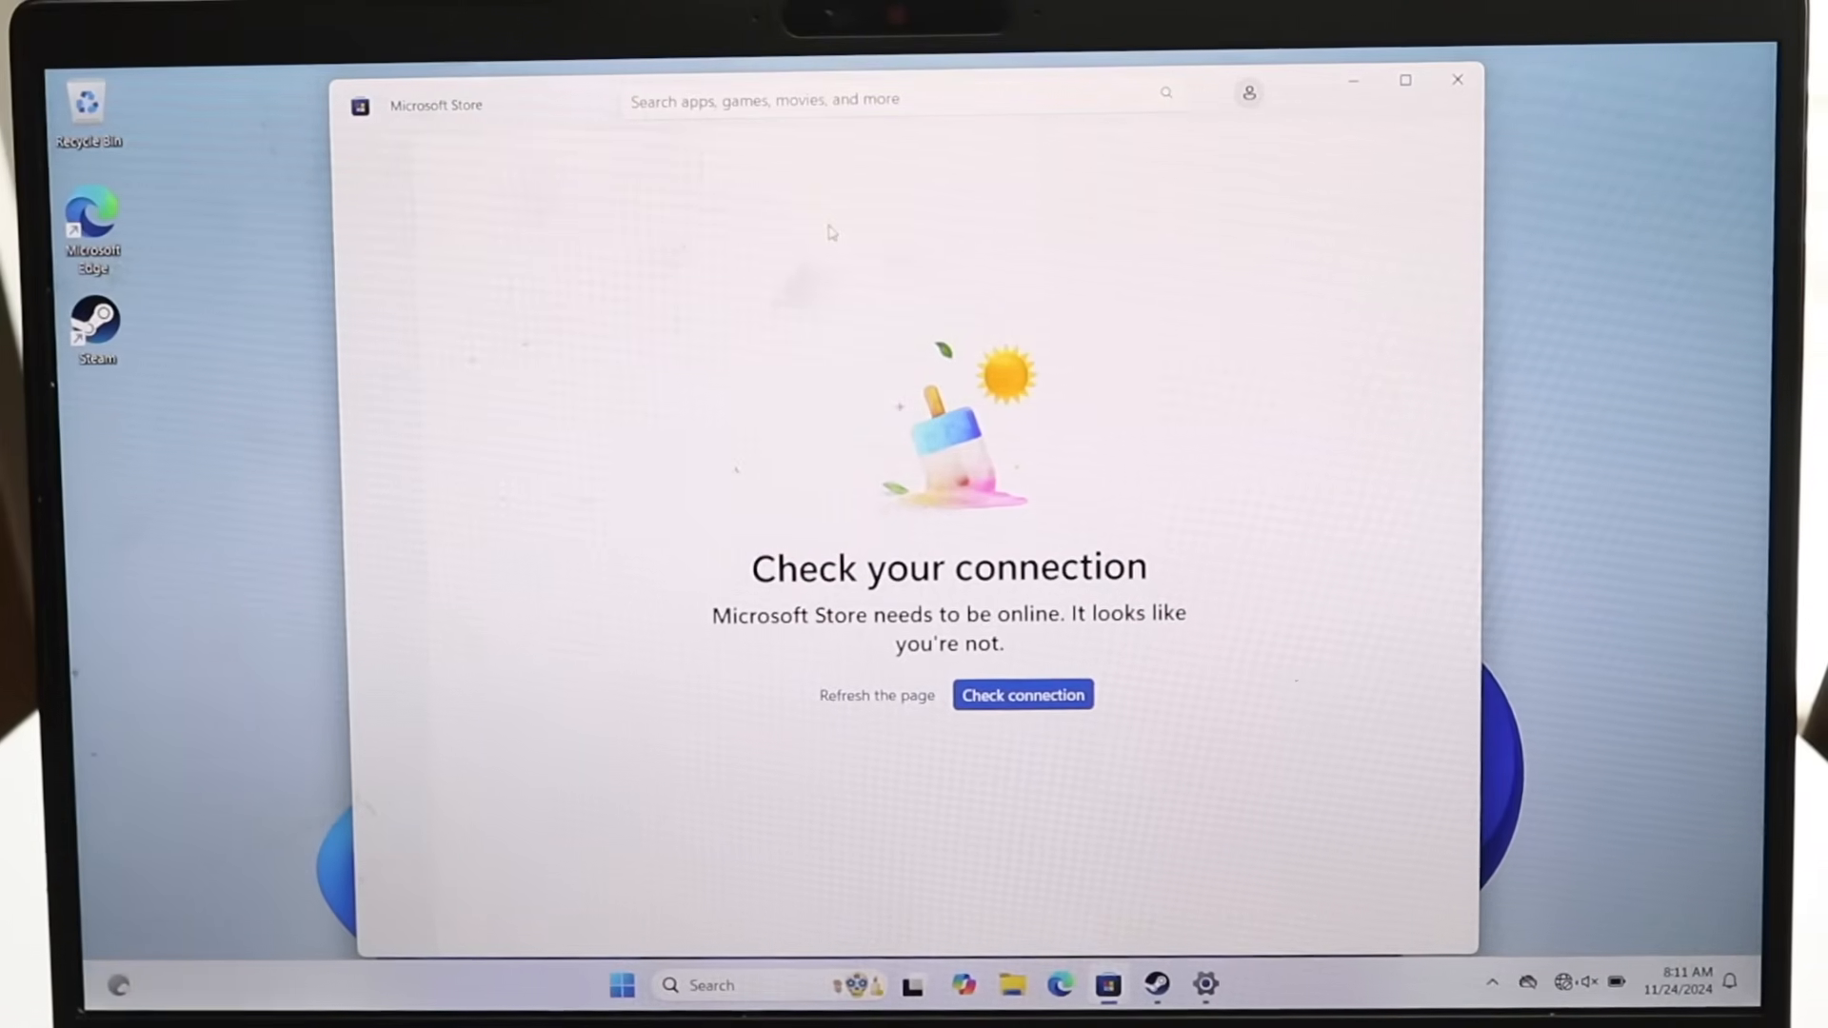
mouse_move(875, 207)
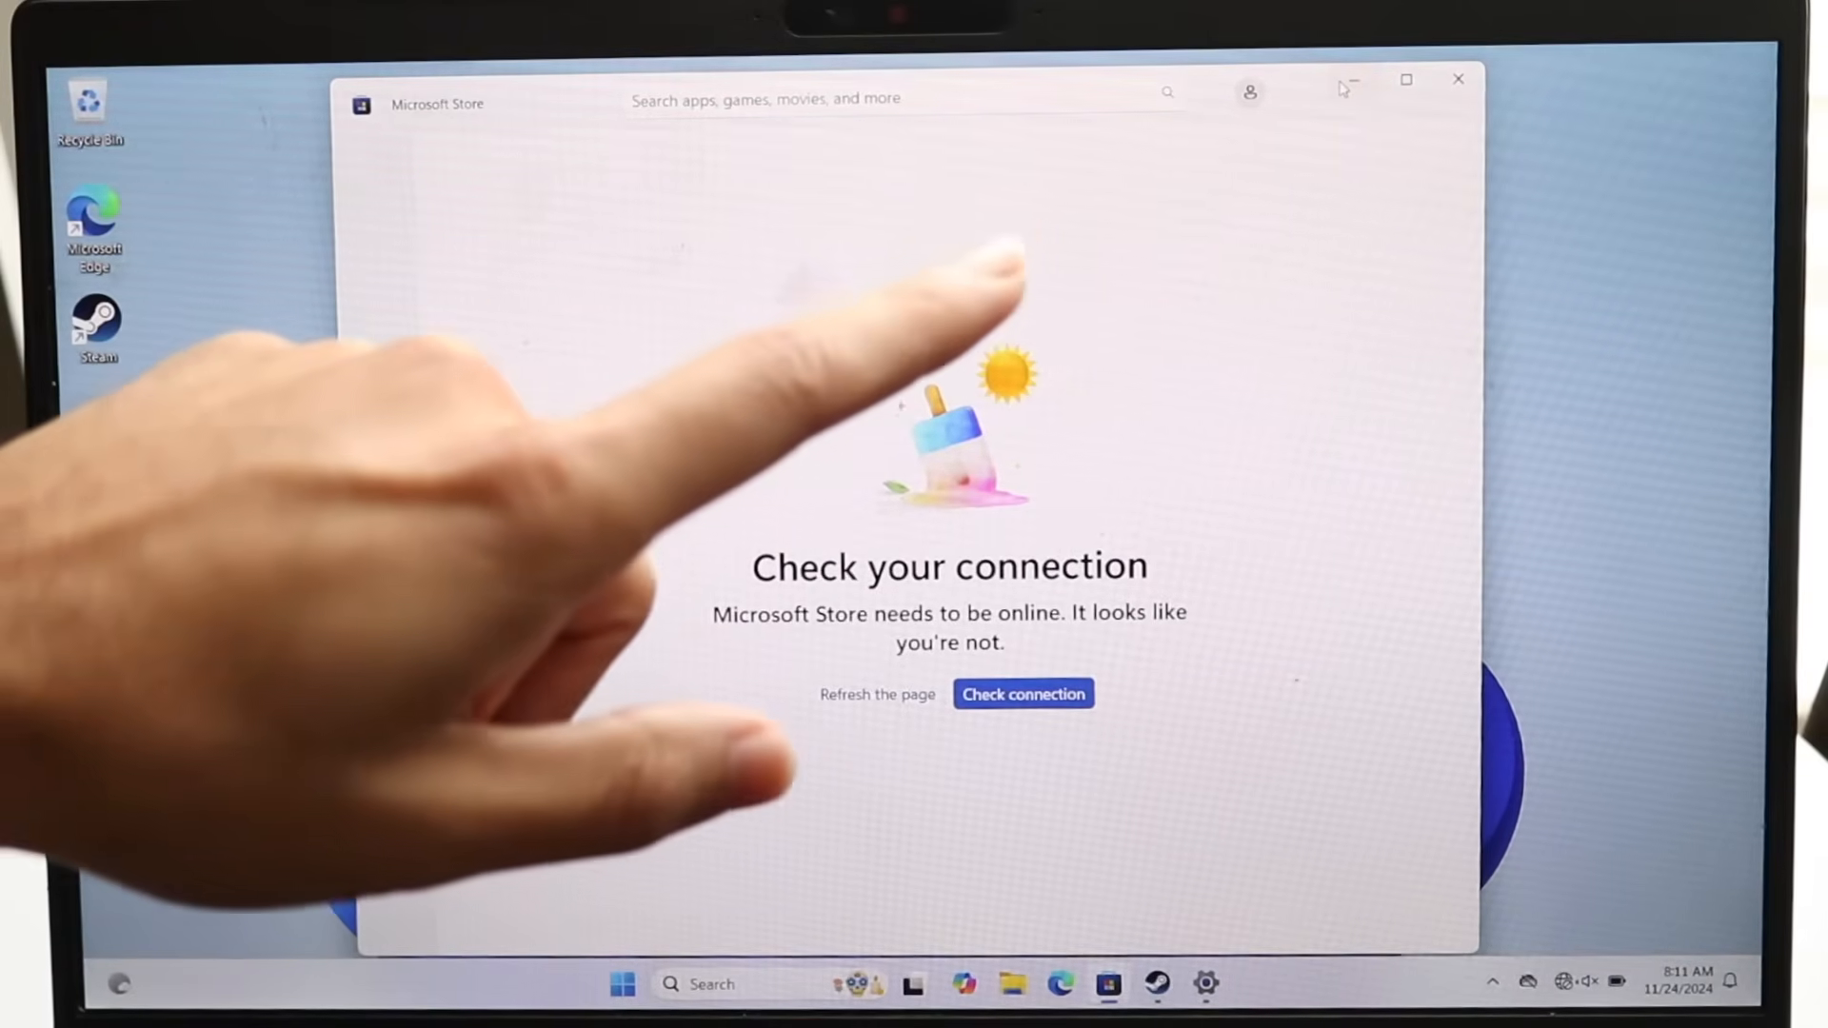
left_click(1456, 78)
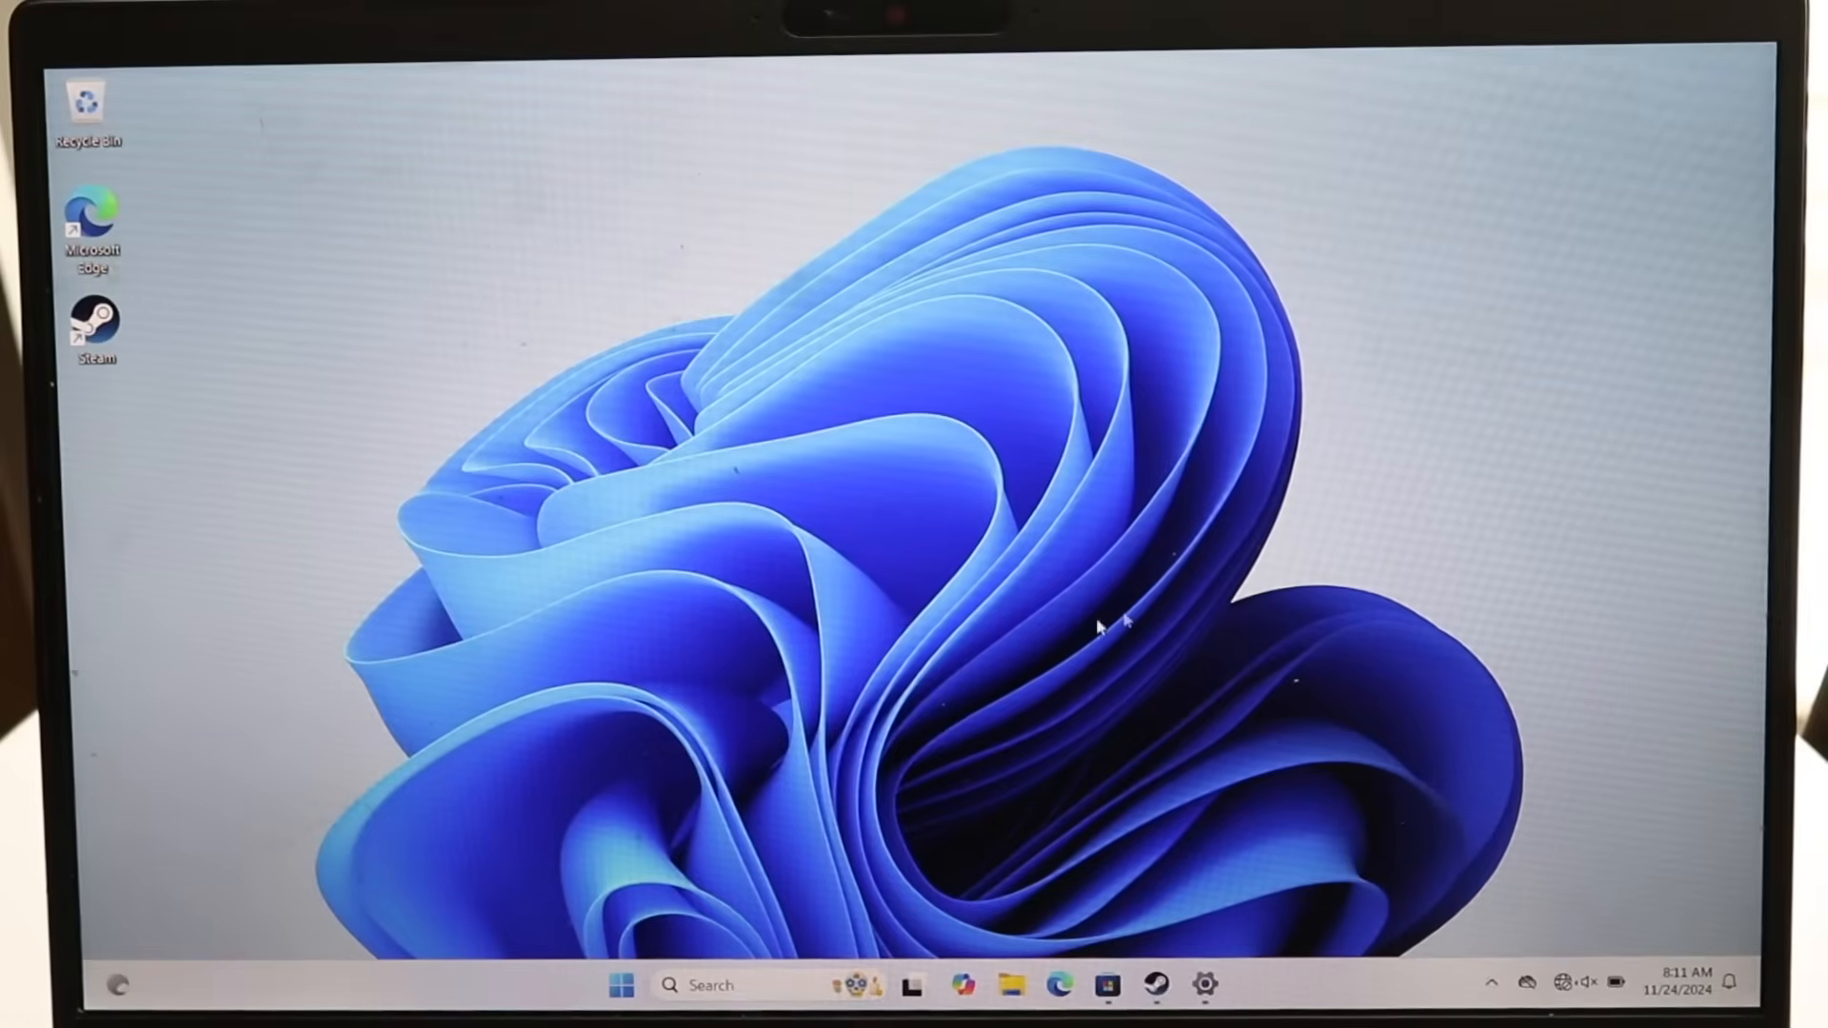
Restore Microsoft Store and snap it beside the Personalization background settings.
left_click(1106, 983)
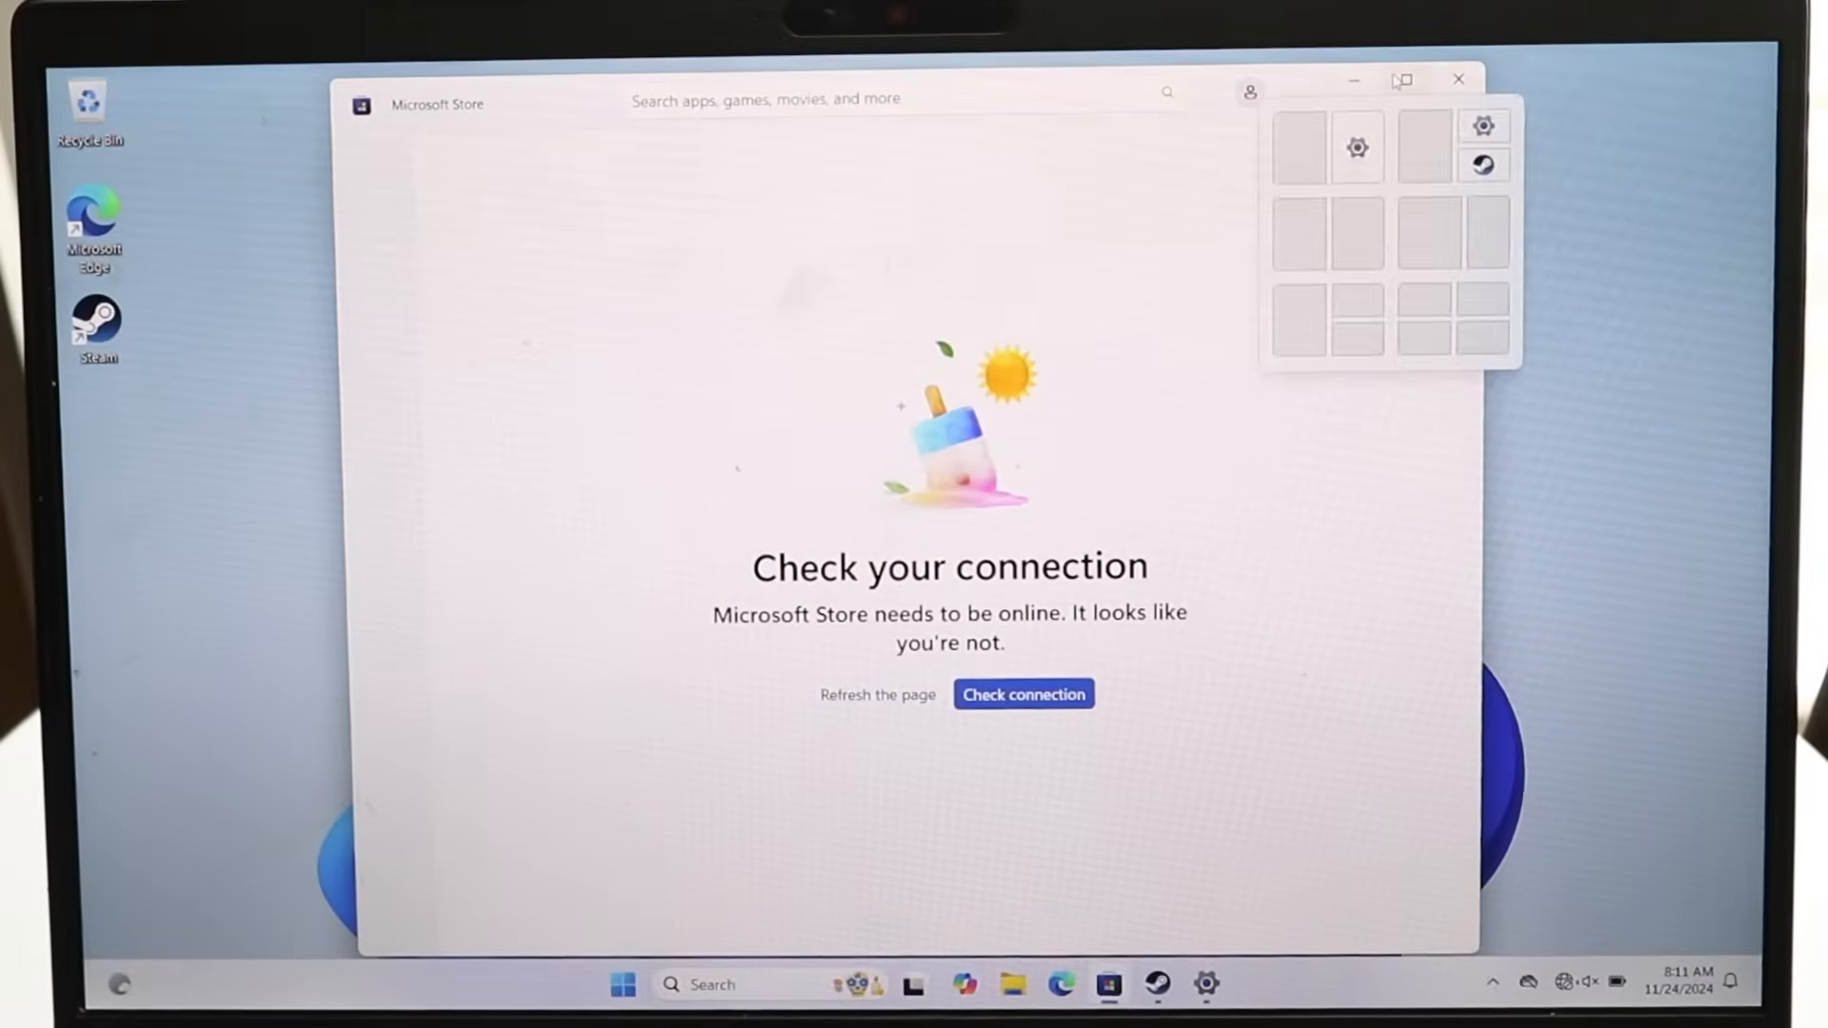
left_click(1403, 79)
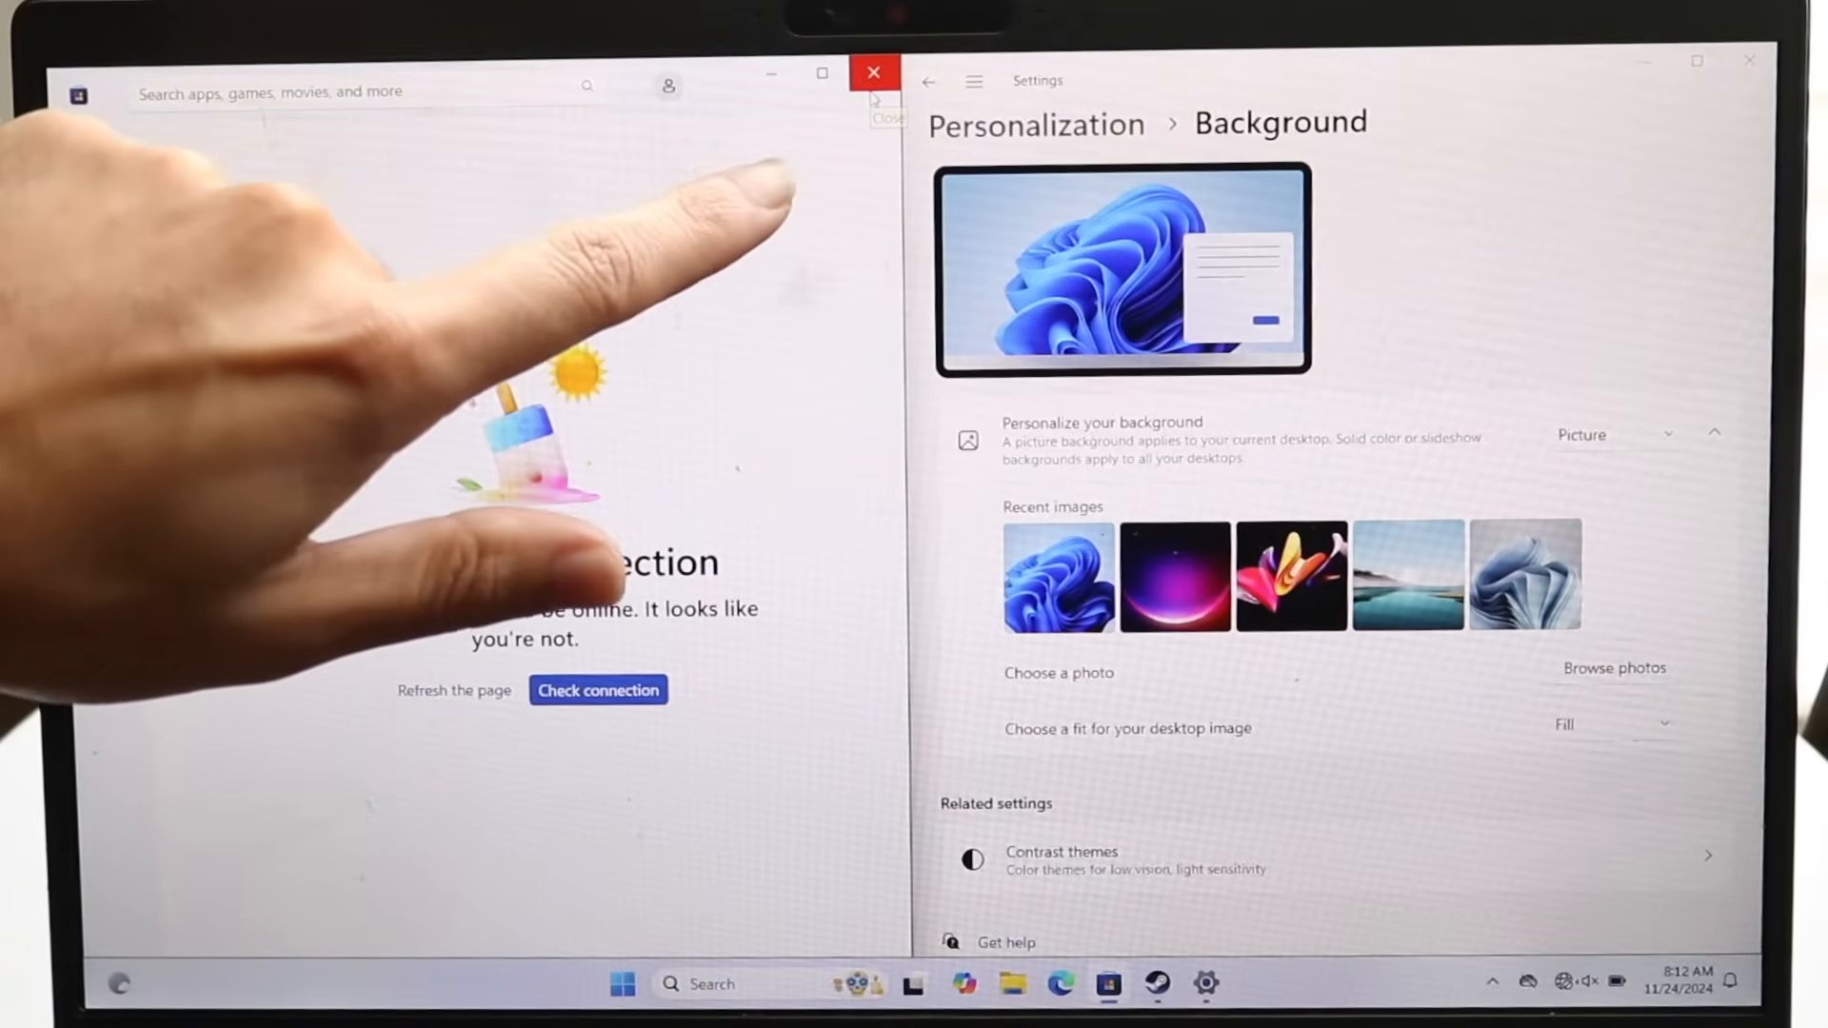
Close the snapped offline Microsoft Store, leaving Background settings on screen.
left_click(873, 72)
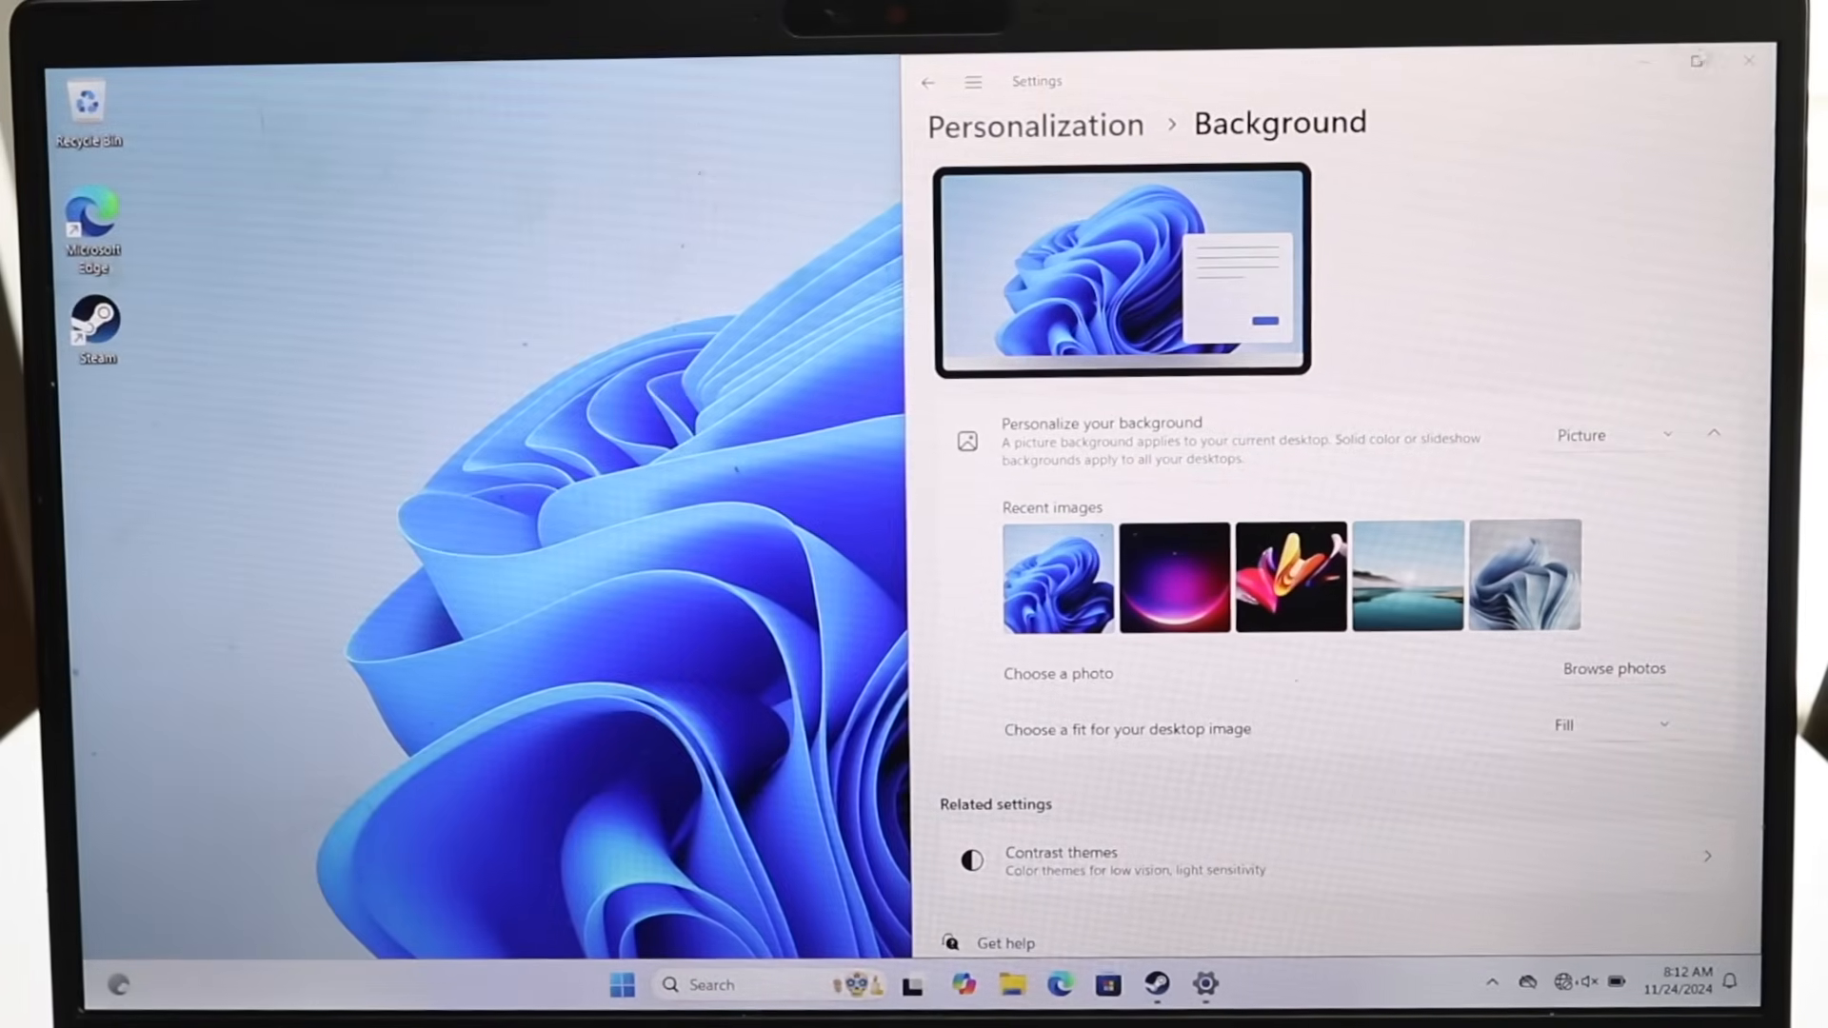
Close Settings, check the full date and time, and open quick settings.
left_click(1748, 61)
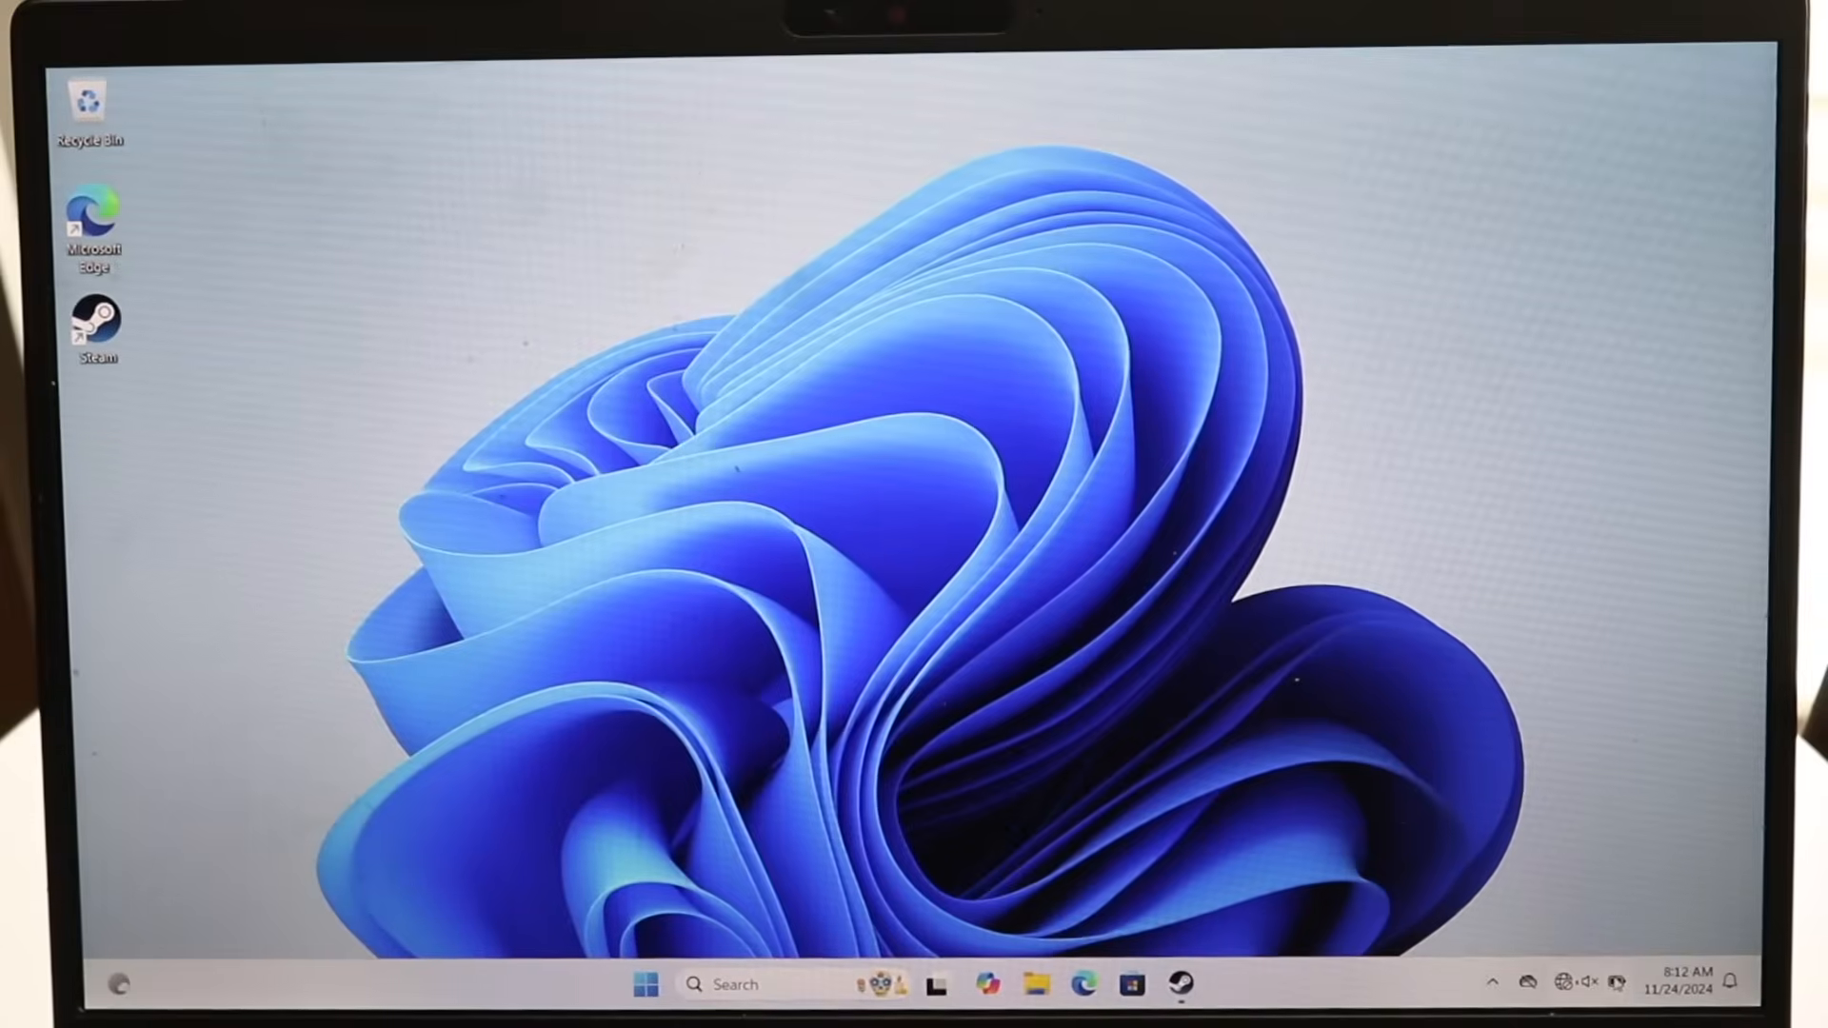
left_click(1562, 984)
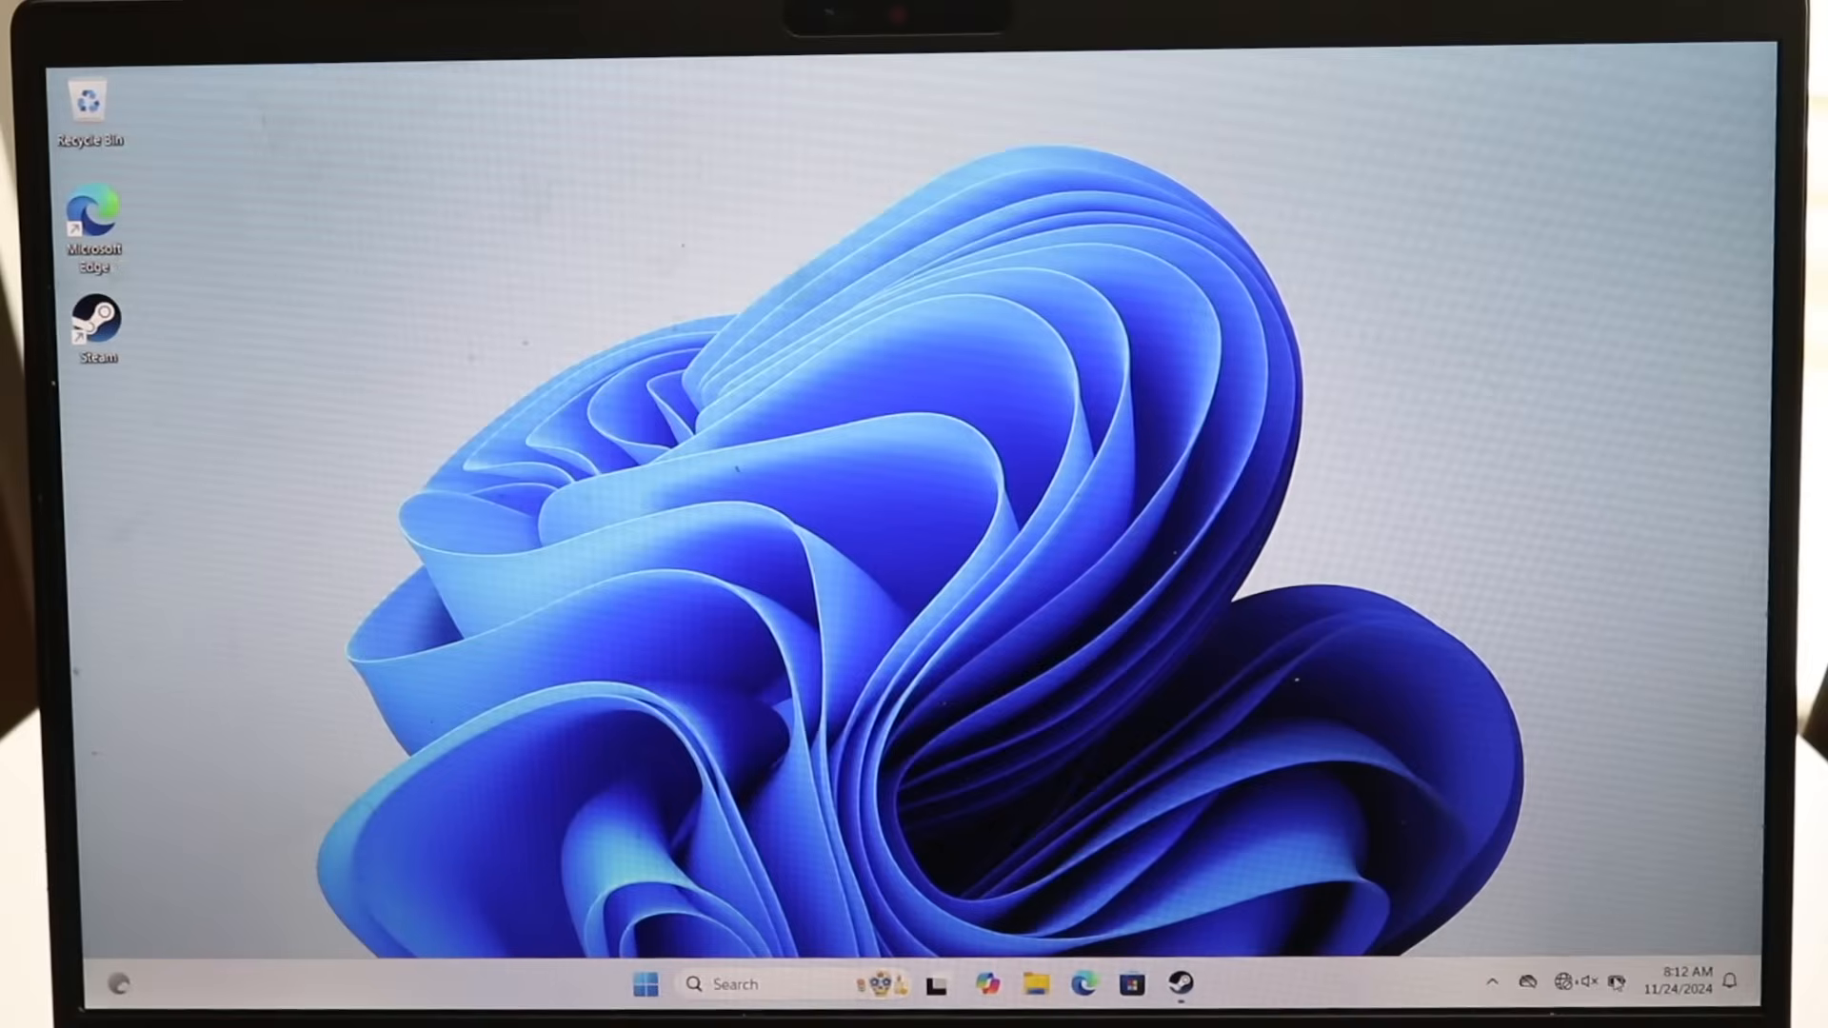
left_click(1695, 982)
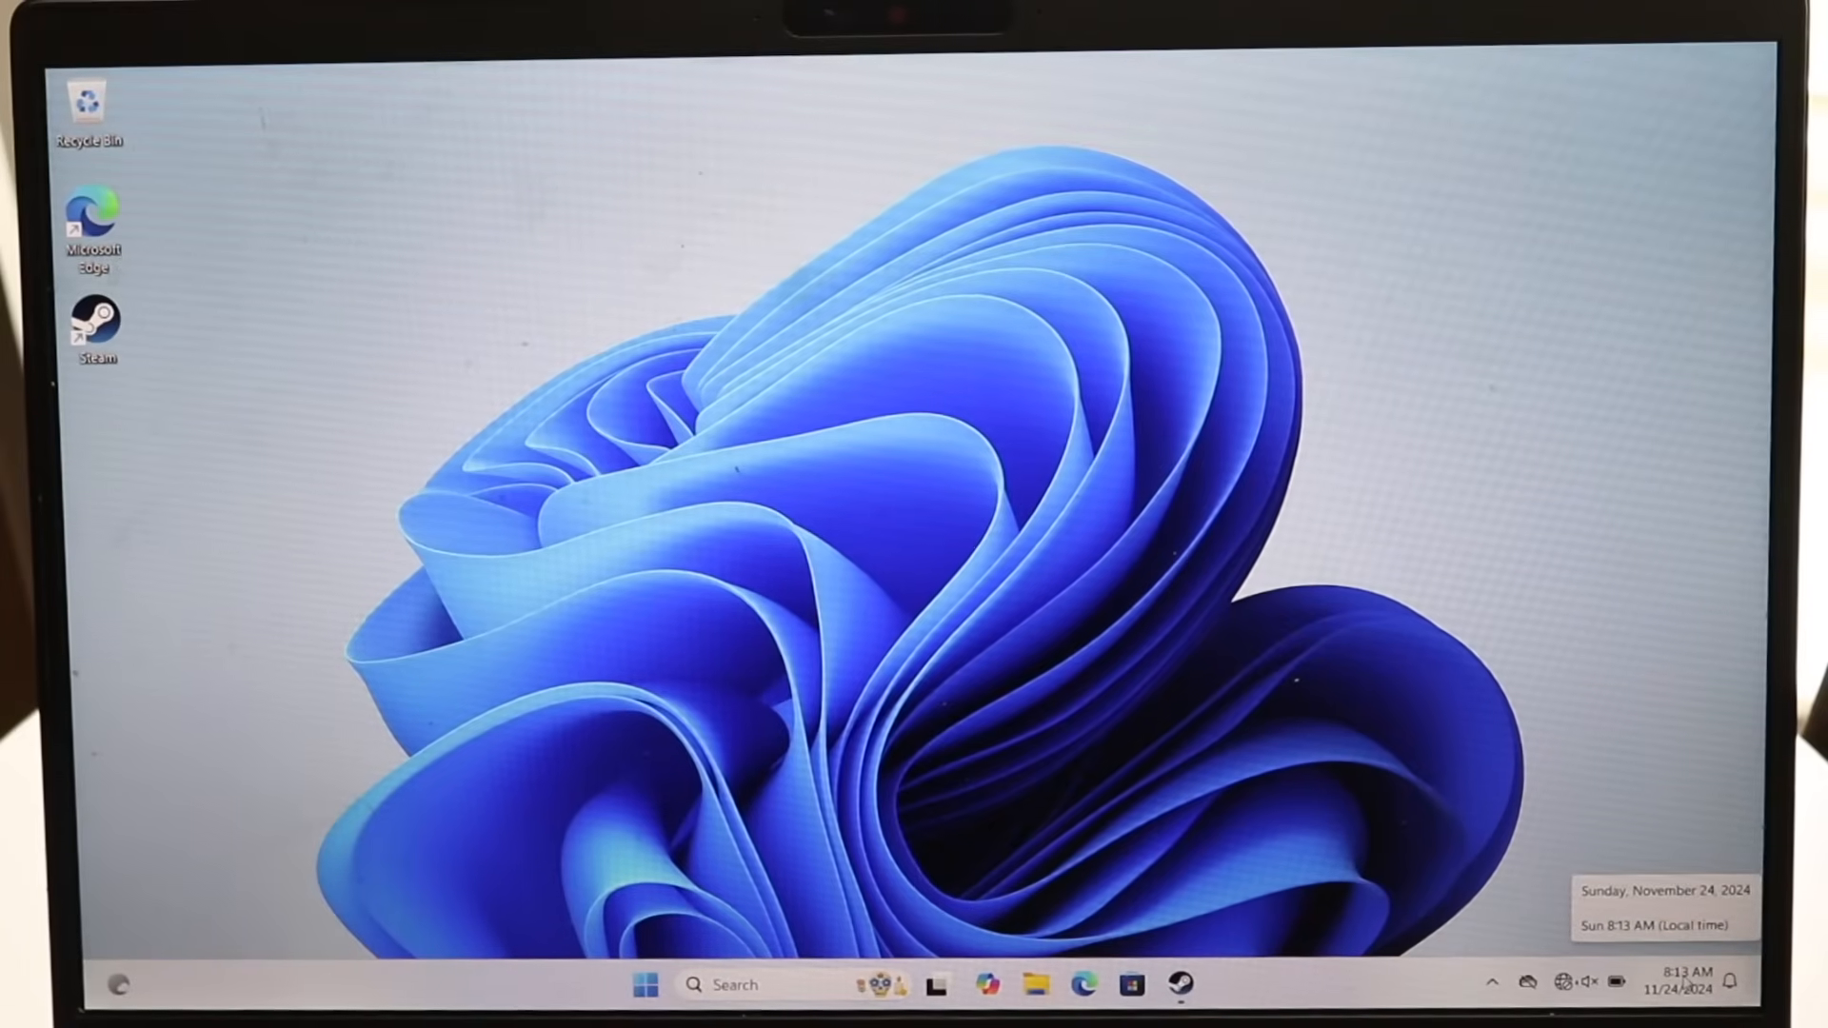
left_click(1693, 983)
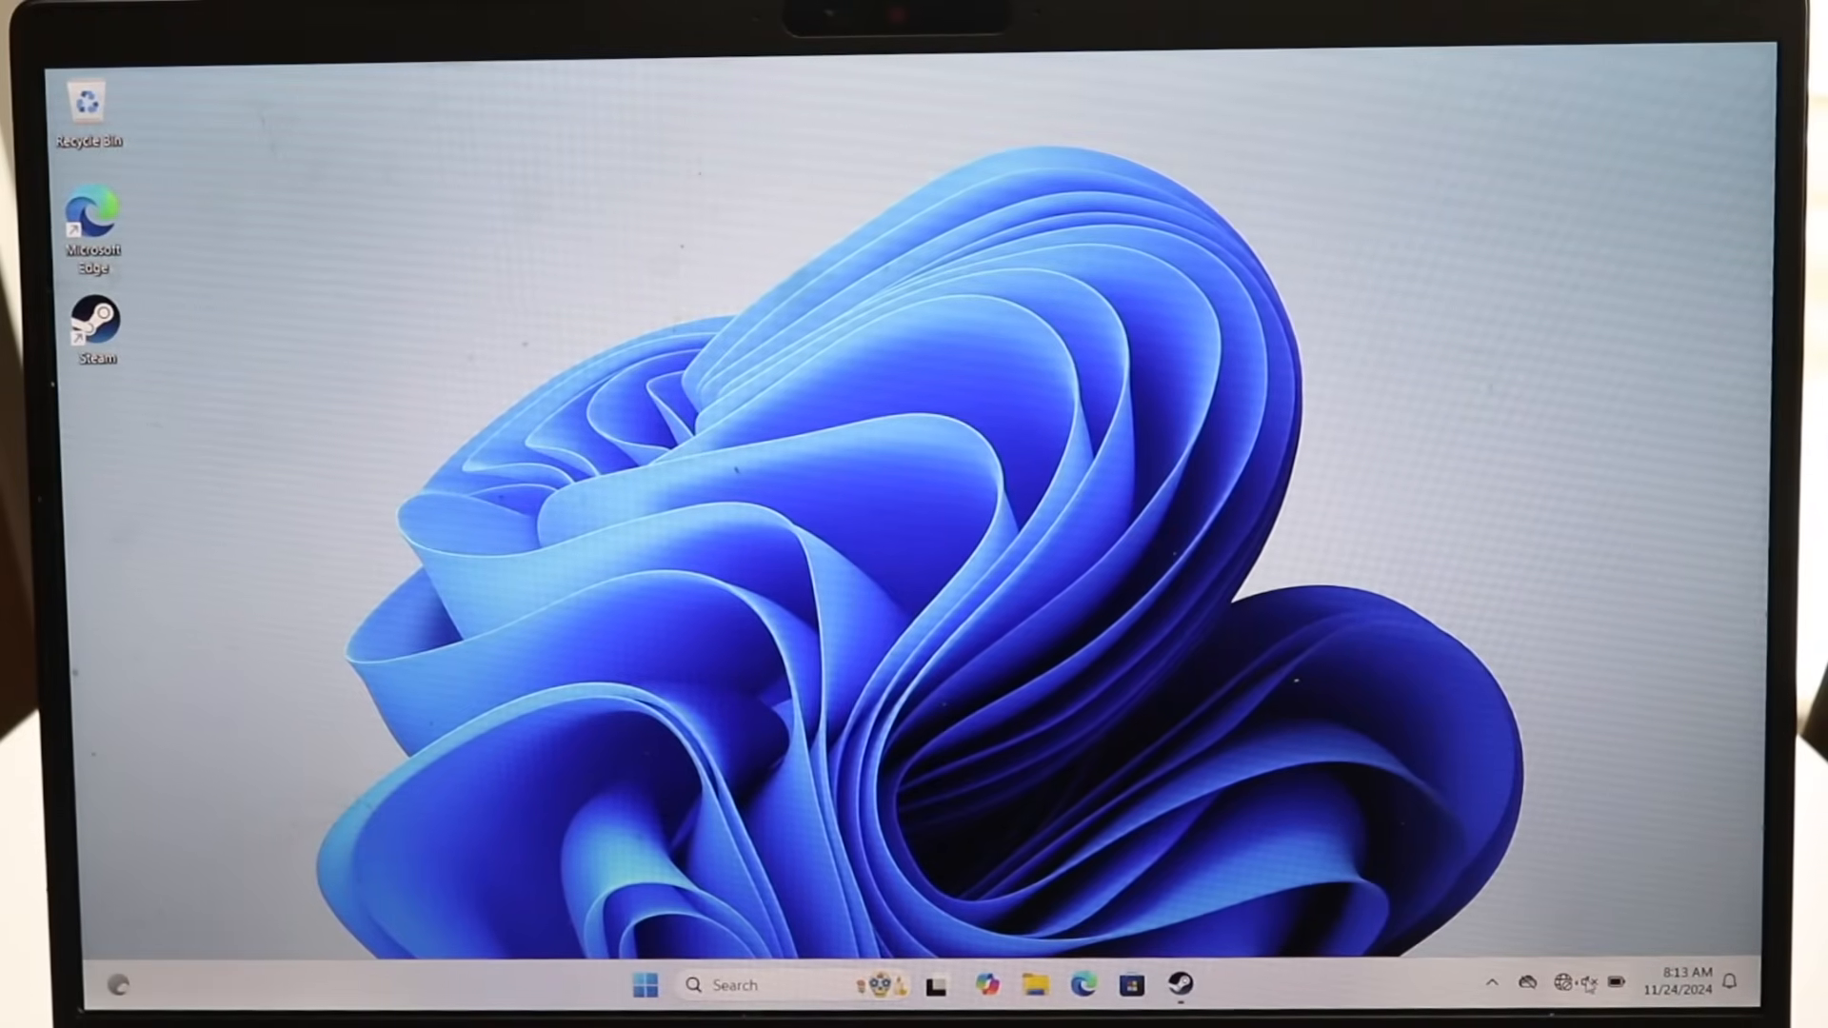
left_click(1562, 984)
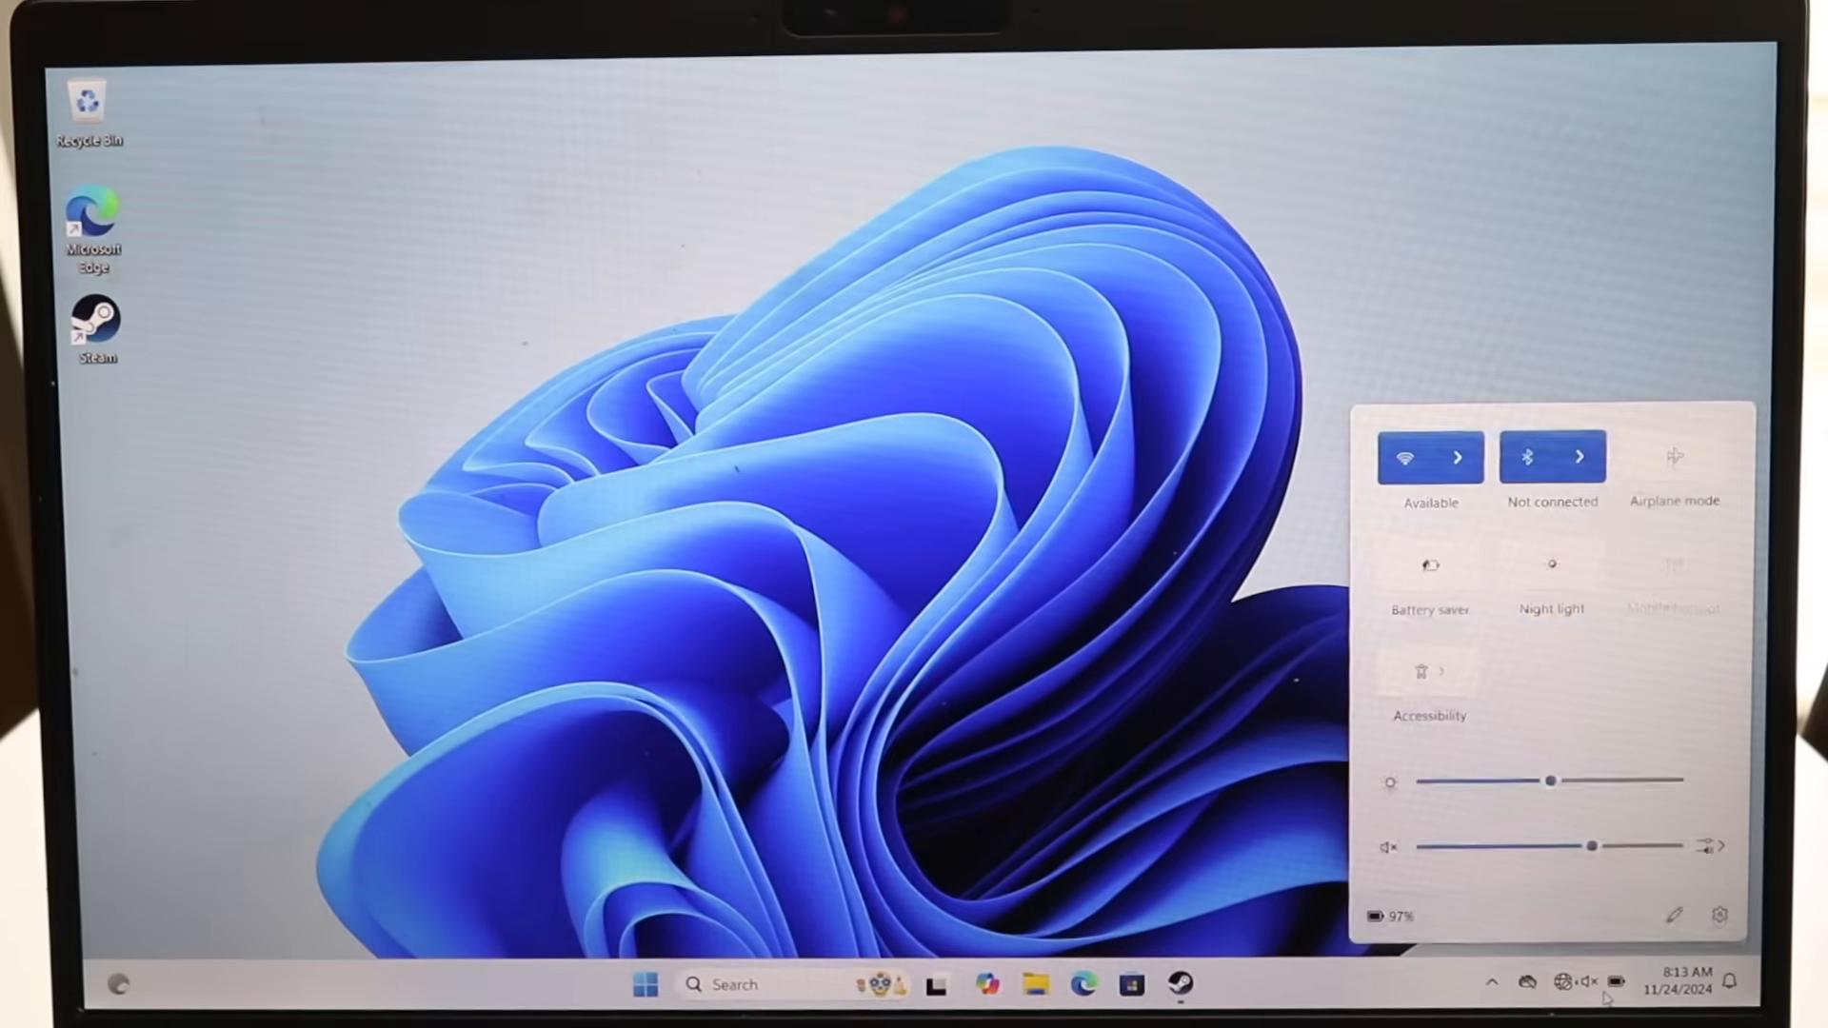
mouse_move(1330, 609)
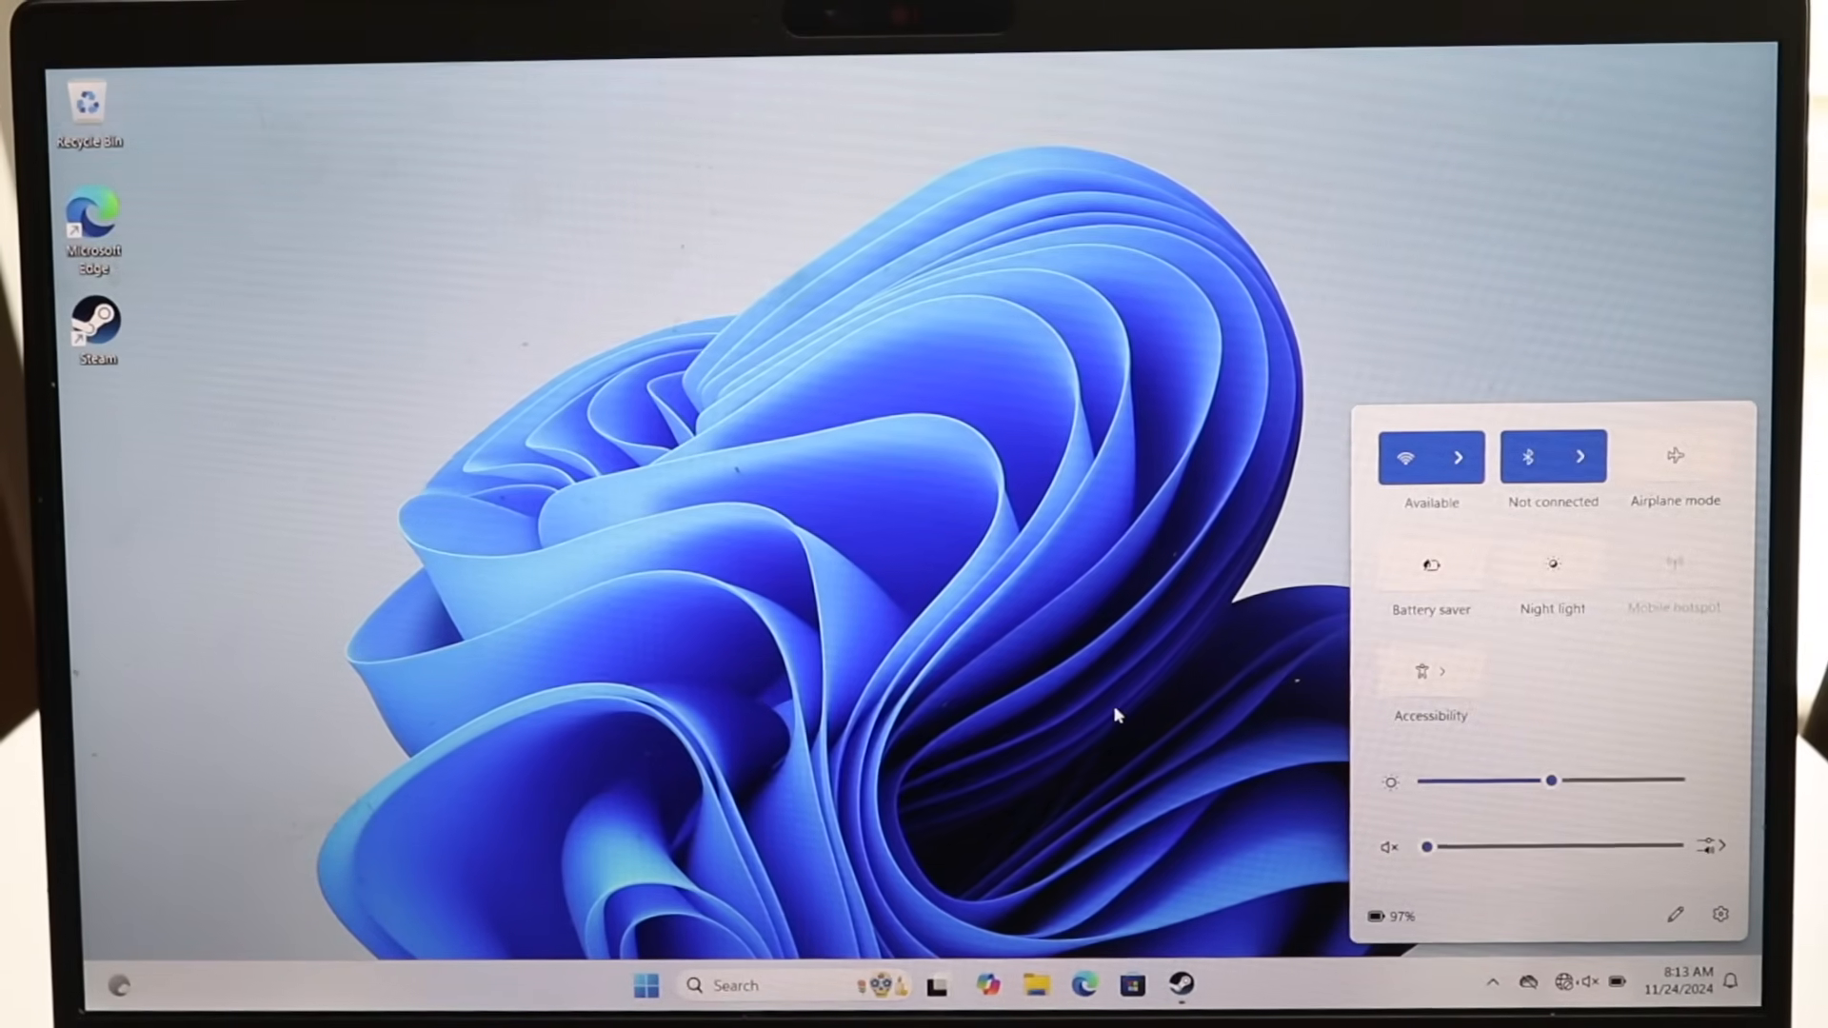
Dismiss the muted quick settings panel and open Start to launch Settings.
left_click(1116, 715)
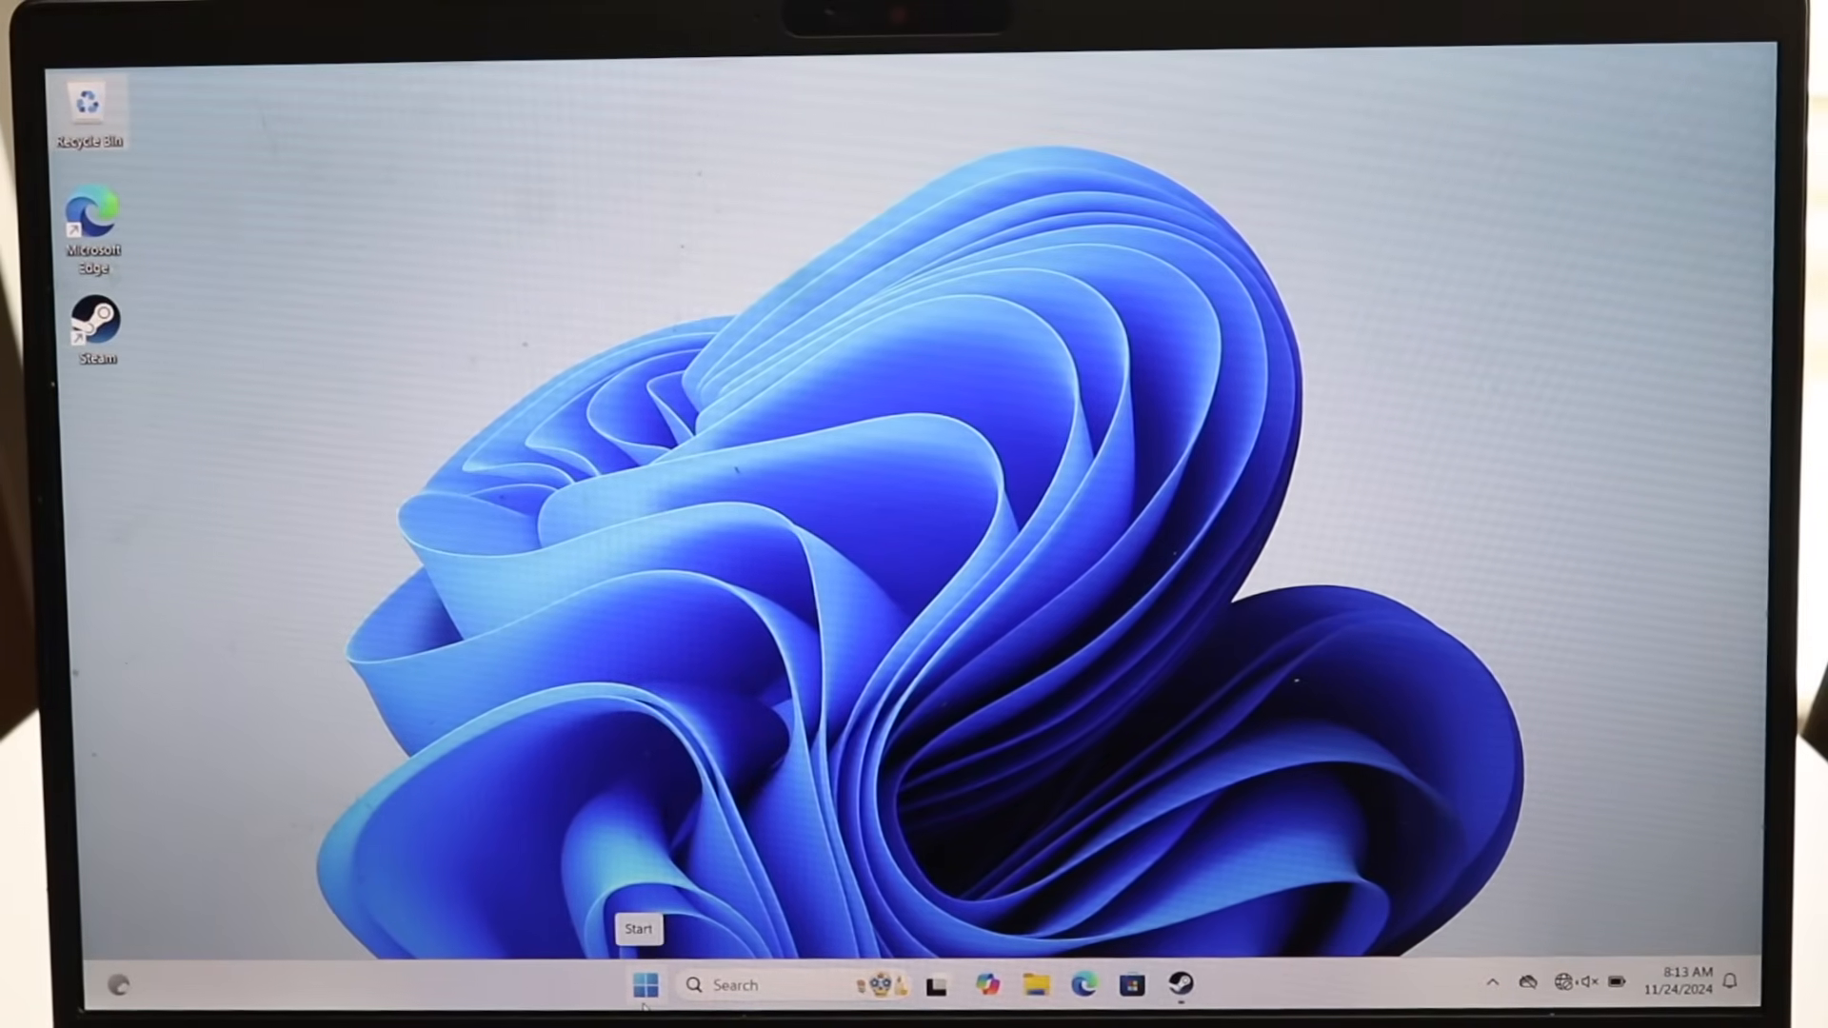
left_click(645, 984)
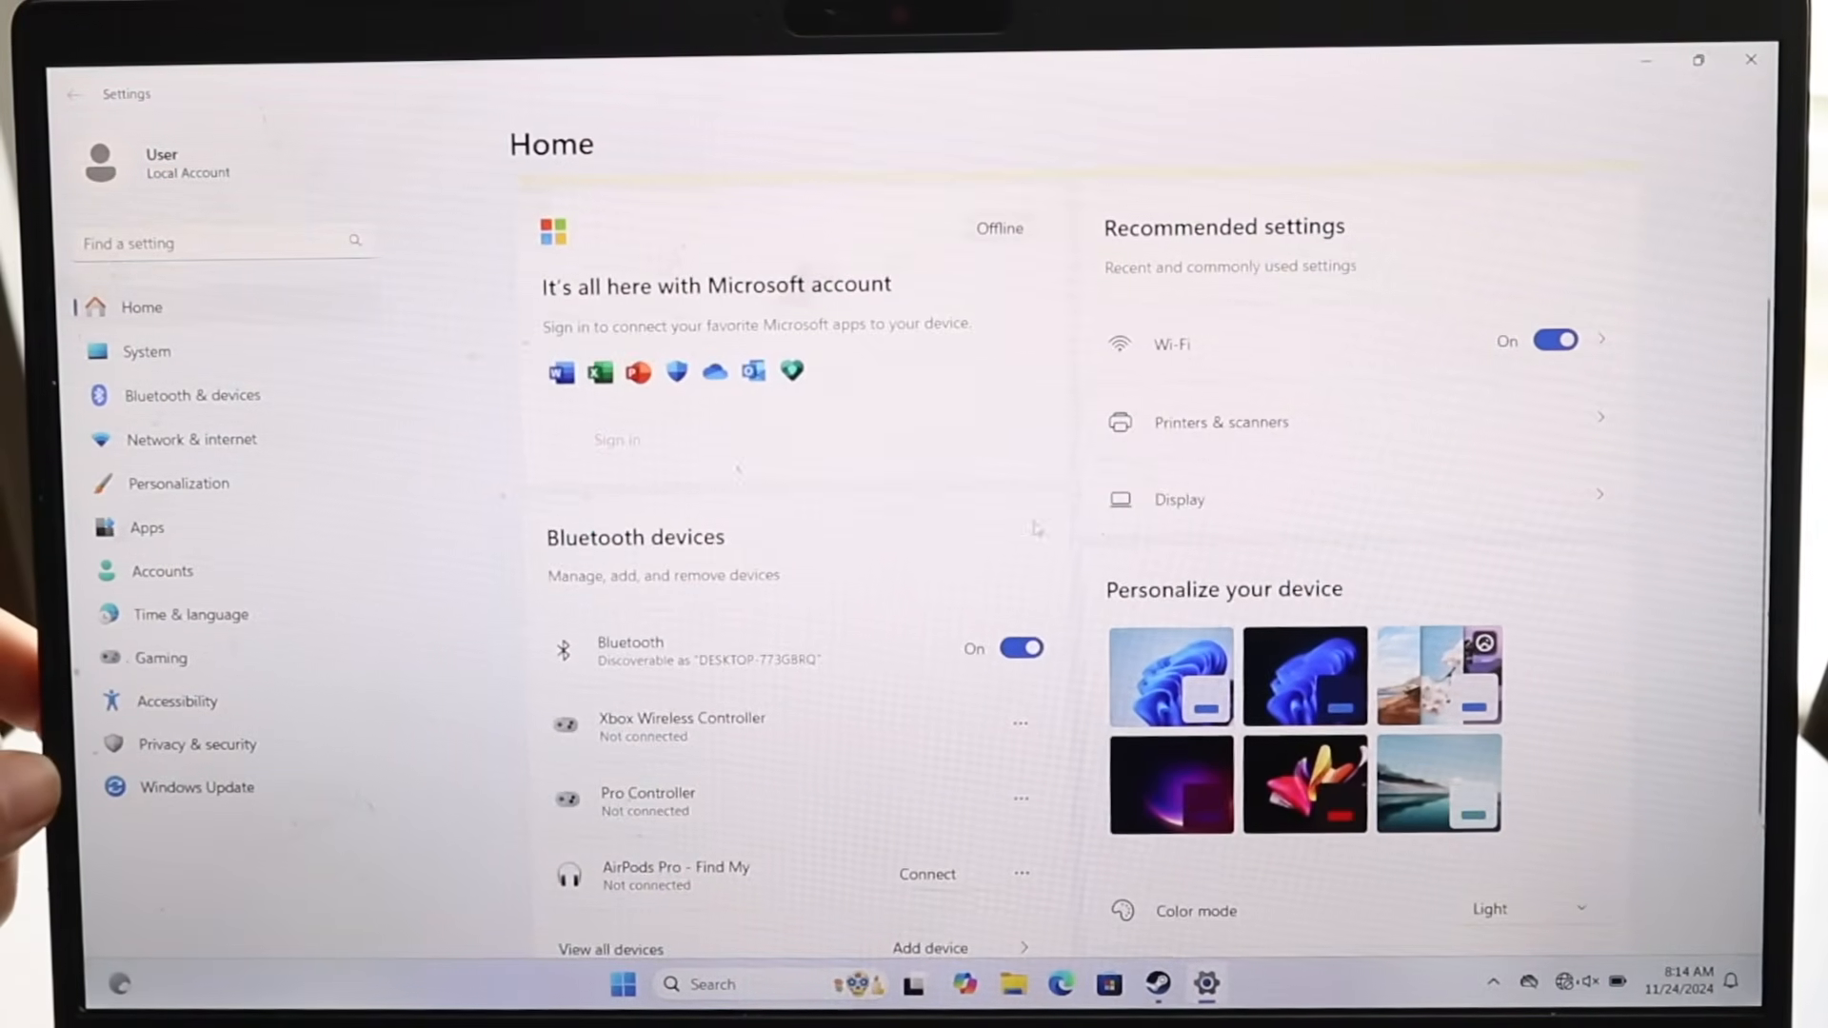
Scroll the Settings Home page and open the System section.
scroll("down", 3)
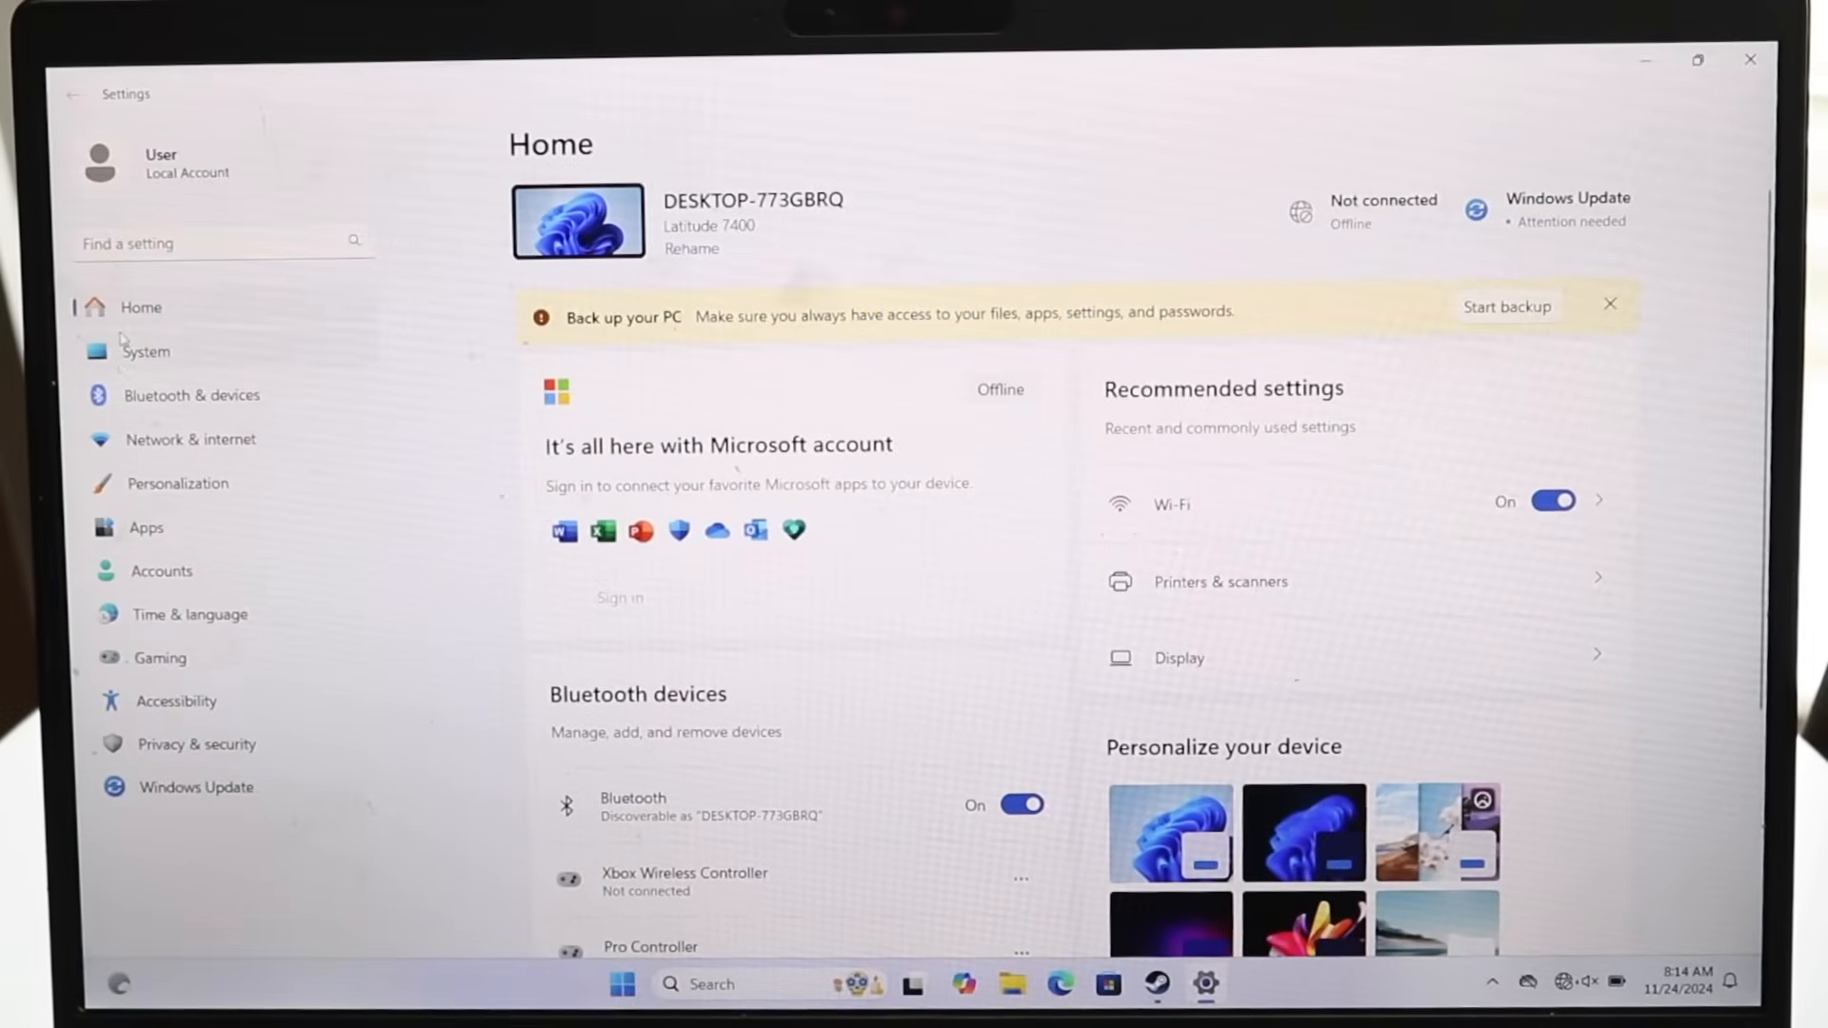
left_click(144, 352)
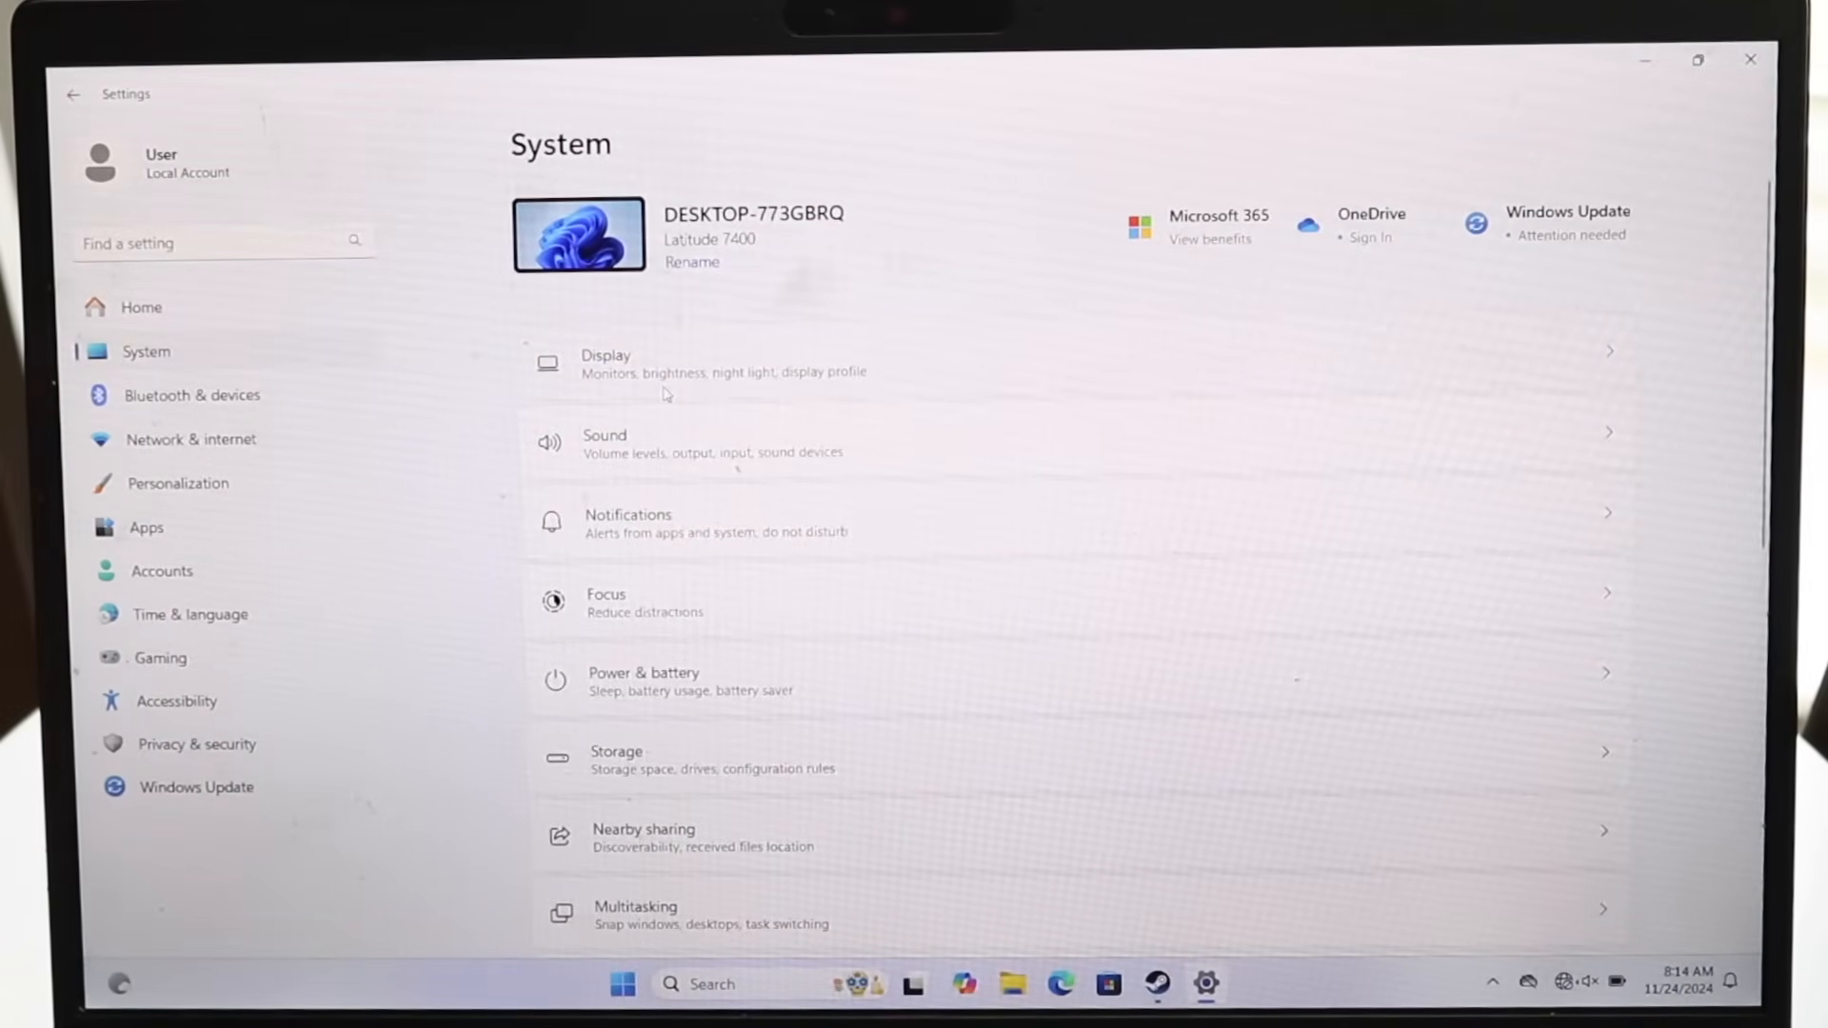
Scroll through the System page, then go to Bluetooth & devices.
scroll("down", 3)
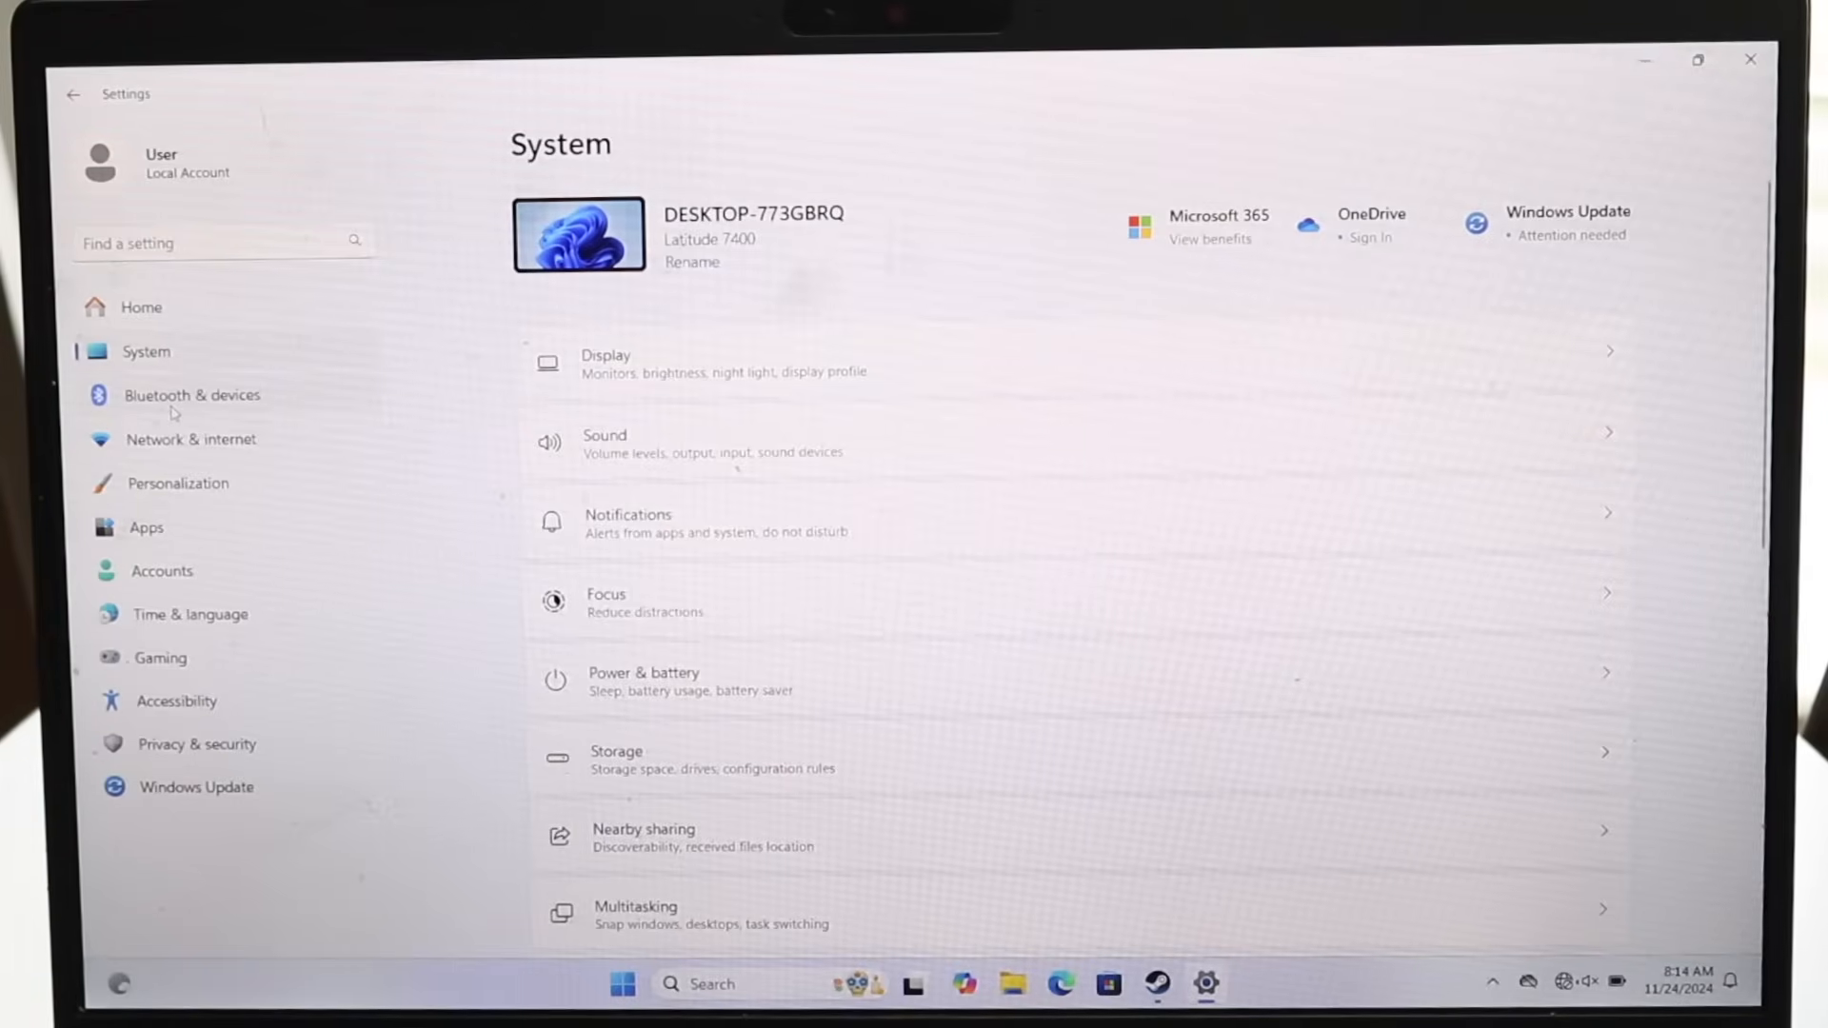
left_click(193, 395)
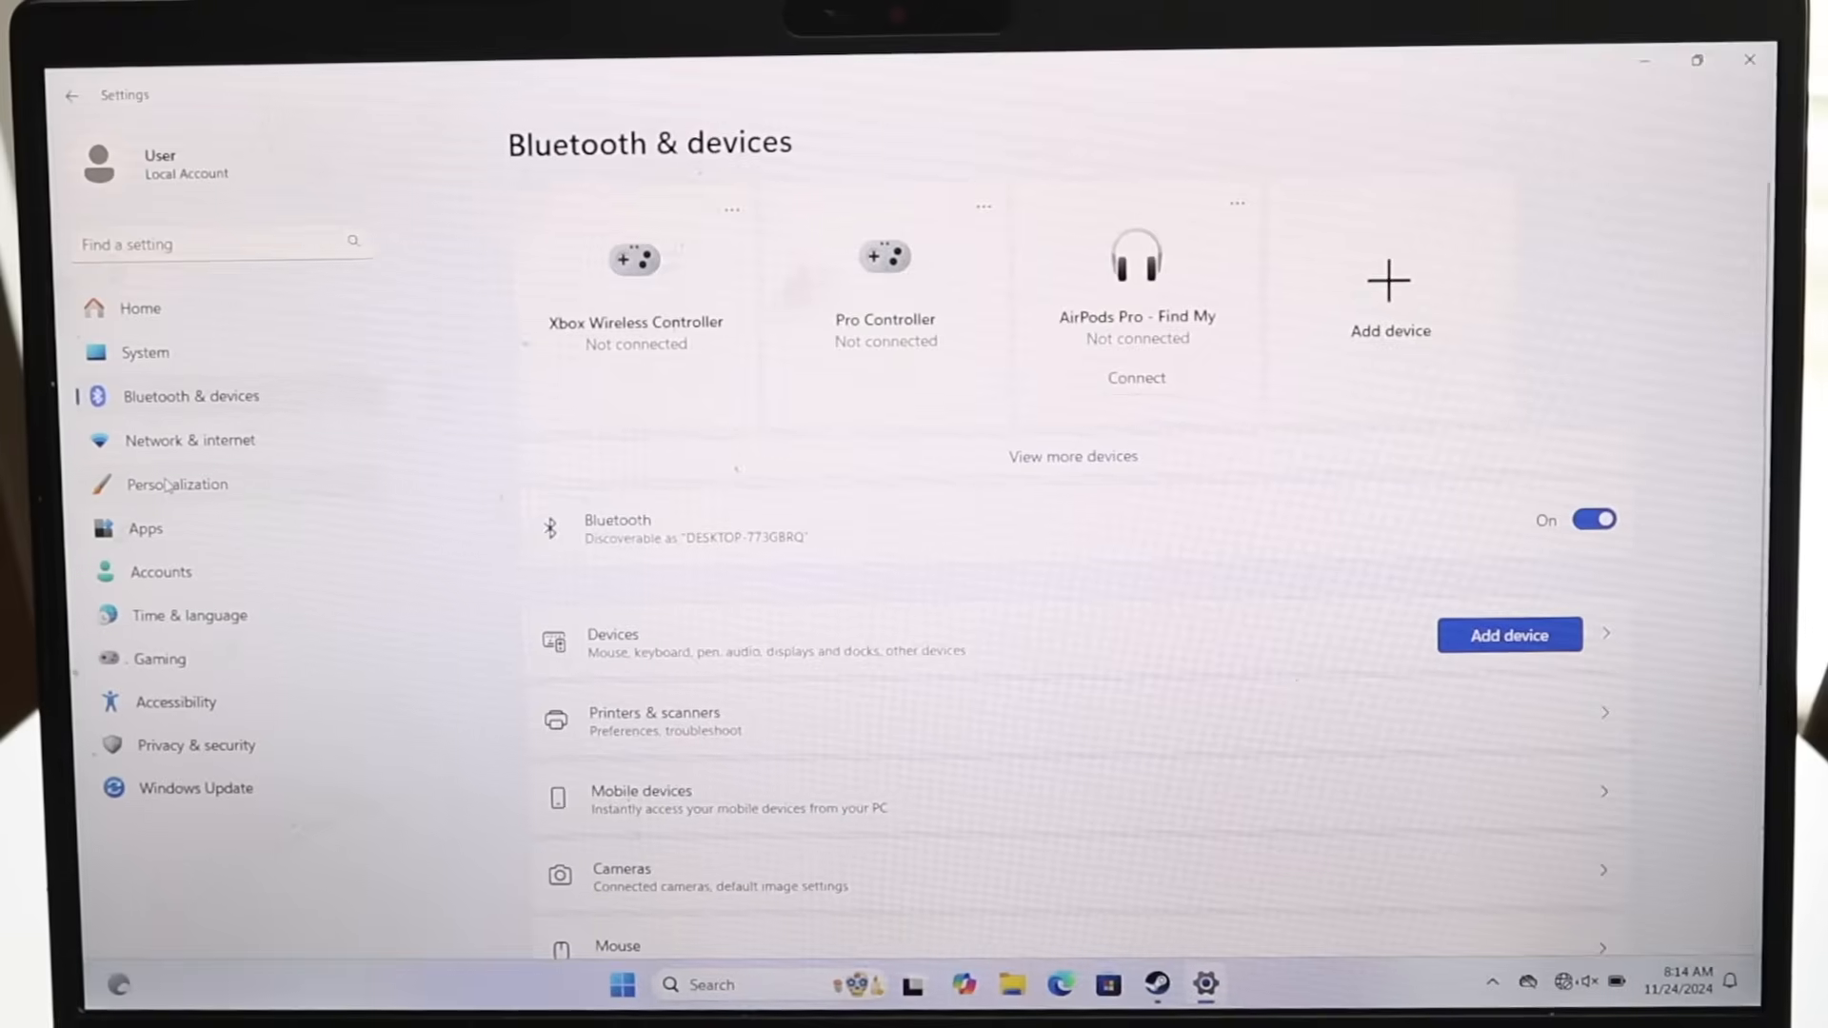
Browse the Personalization settings, then move on to the Apps section.
left_click(176, 483)
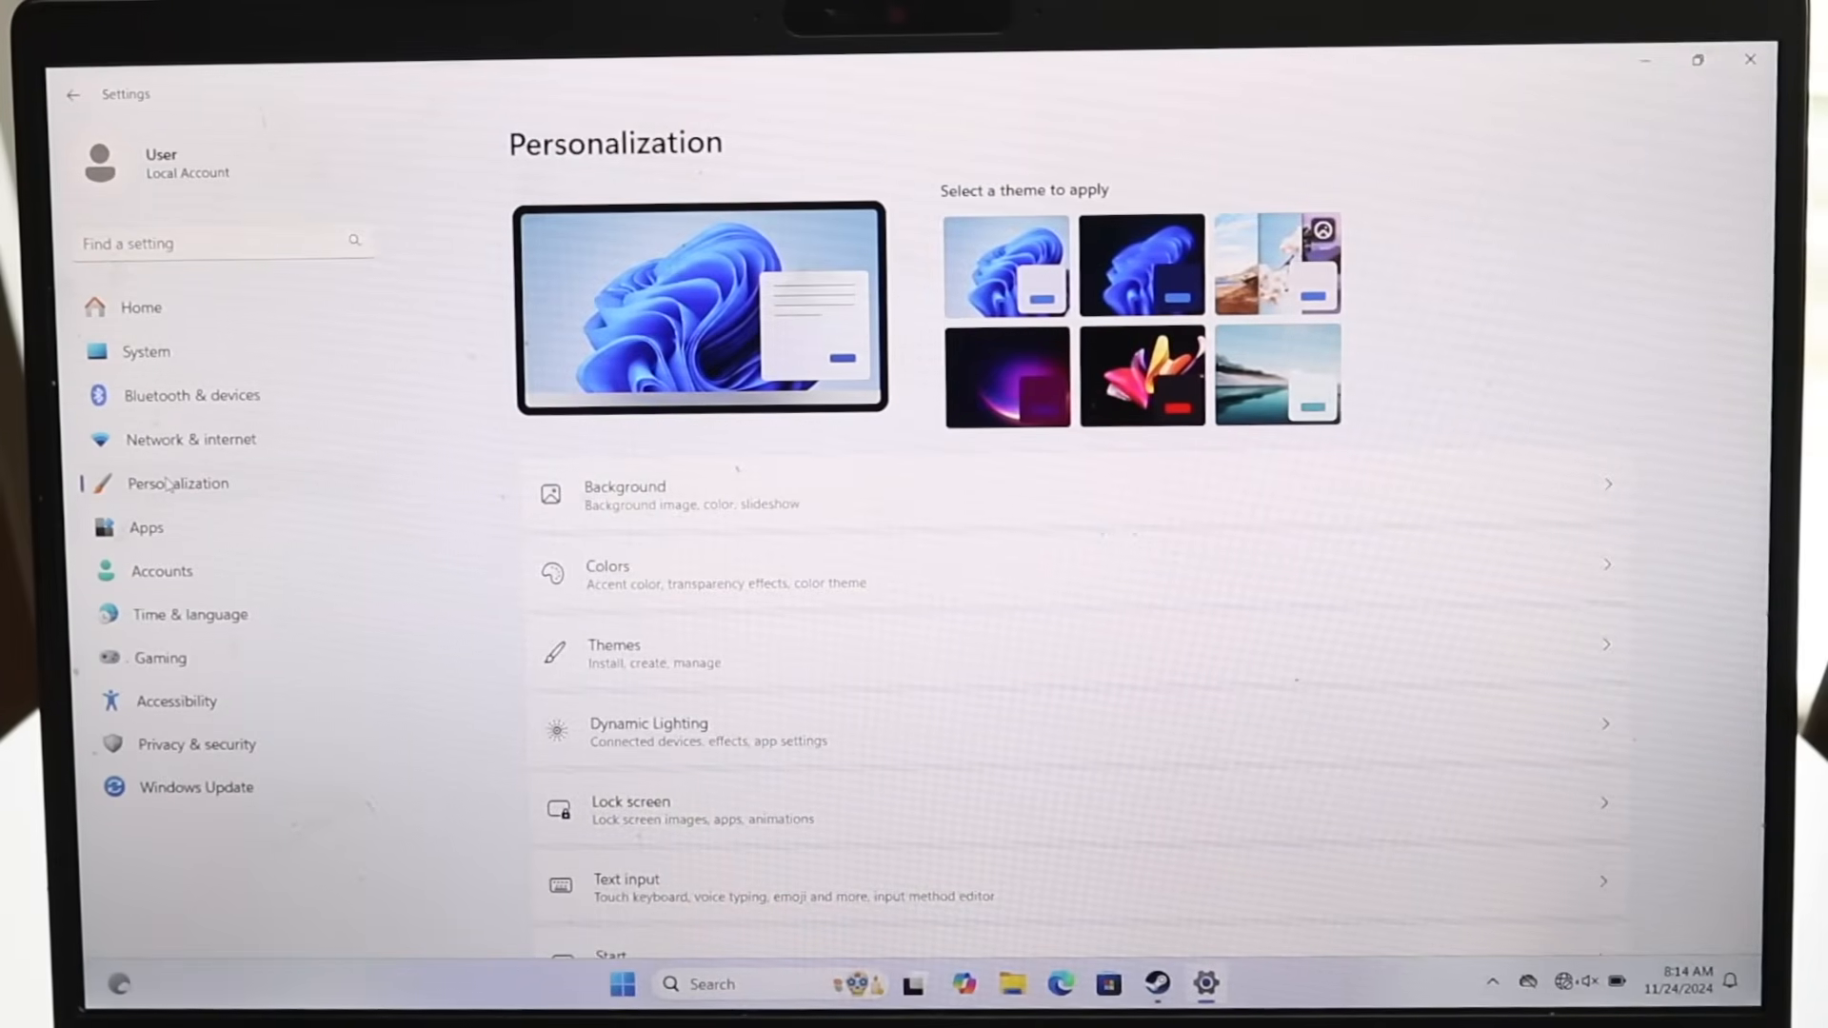
mouse_move(1461, 323)
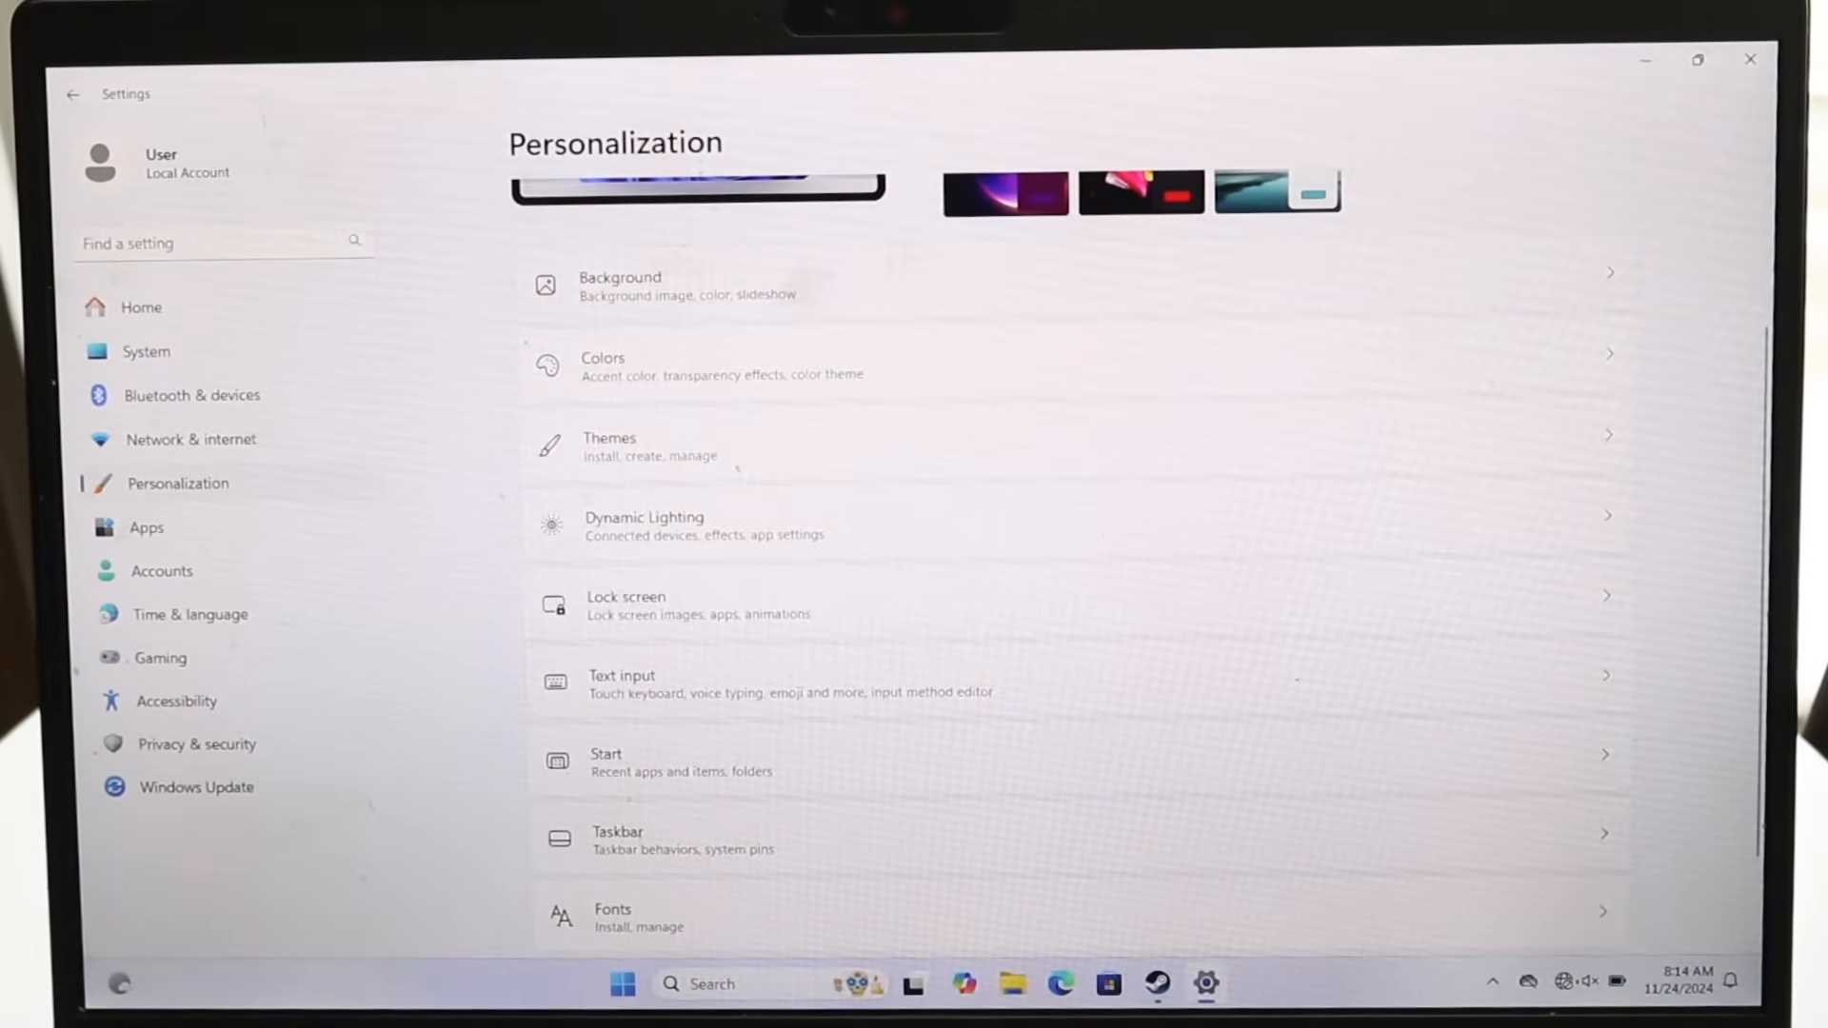
left_click(146, 527)
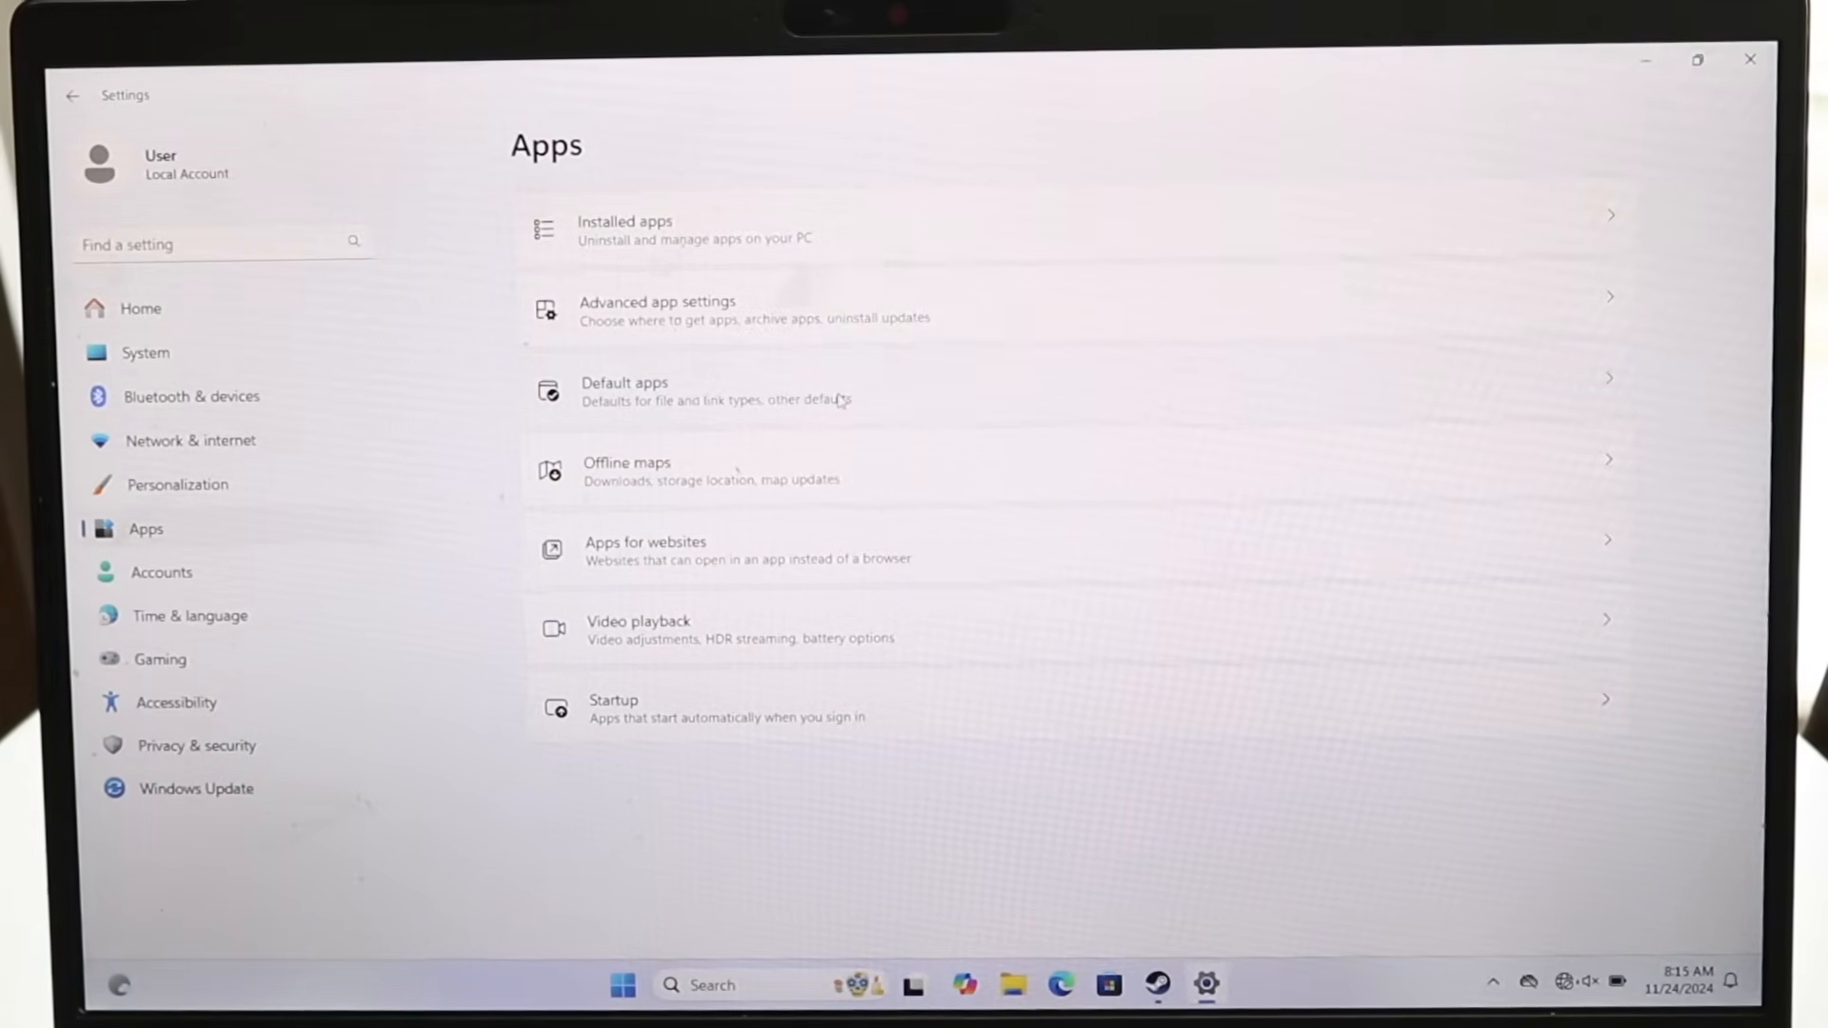
Scroll through the Default apps list, then switch to the Accounts page.
left_click(624, 389)
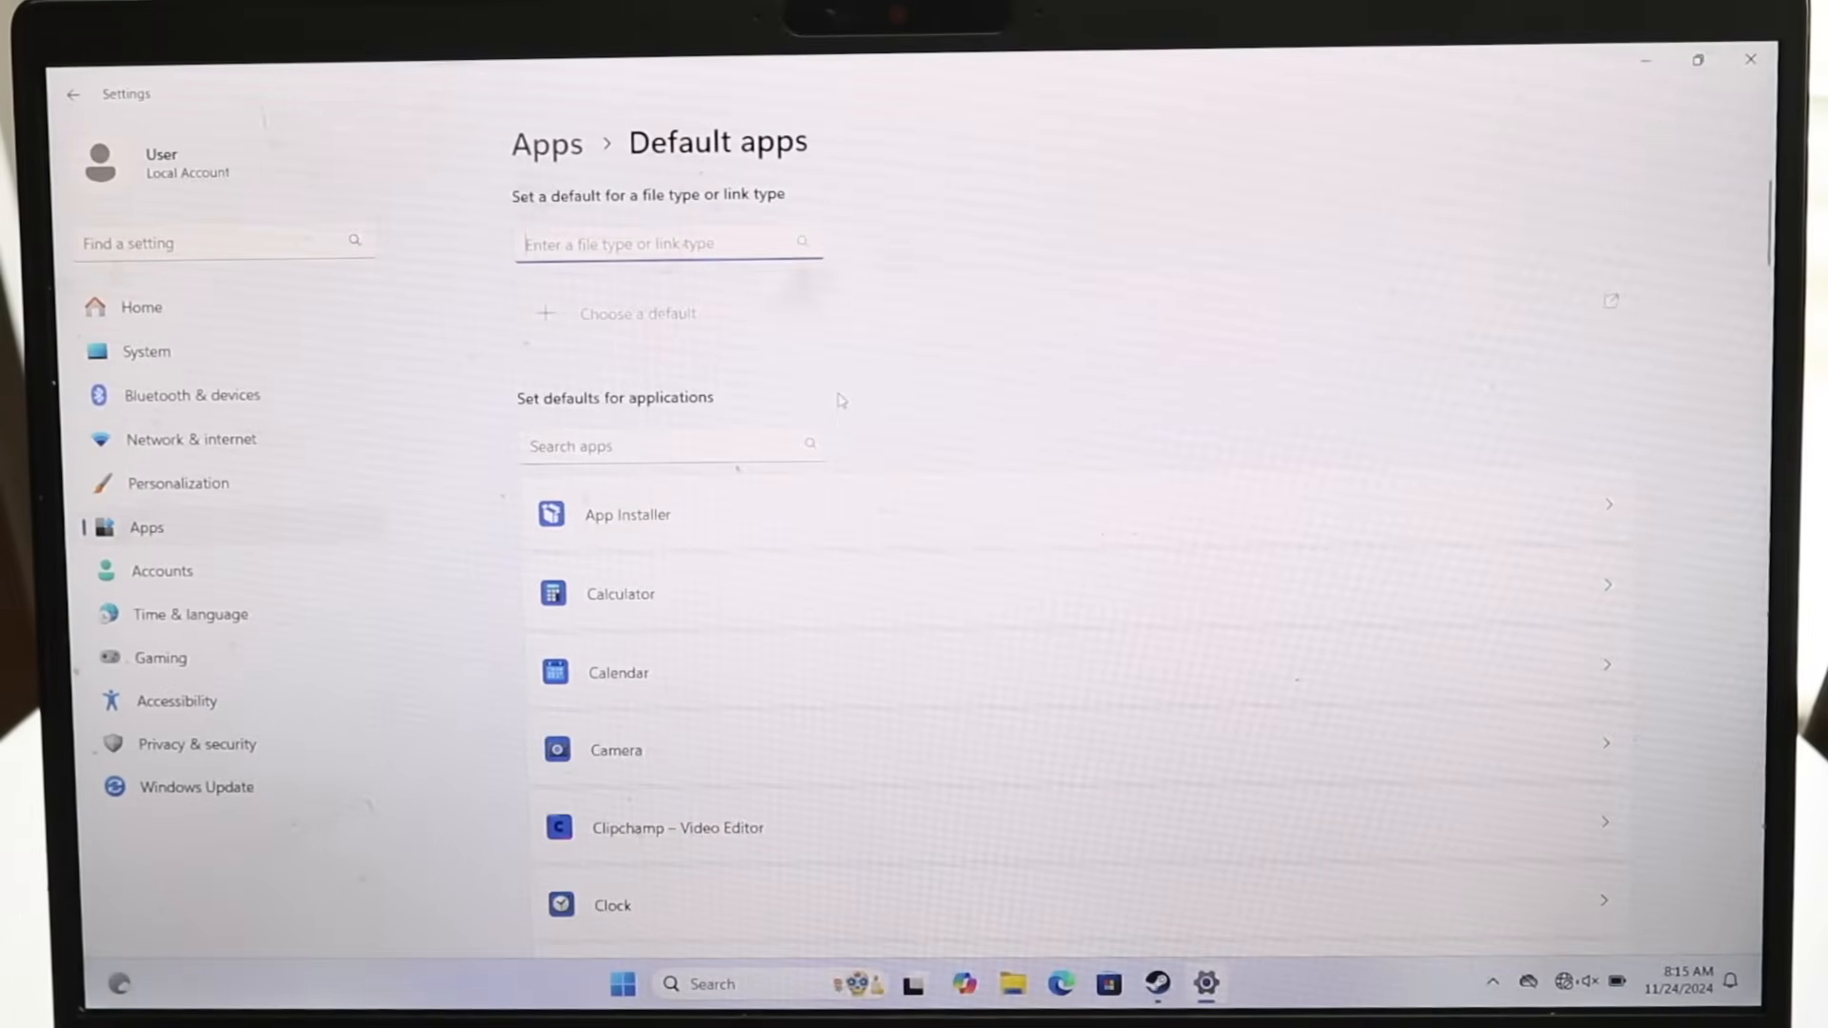
scroll("down", 3)
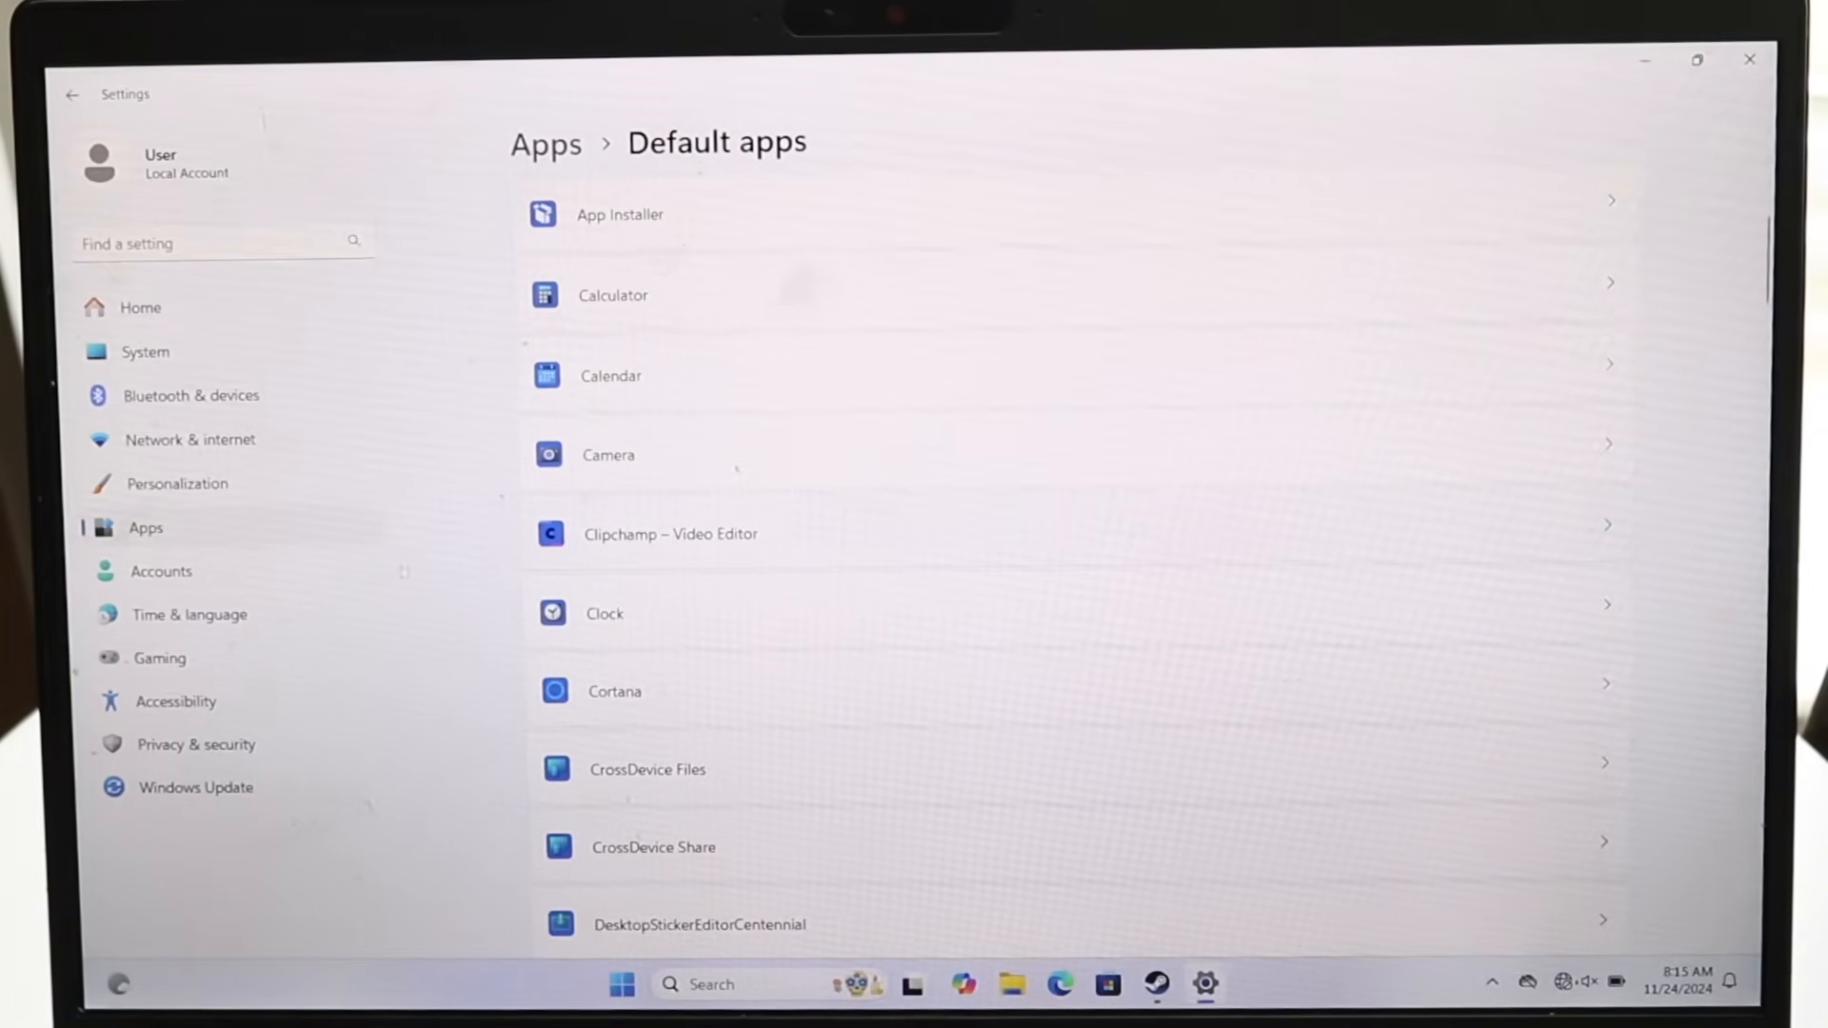
left_click(161, 571)
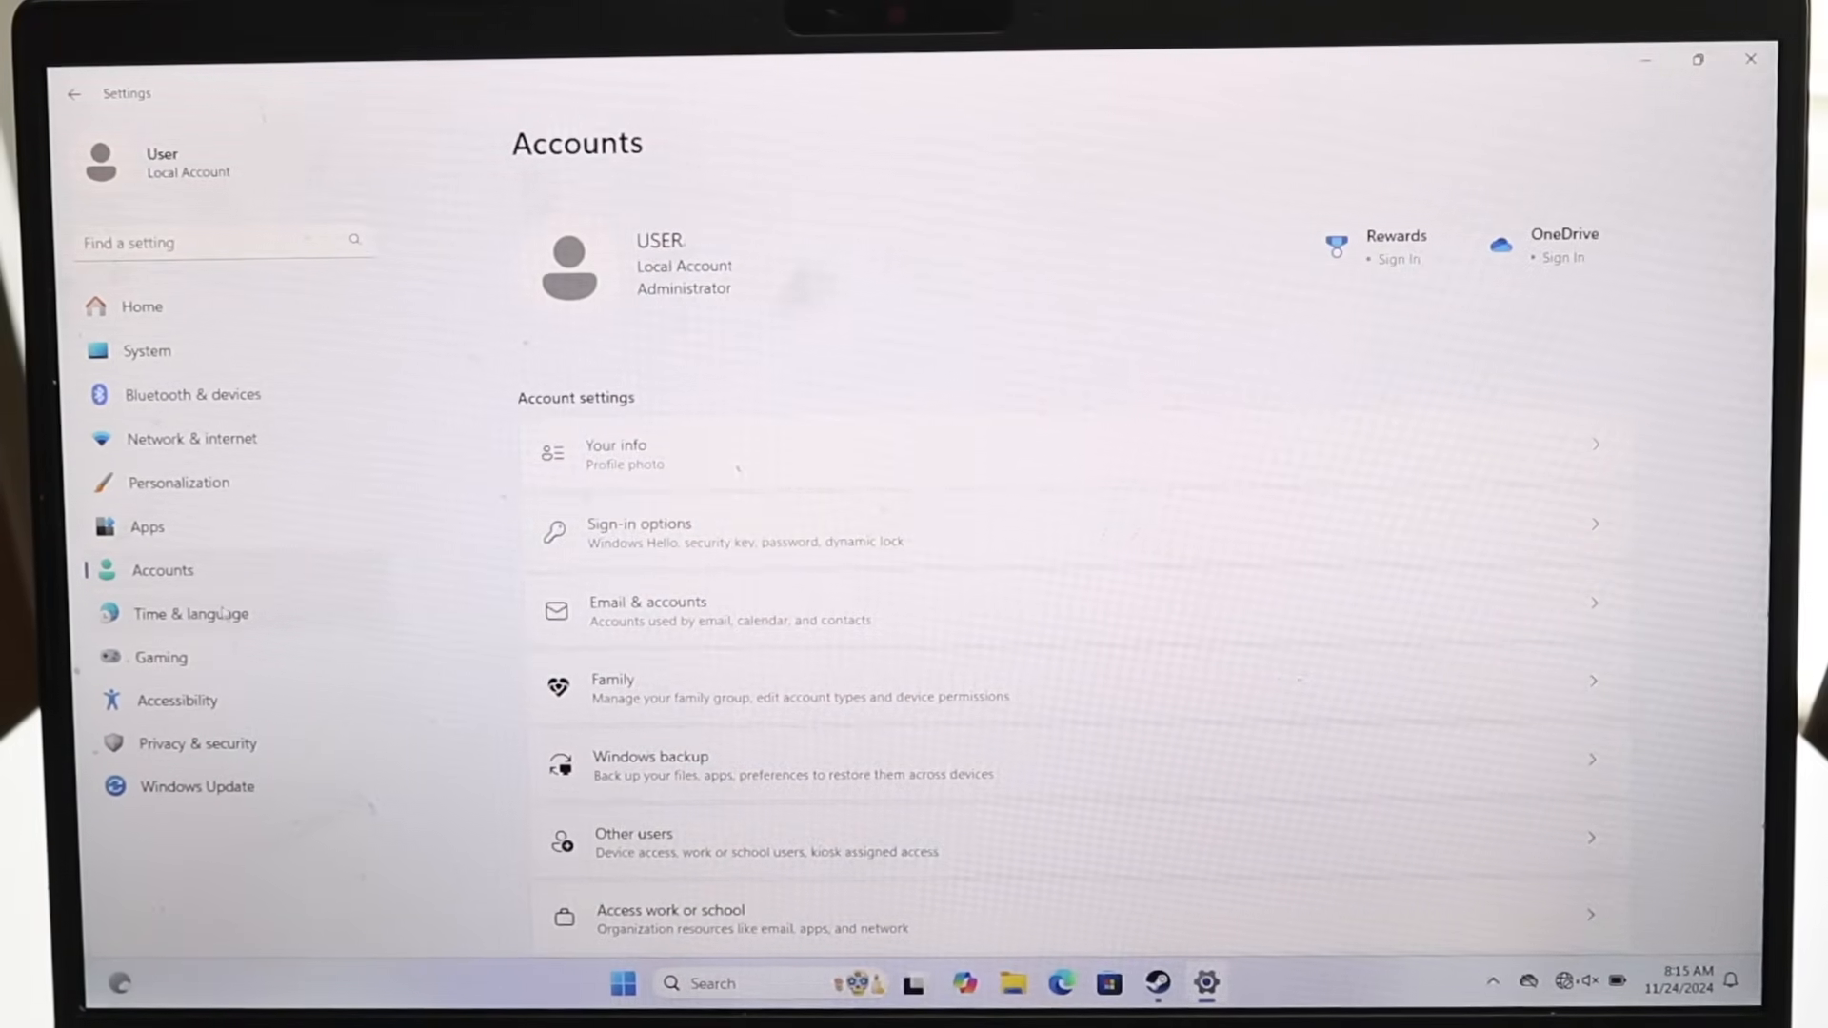
Step through the Gaming and Accessibility pages to reach Privacy & security.
left_click(160, 656)
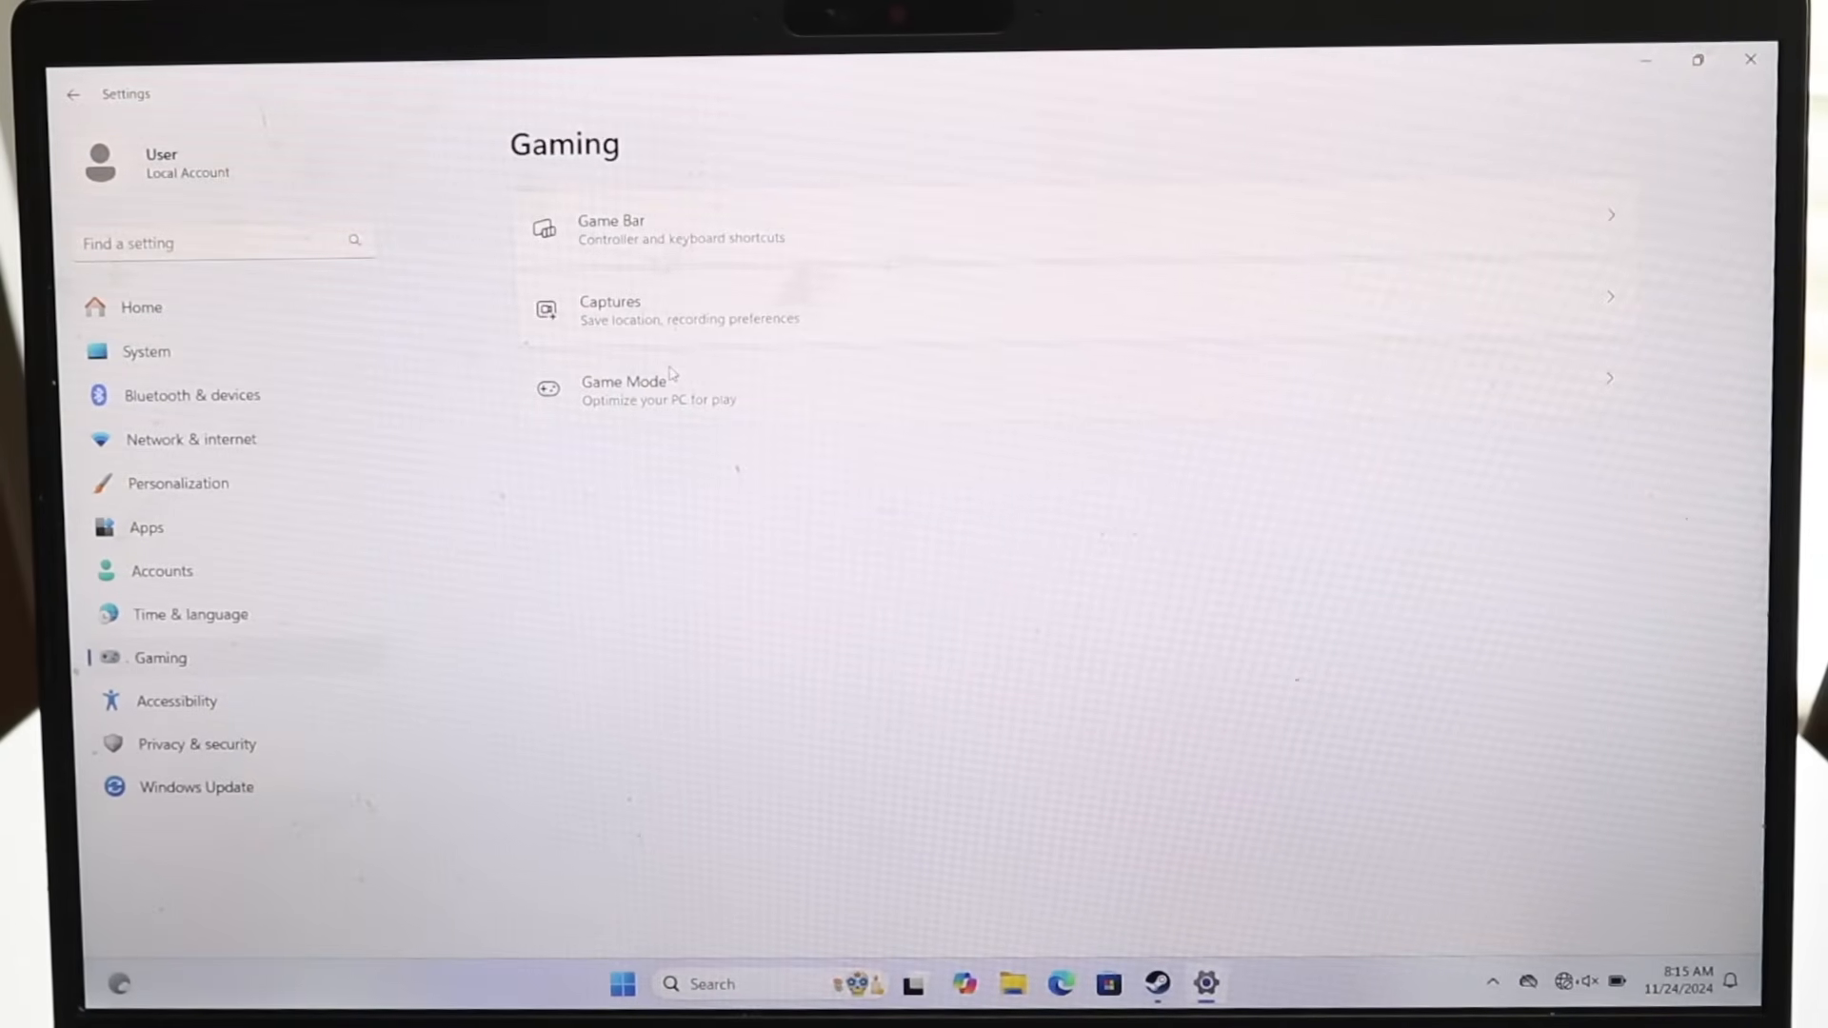
left_click(176, 701)
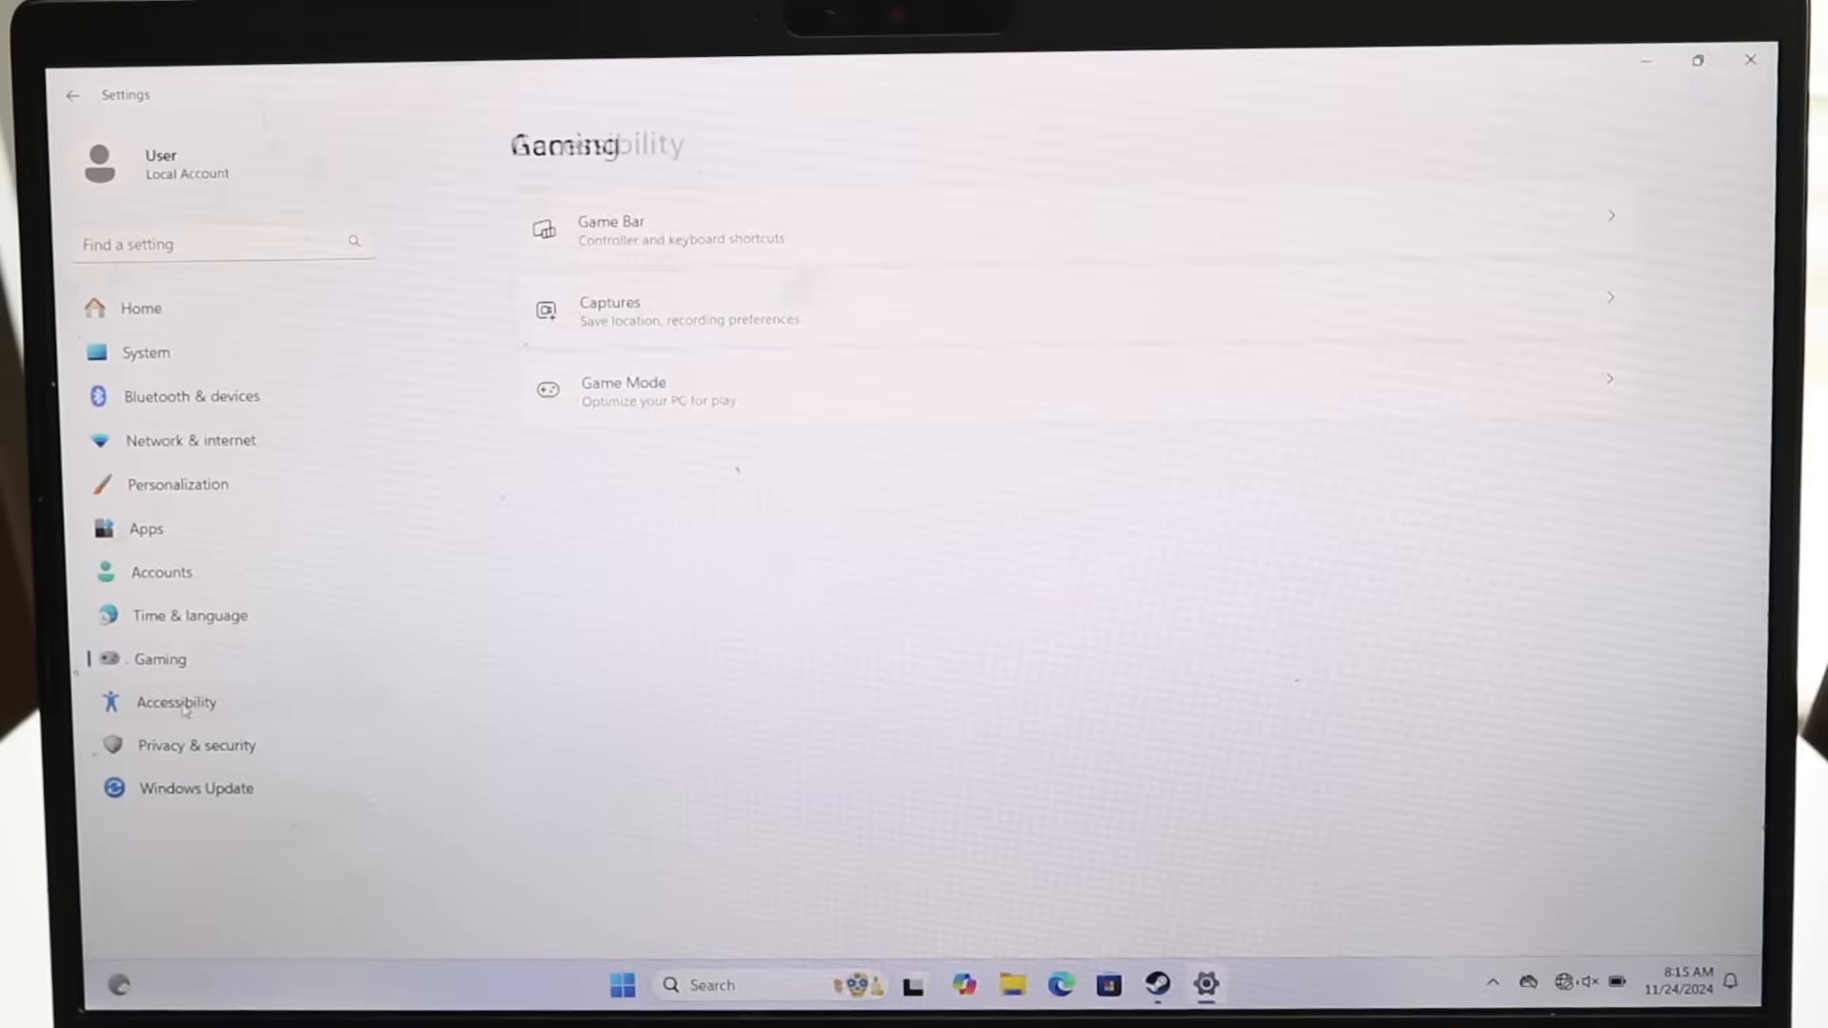
left_click(196, 745)
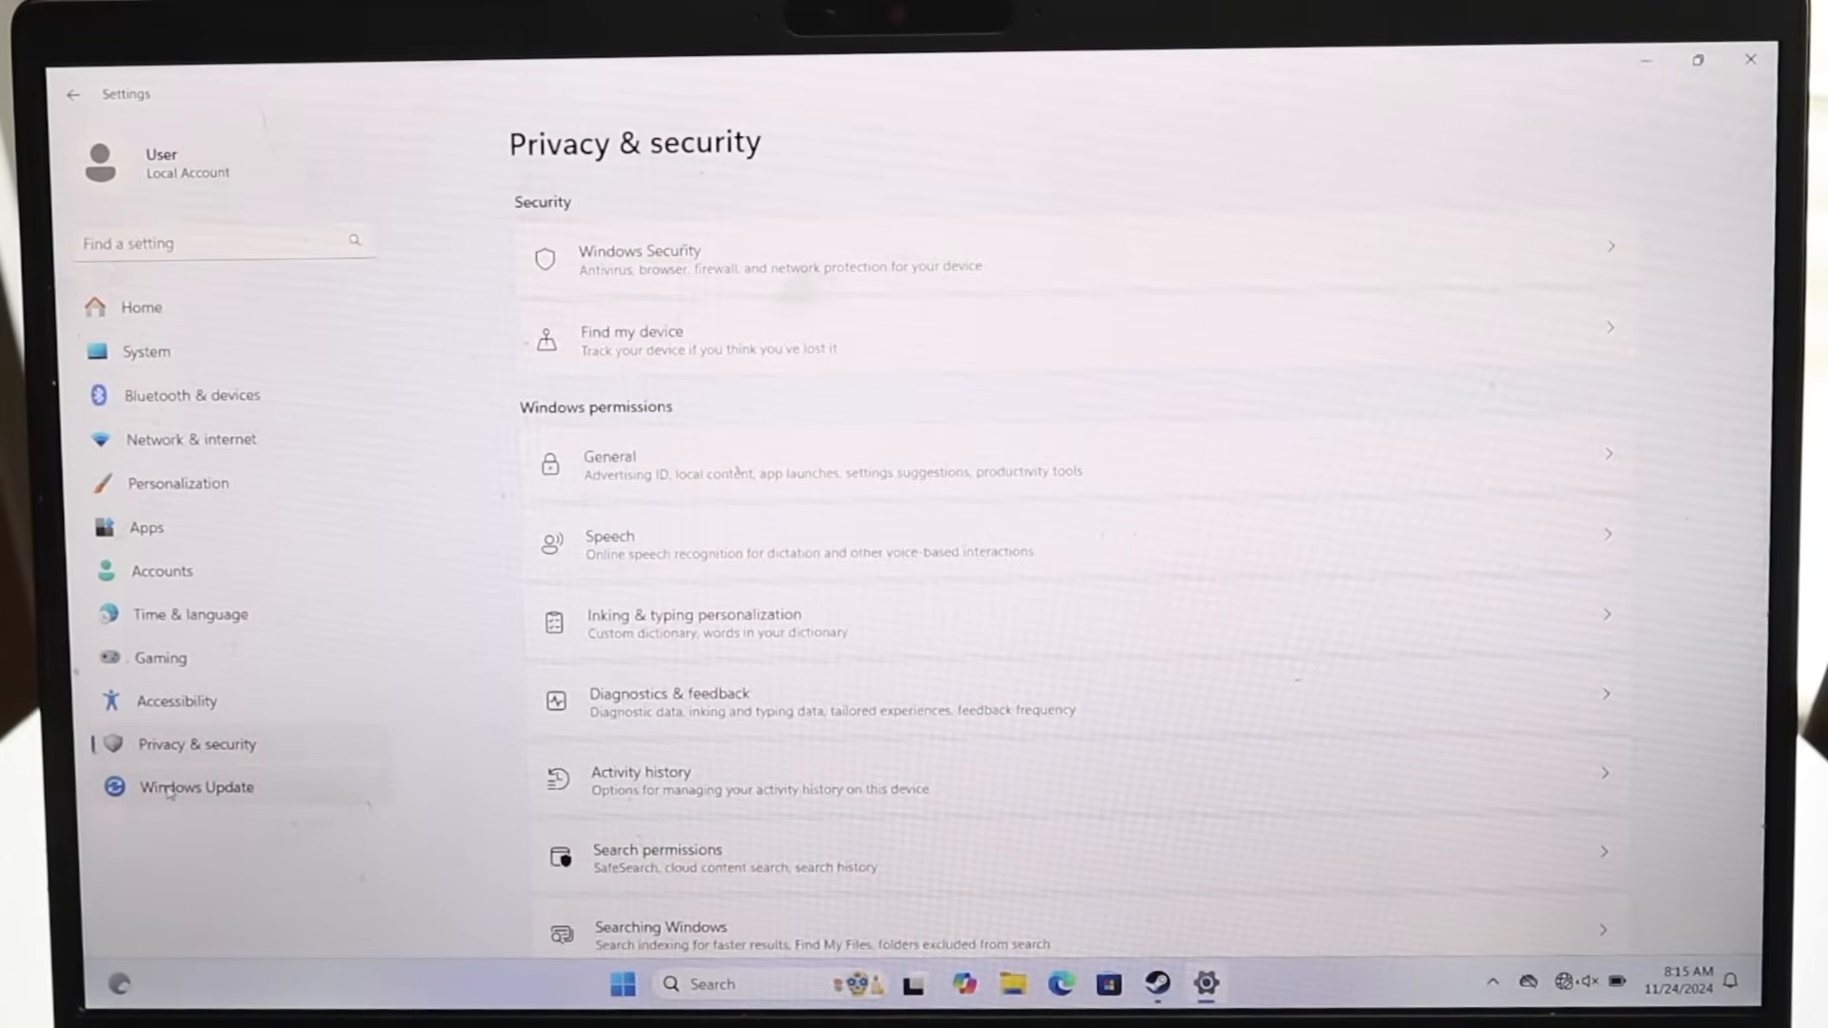
Show the Windows Update page with its failed updates and cumulative update preview.
left_click(197, 788)
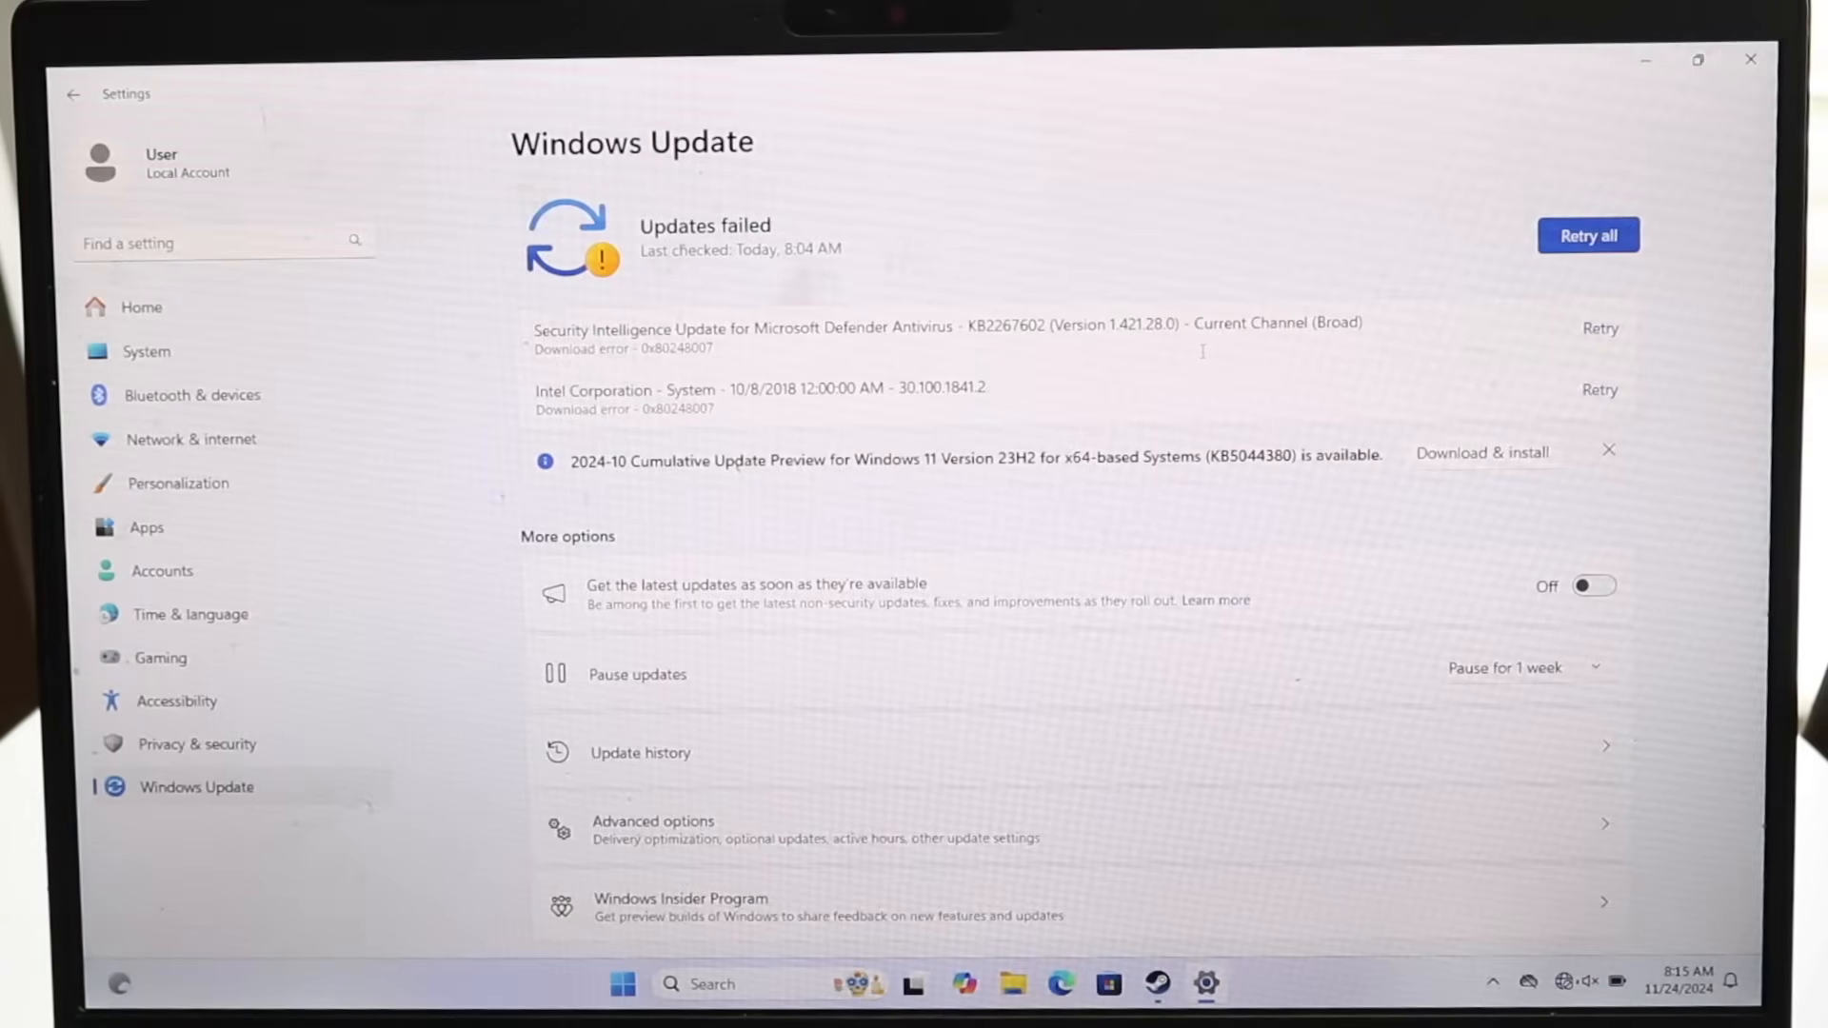
mouse_move(1751, 59)
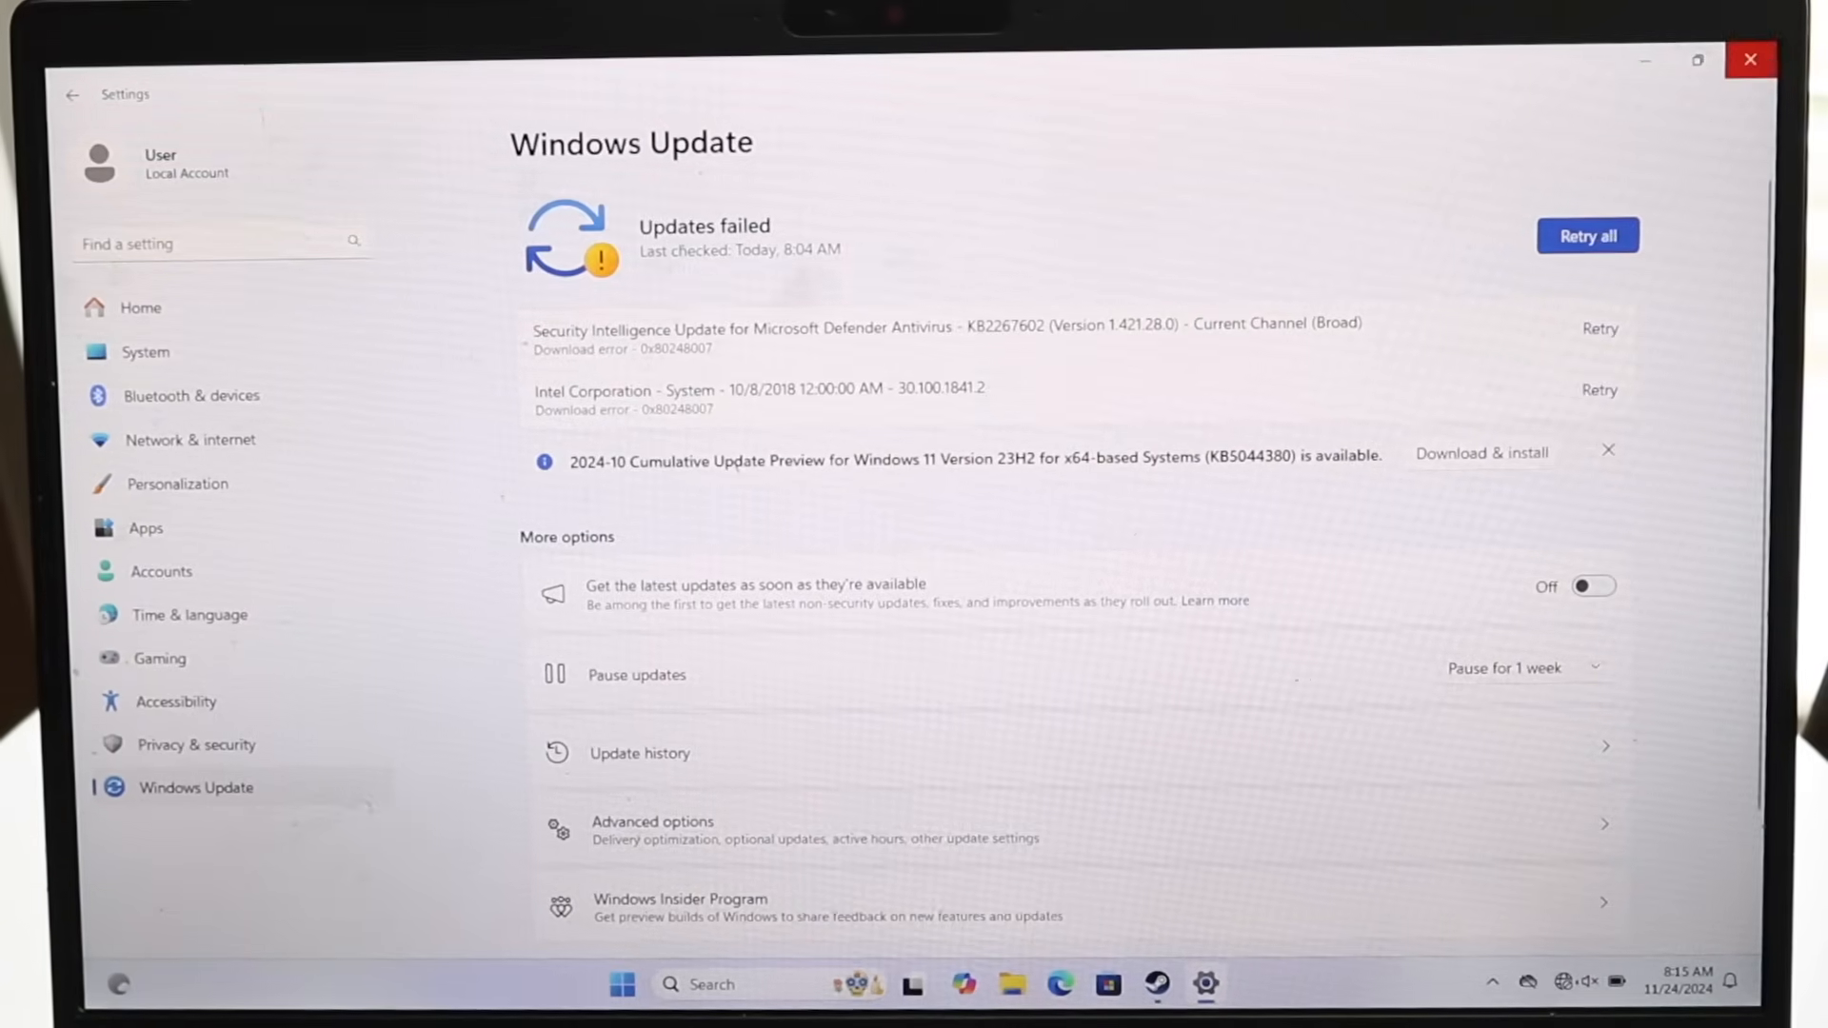